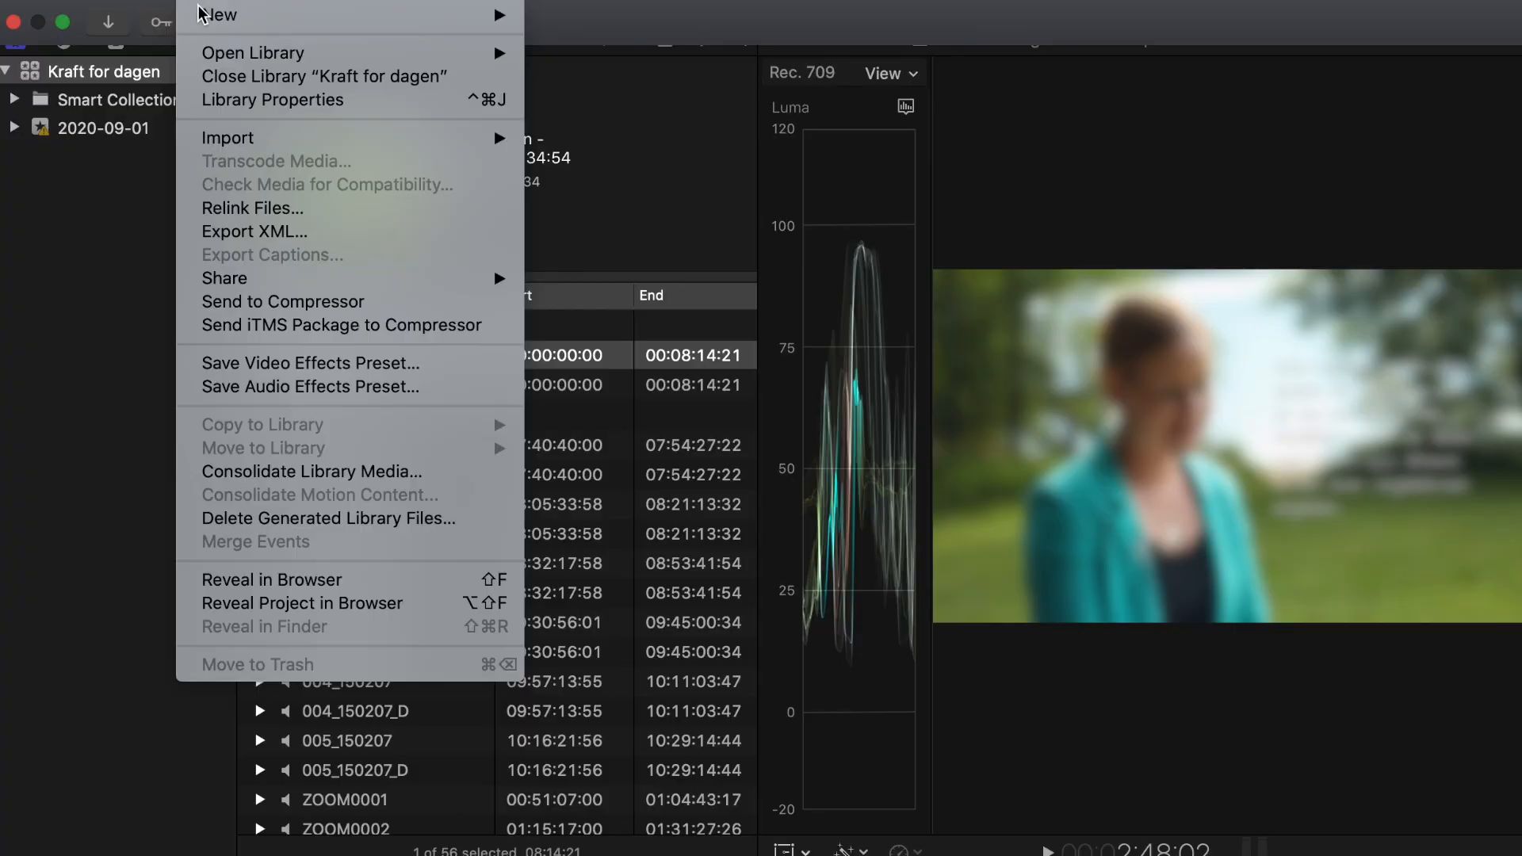
pyautogui.moveTo(229, 136)
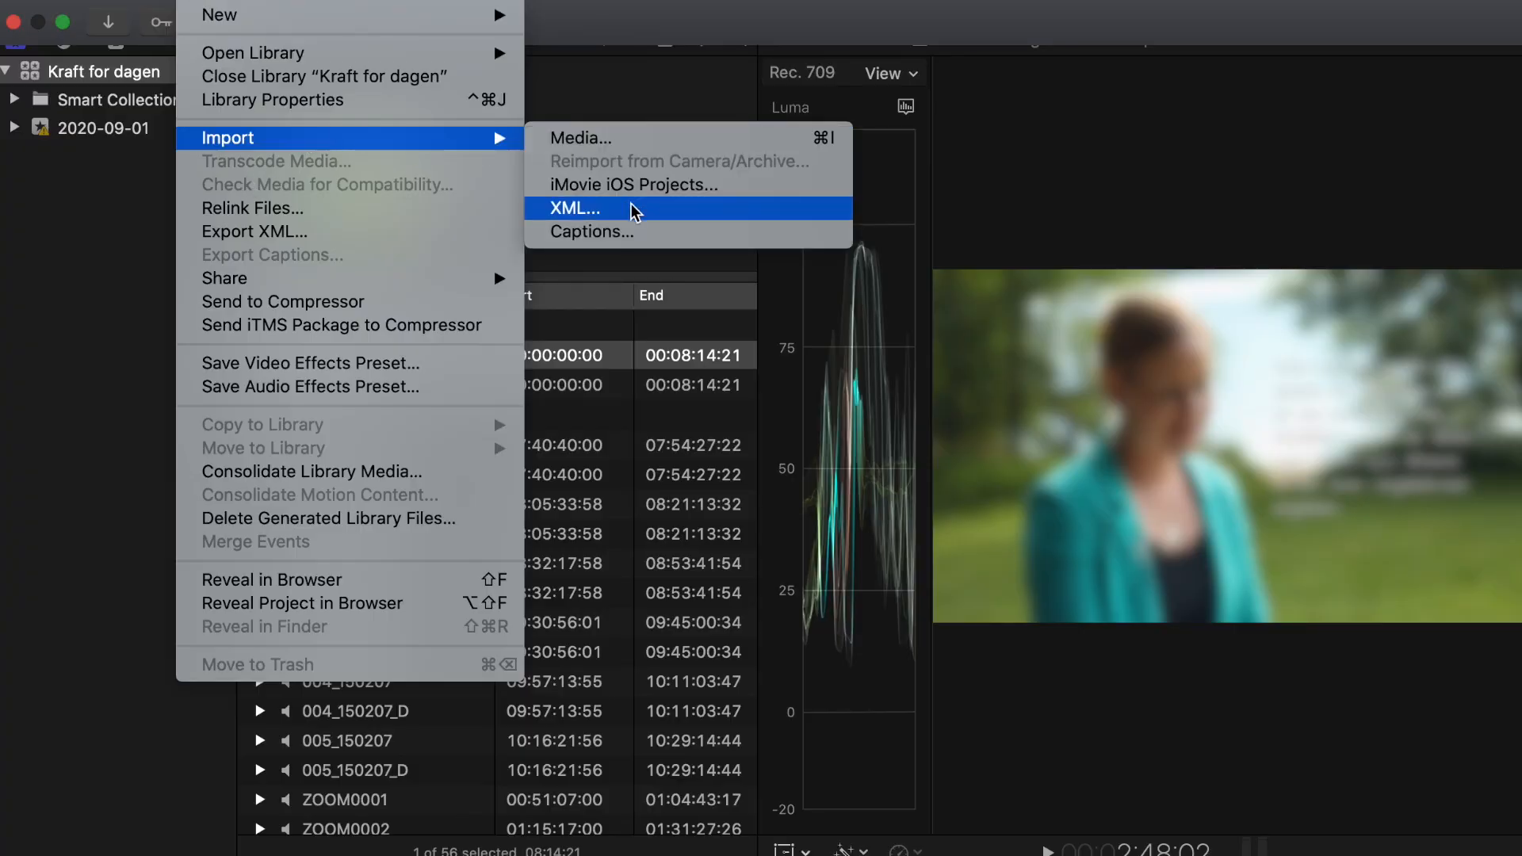
pyautogui.moveTo(625, 244)
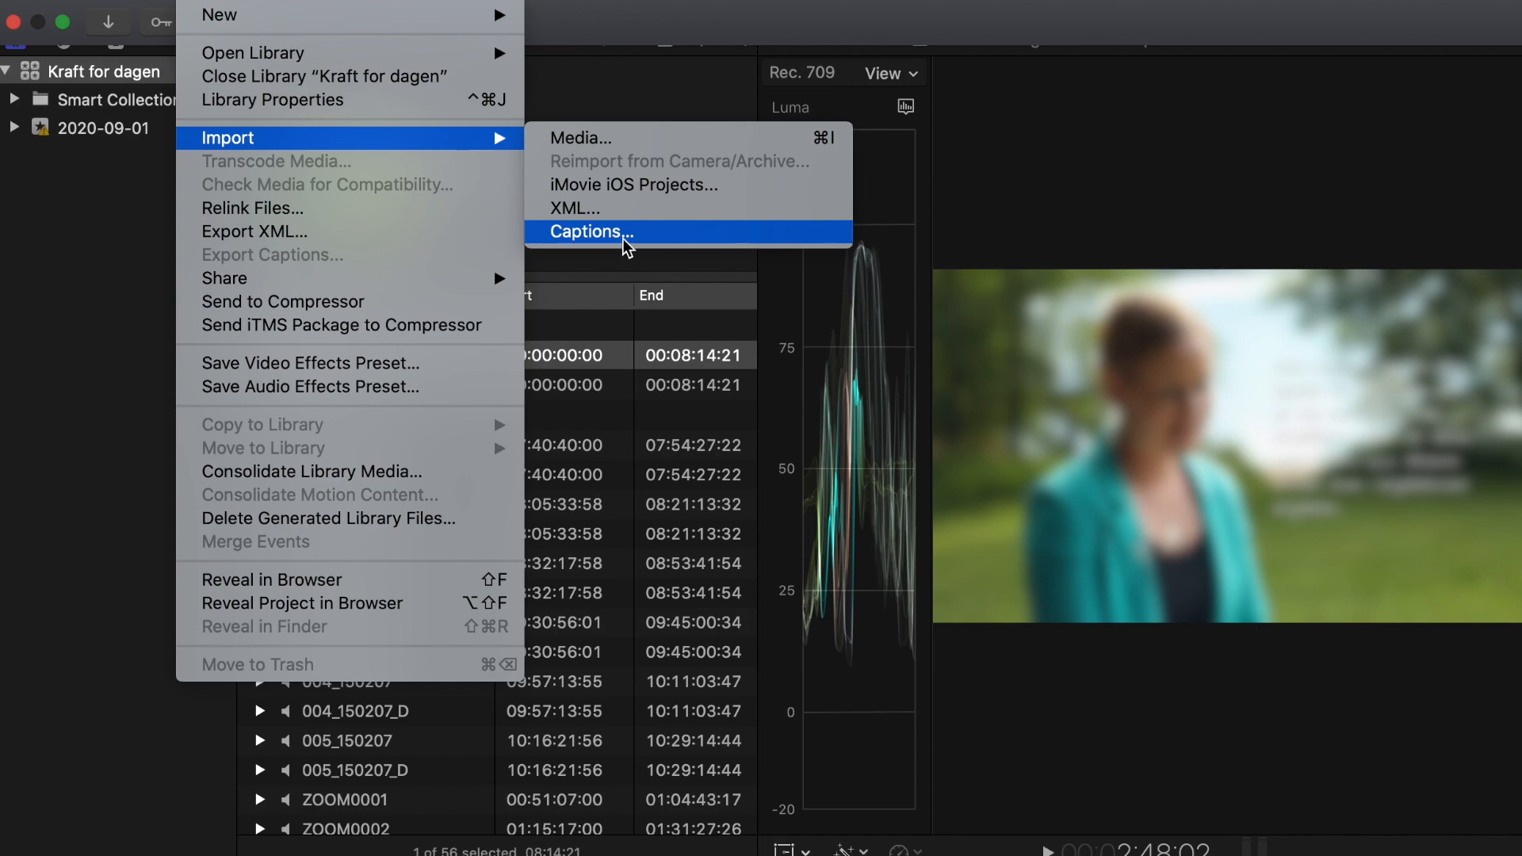
# Start importing a captions file via File > Import > Captions
pyautogui.click(586, 232)
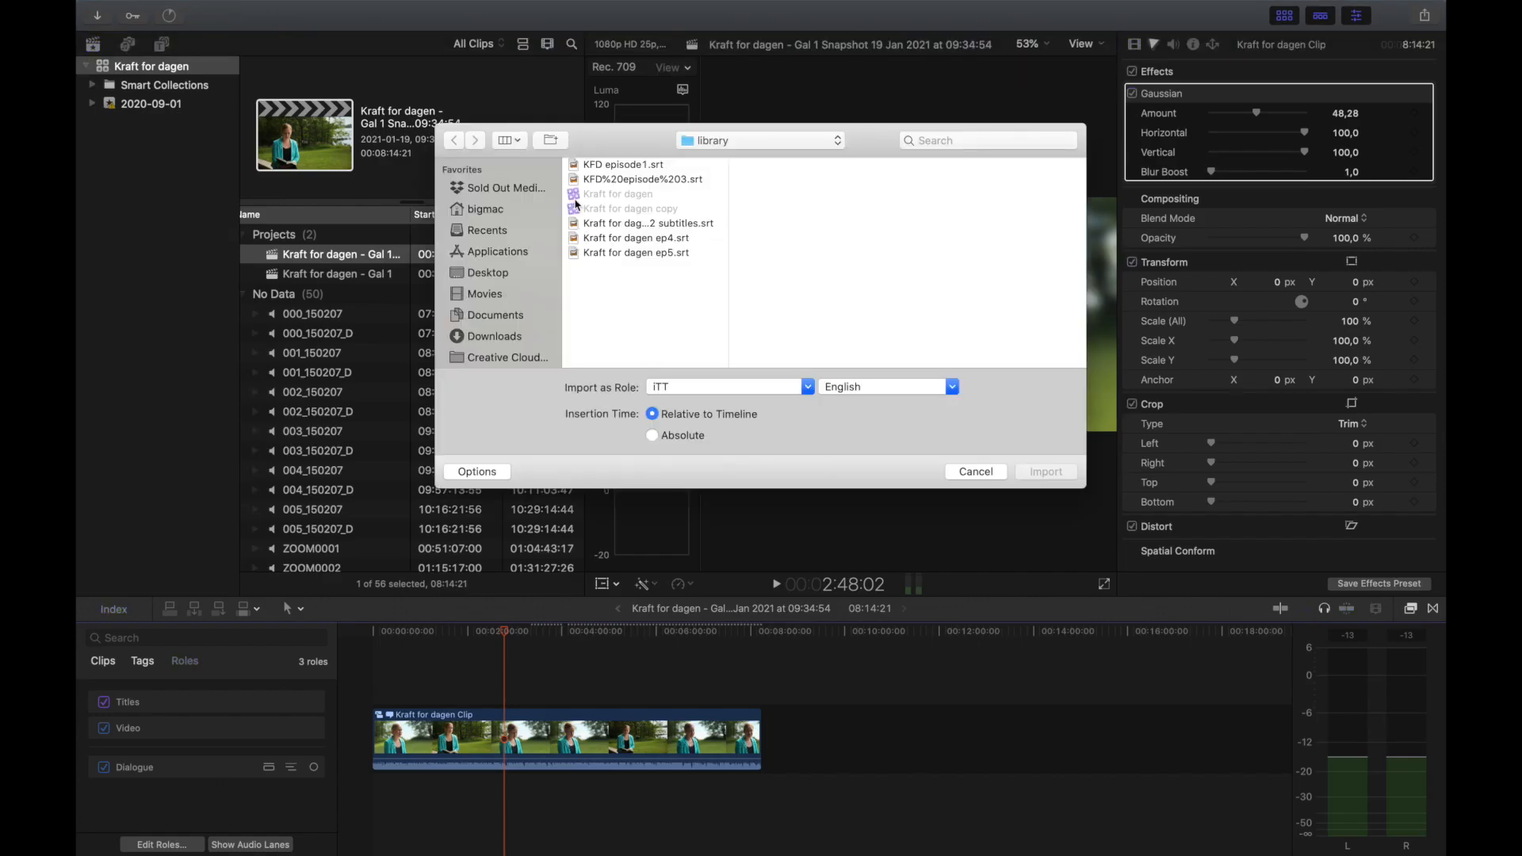
# Import KFD episode1.srt as SRT captions with the language set to Swedish
pyautogui.click(622, 164)
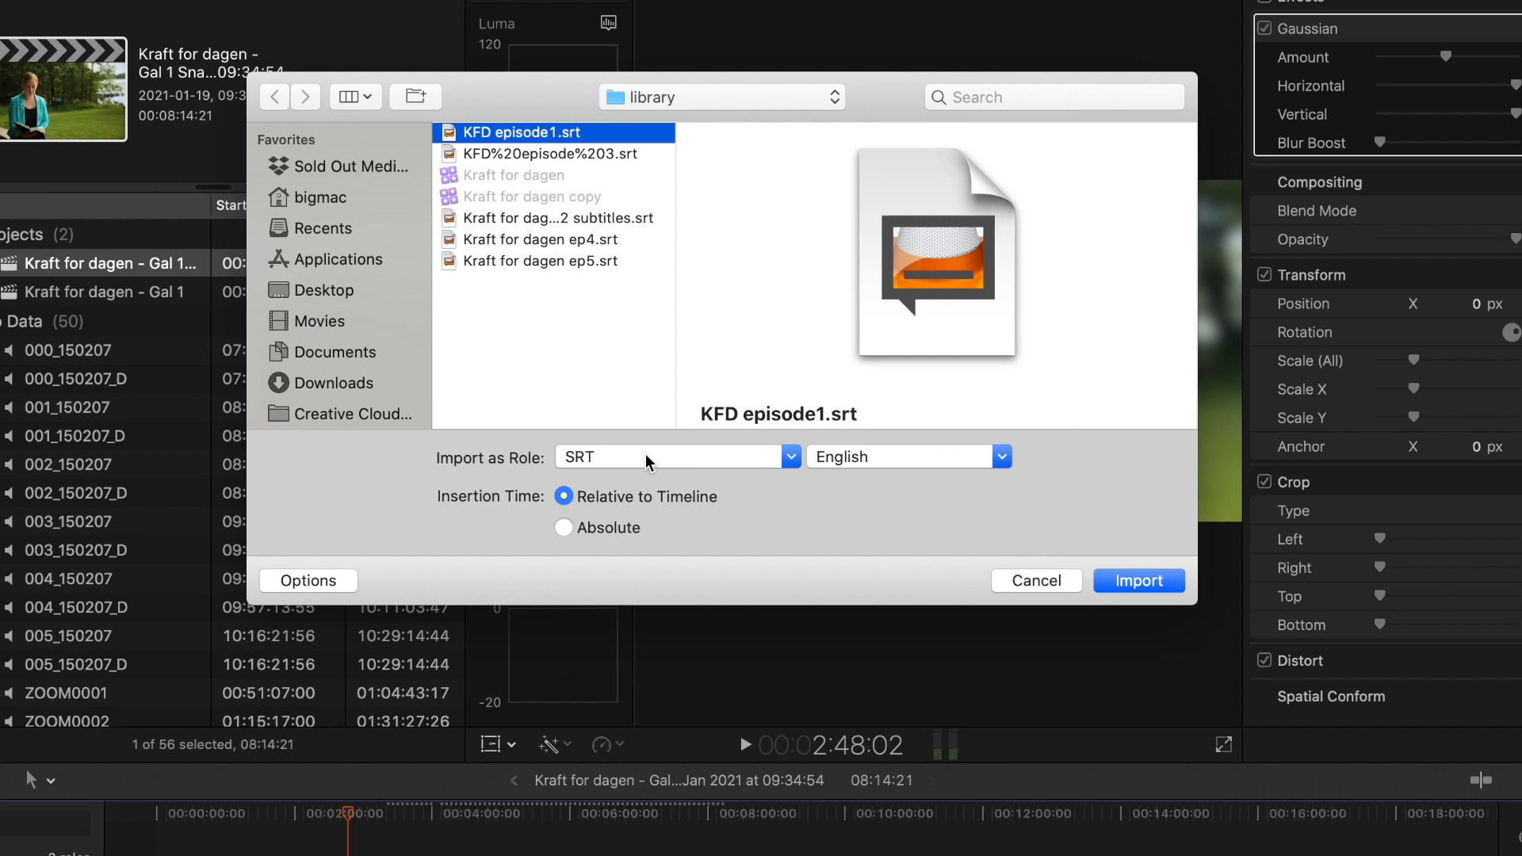
pyautogui.moveTo(864, 511)
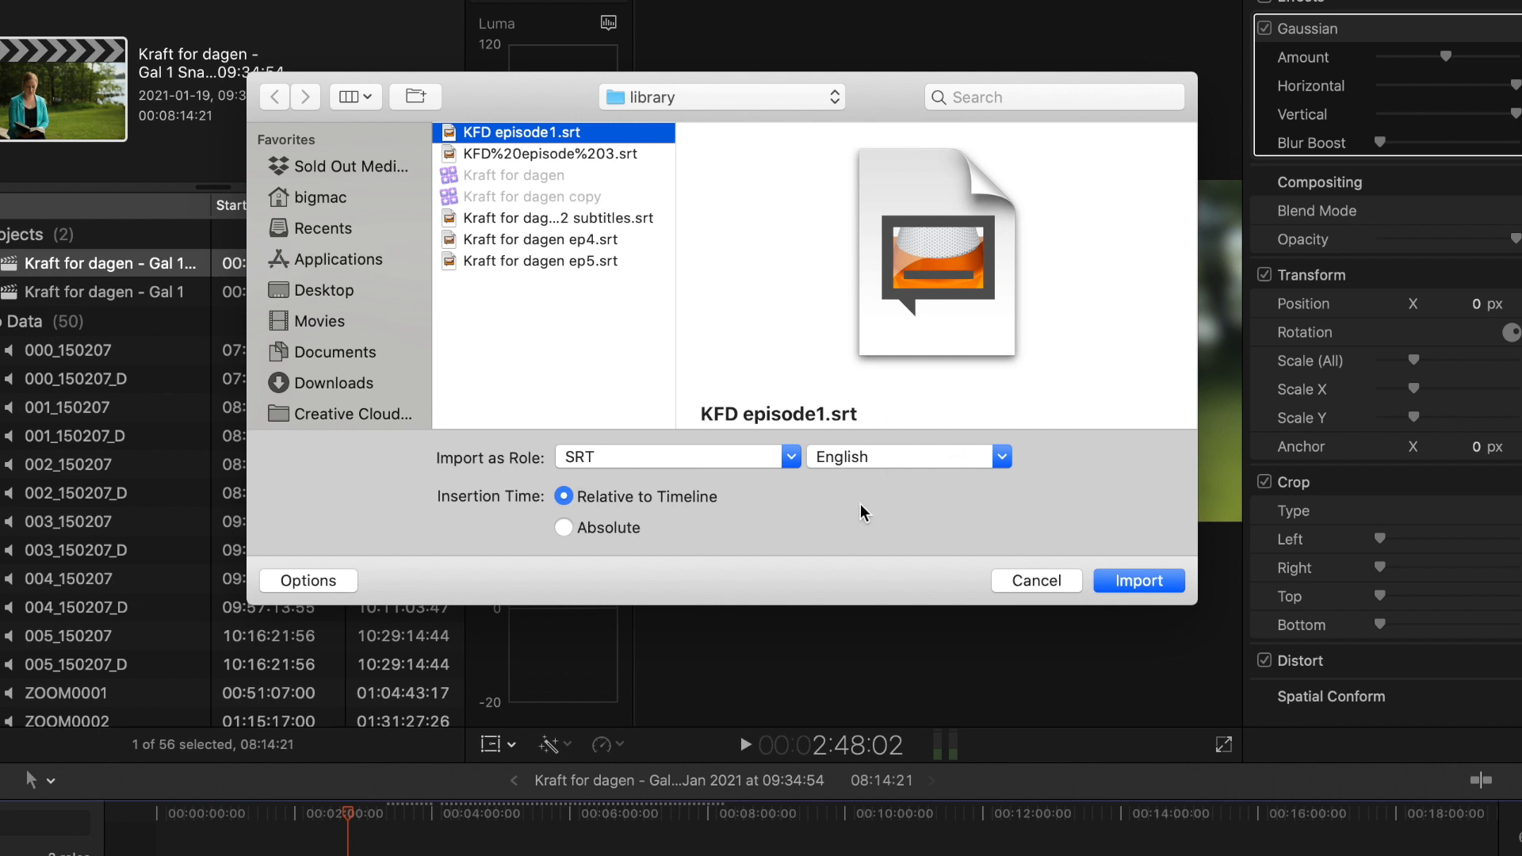
pyautogui.click(1002, 456)
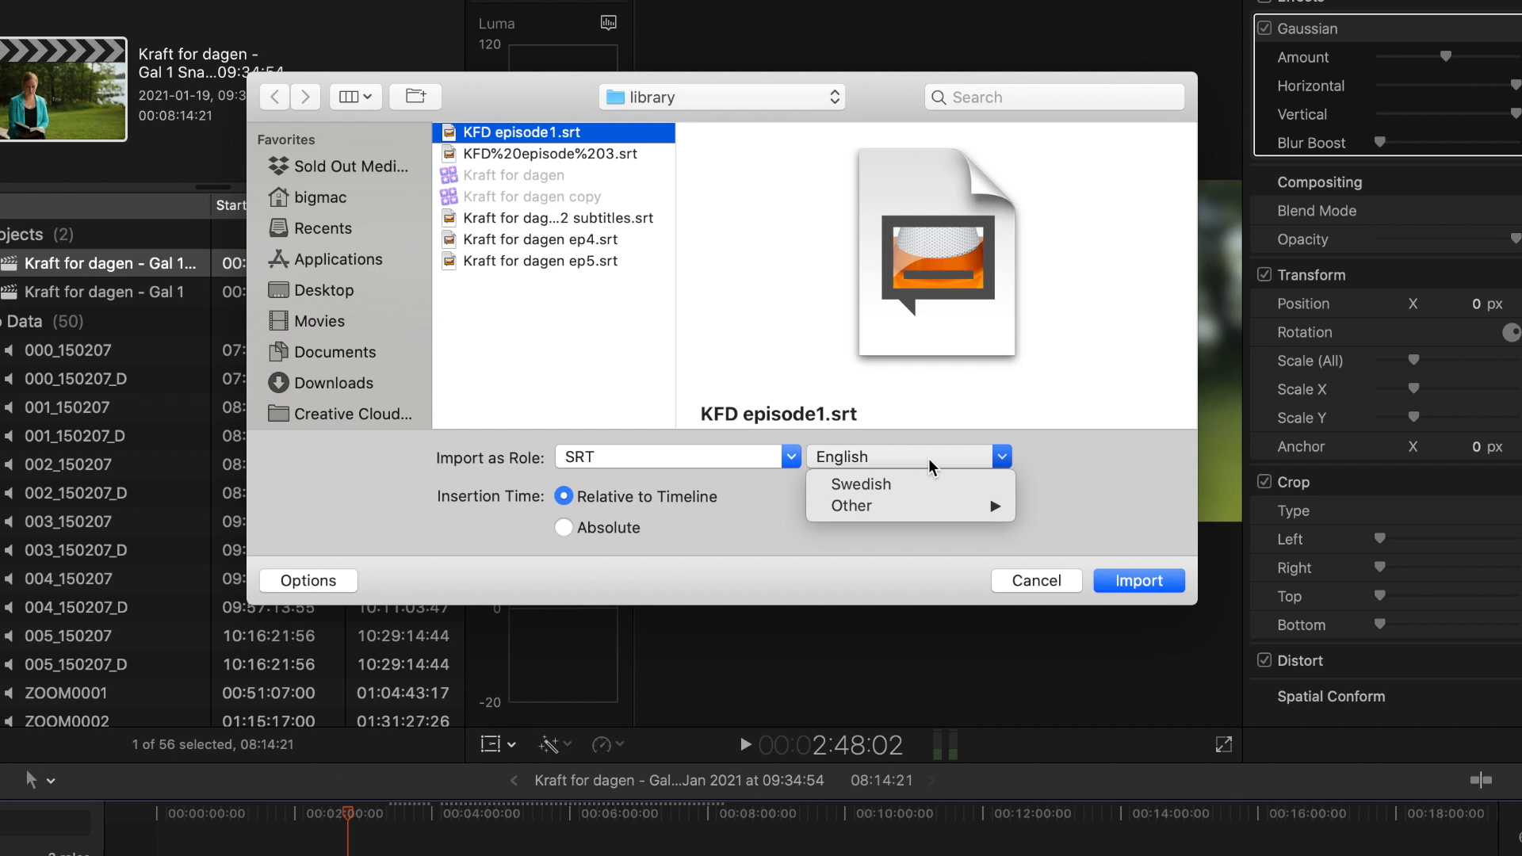
pyautogui.click(860, 485)
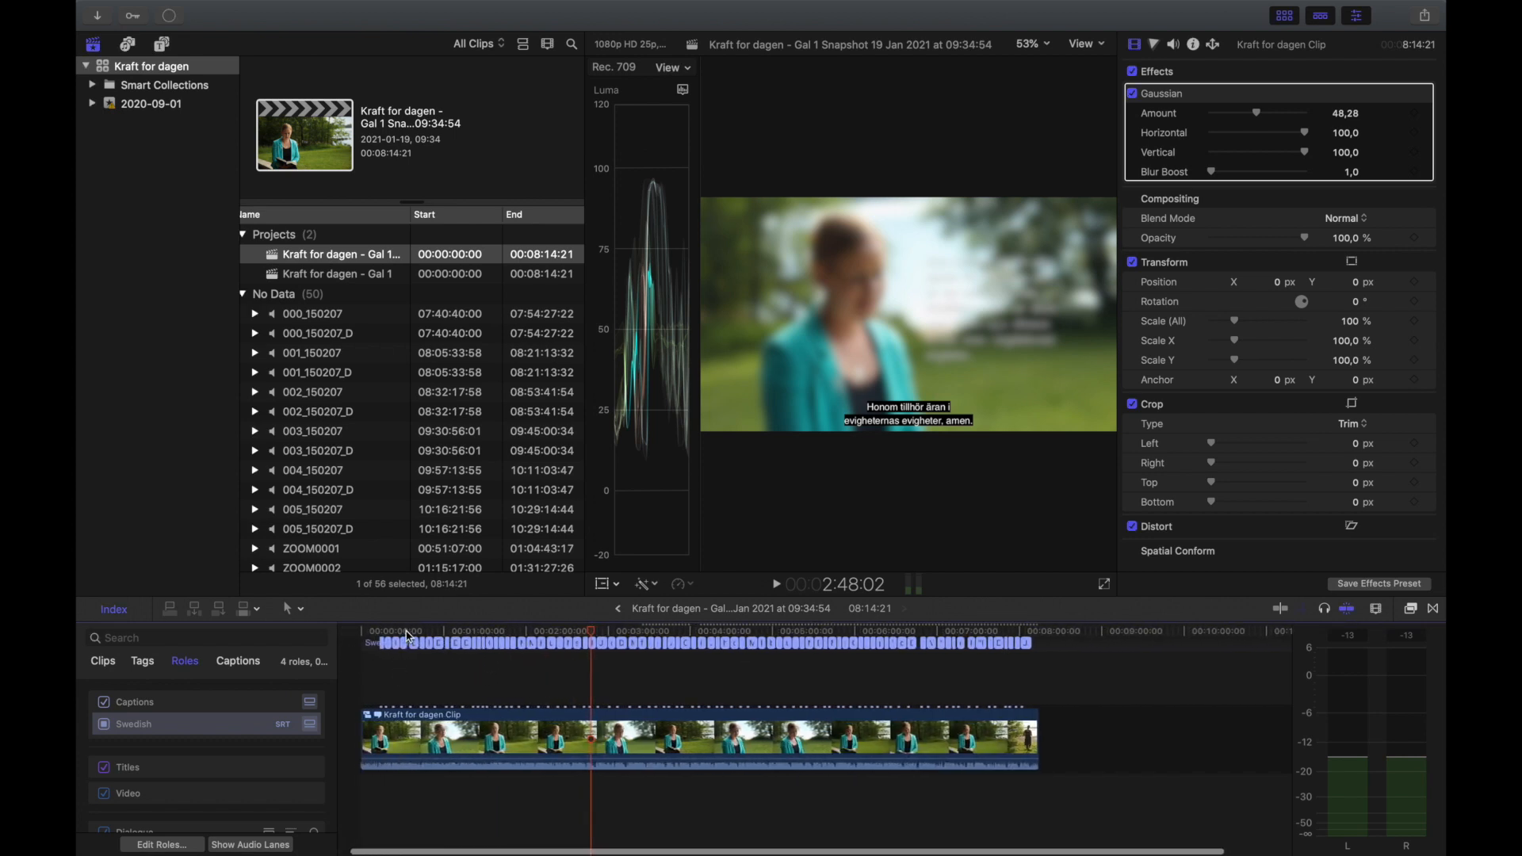
# Select the caption near 1:33 starting 'Och det här var nånting som han' for inspection
pyautogui.click(463, 631)
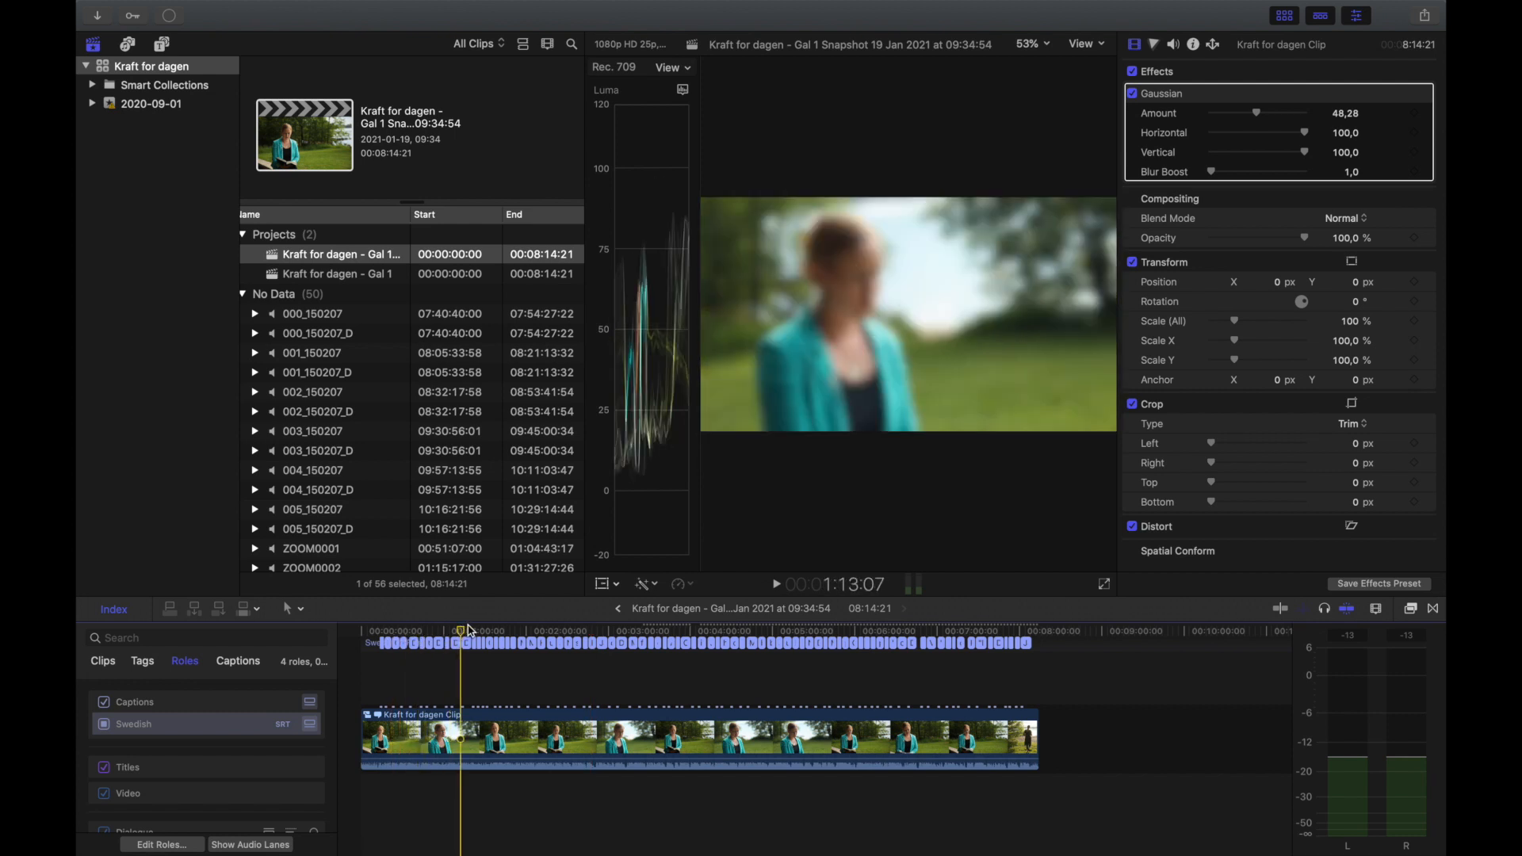
pyautogui.click(484, 654)
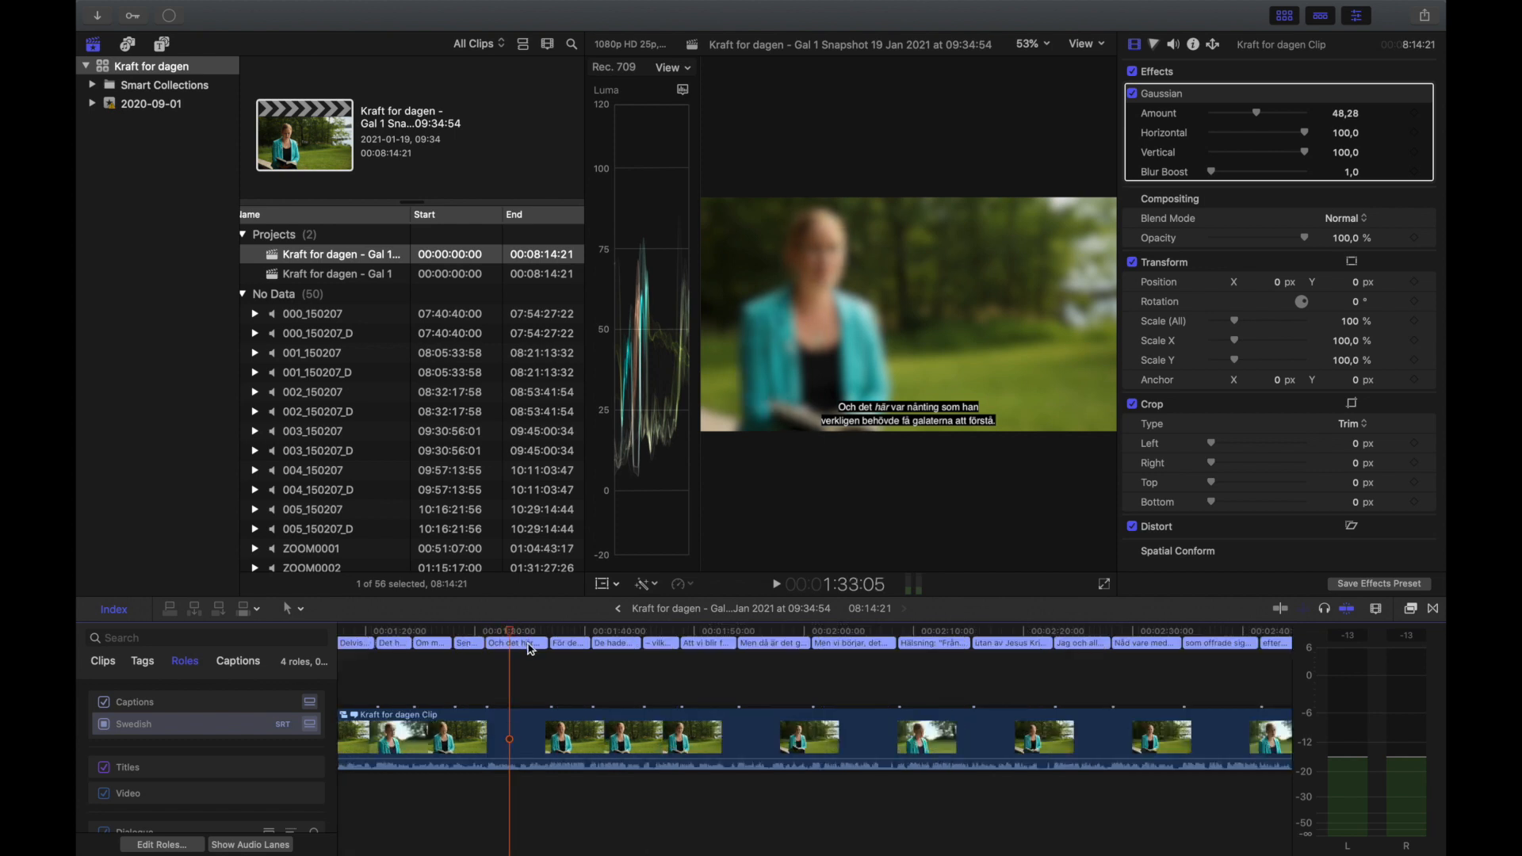
pyautogui.click(514, 644)
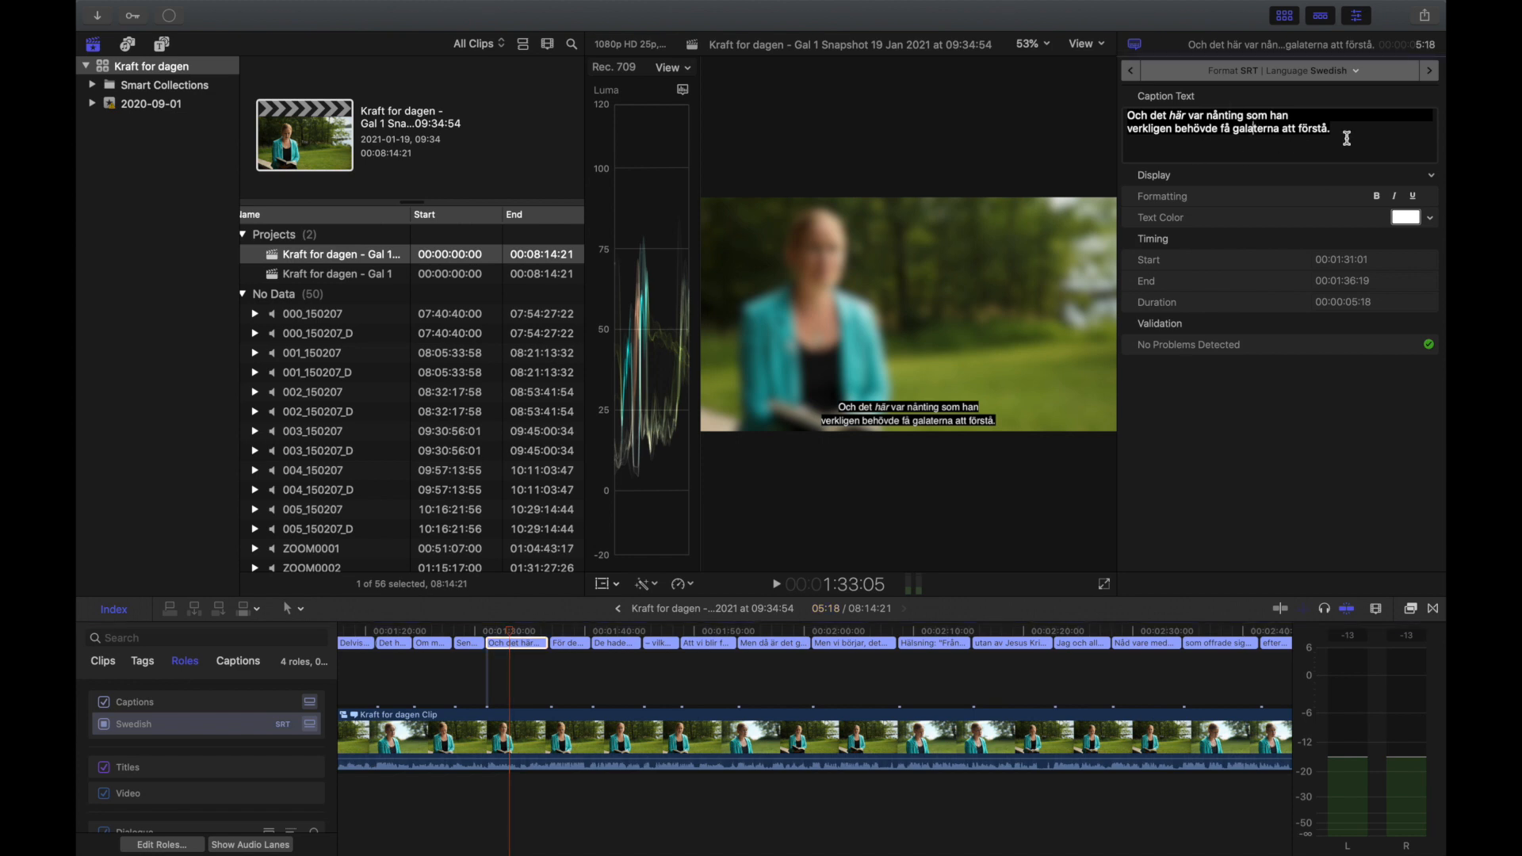
pyautogui.moveTo(961, 324)
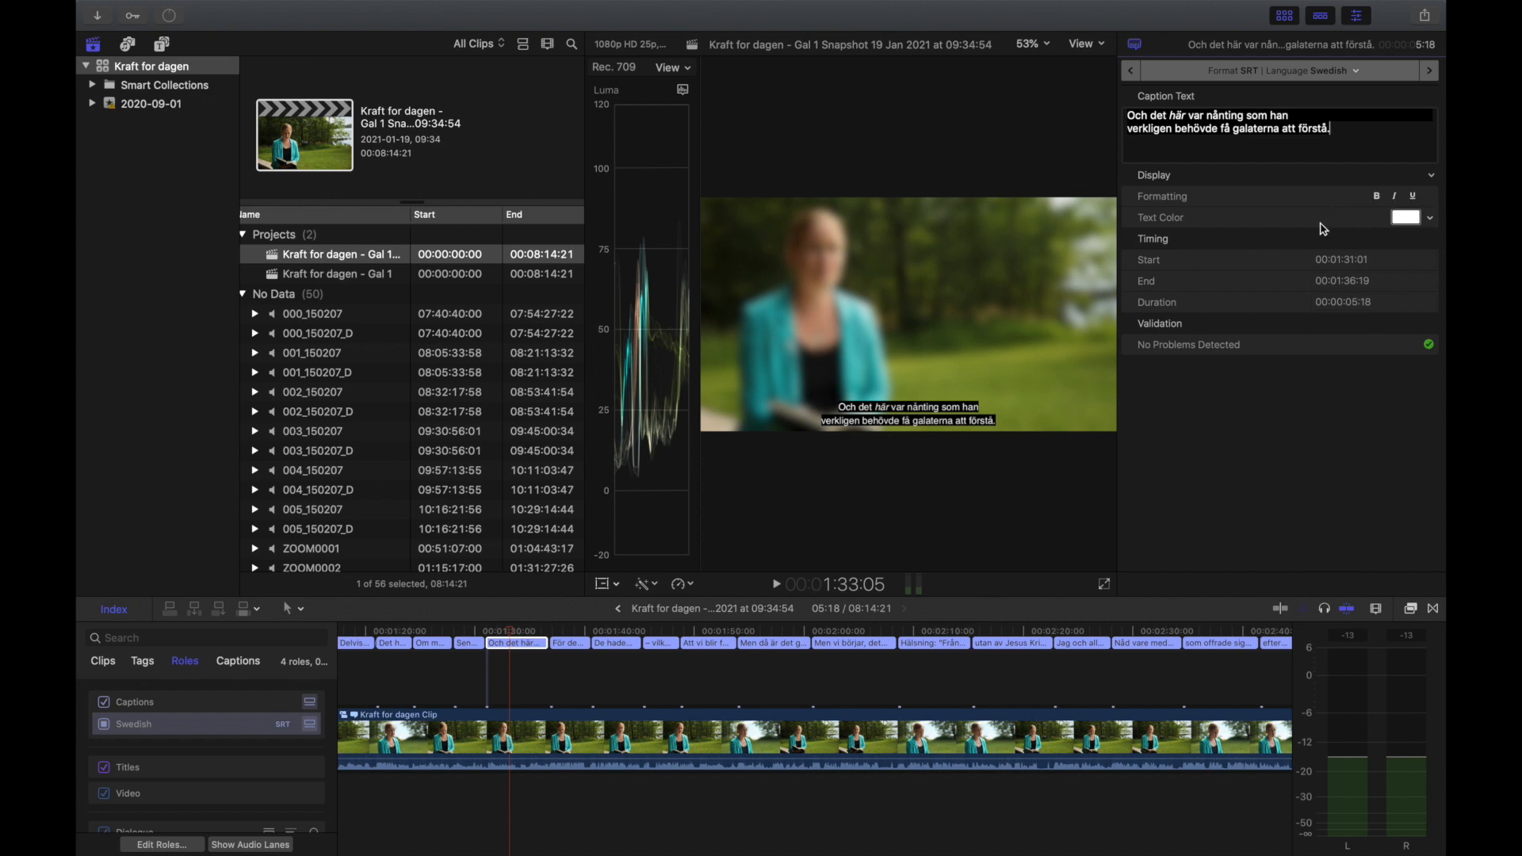
pyautogui.moveTo(1299, 282)
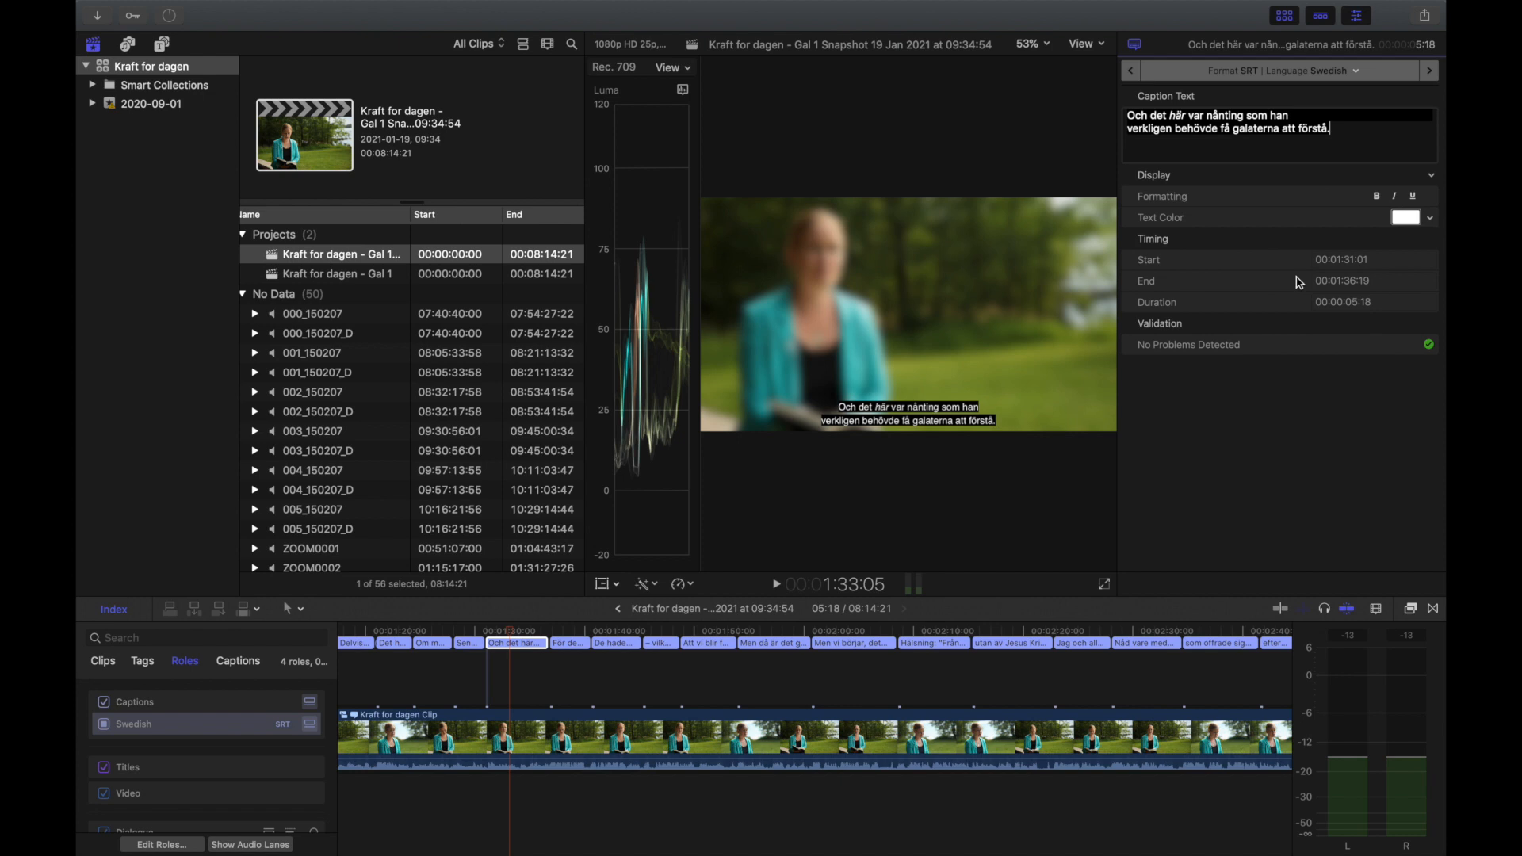
pyautogui.moveTo(697, 682)
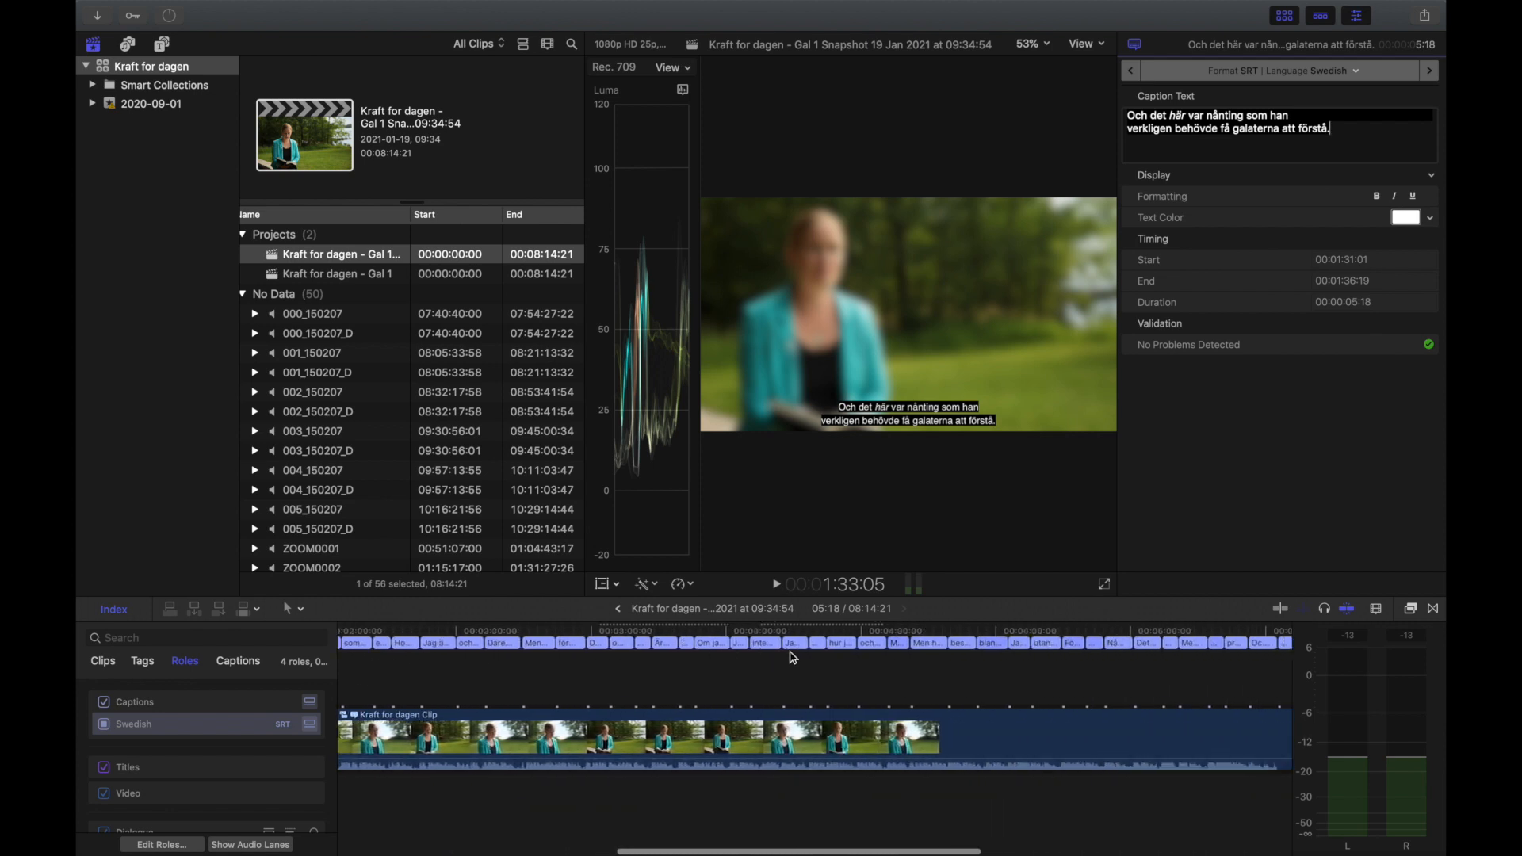
pyautogui.click(810, 653)
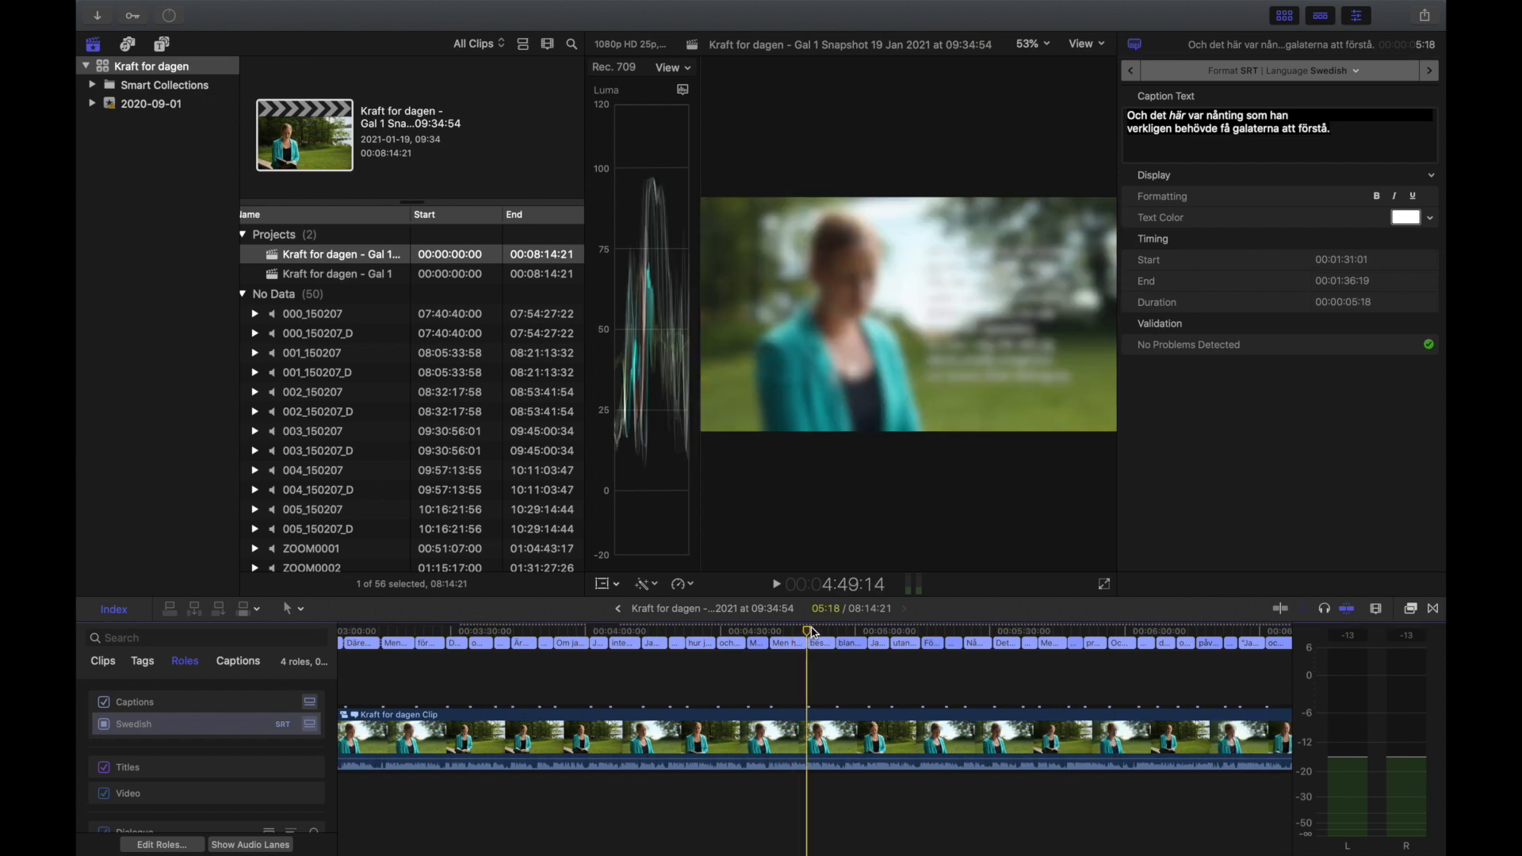
pyautogui.click(811, 631)
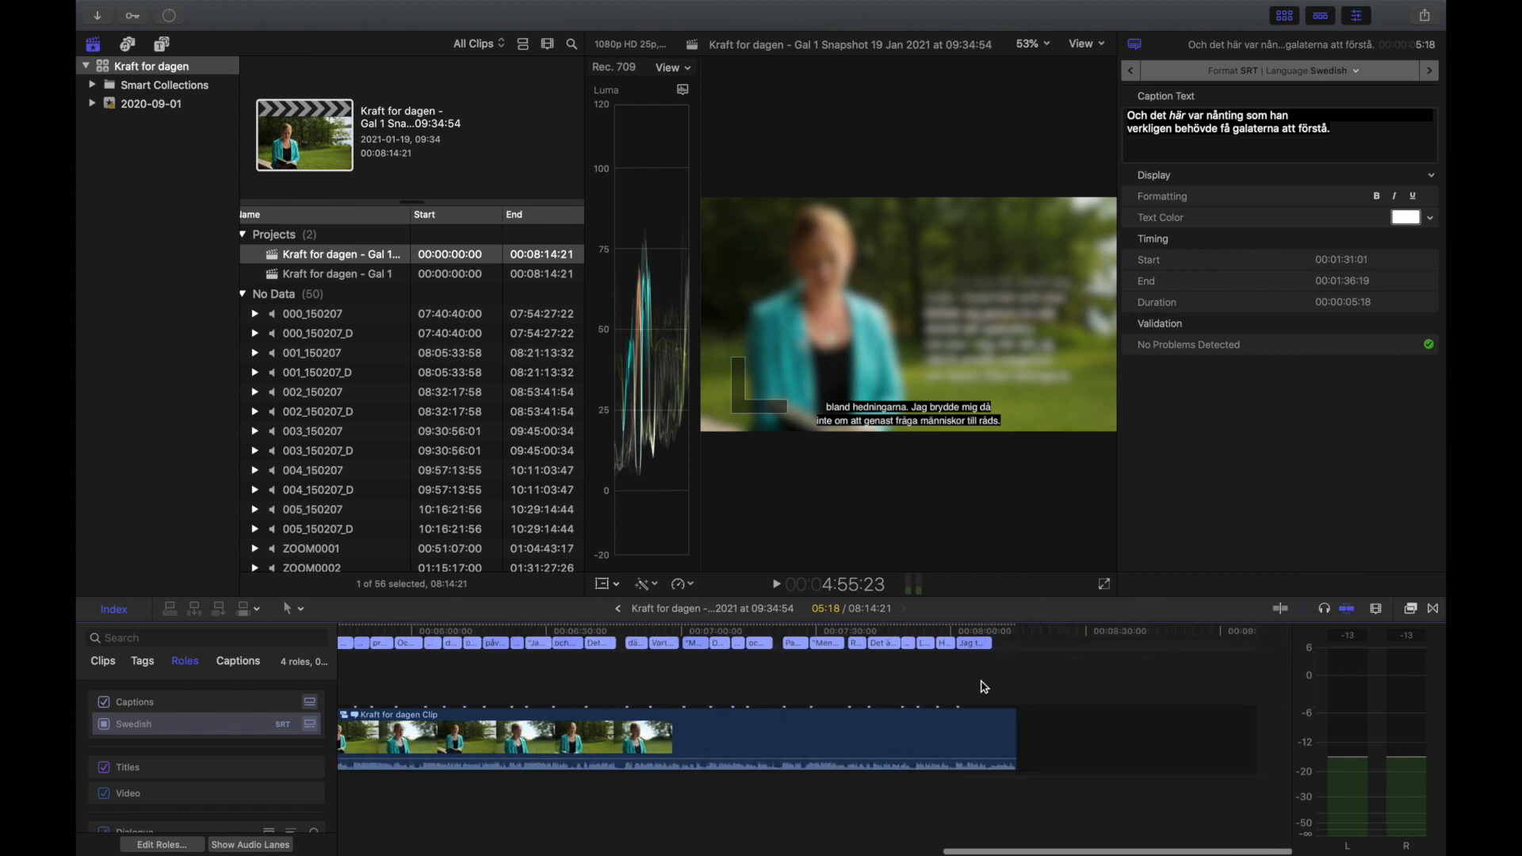
pyautogui.click(996, 631)
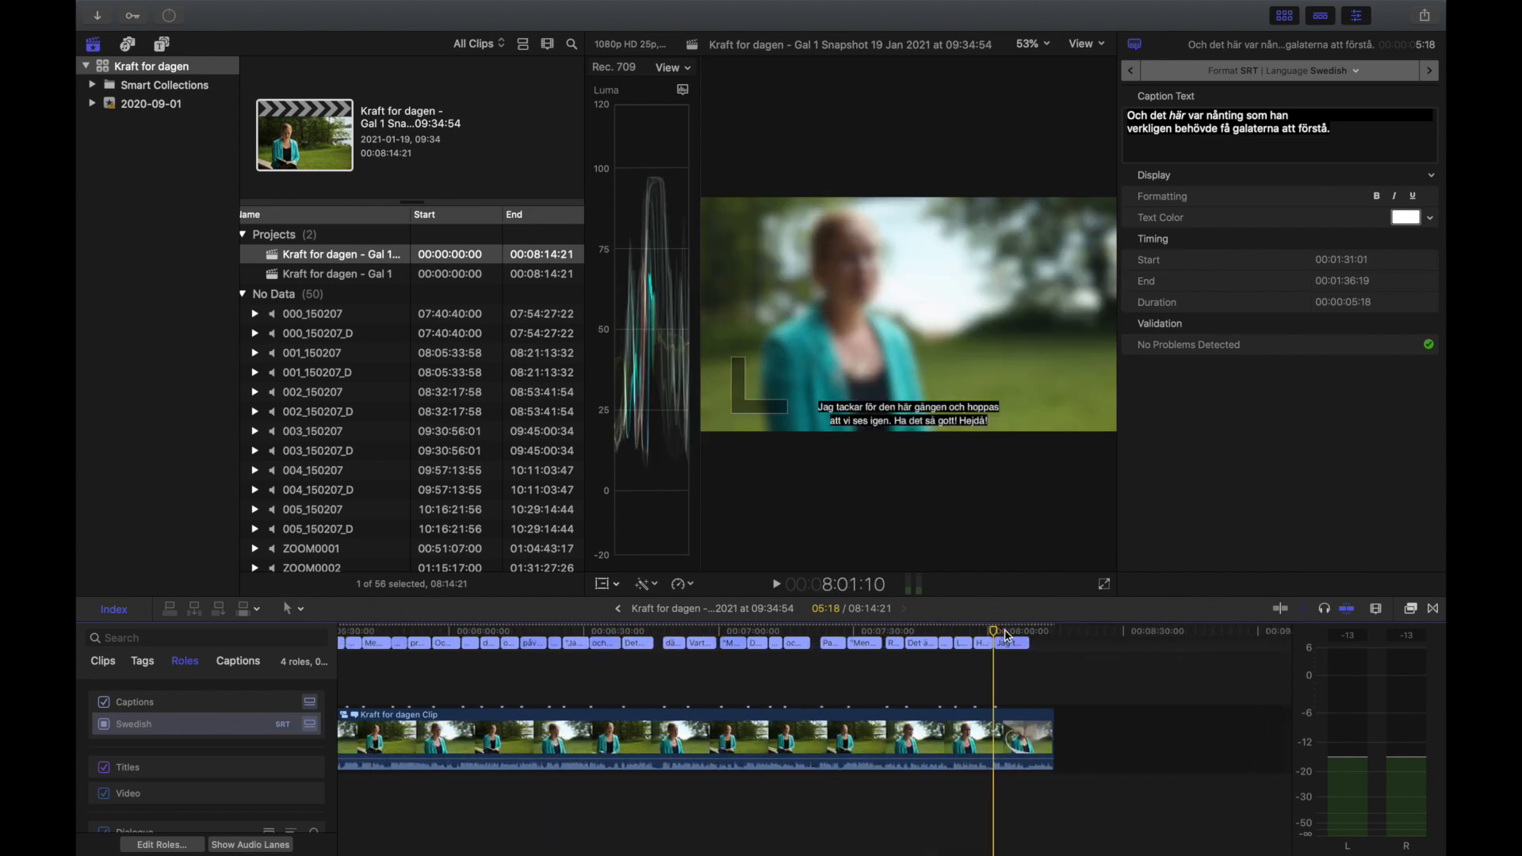
pyautogui.click(1053, 631)
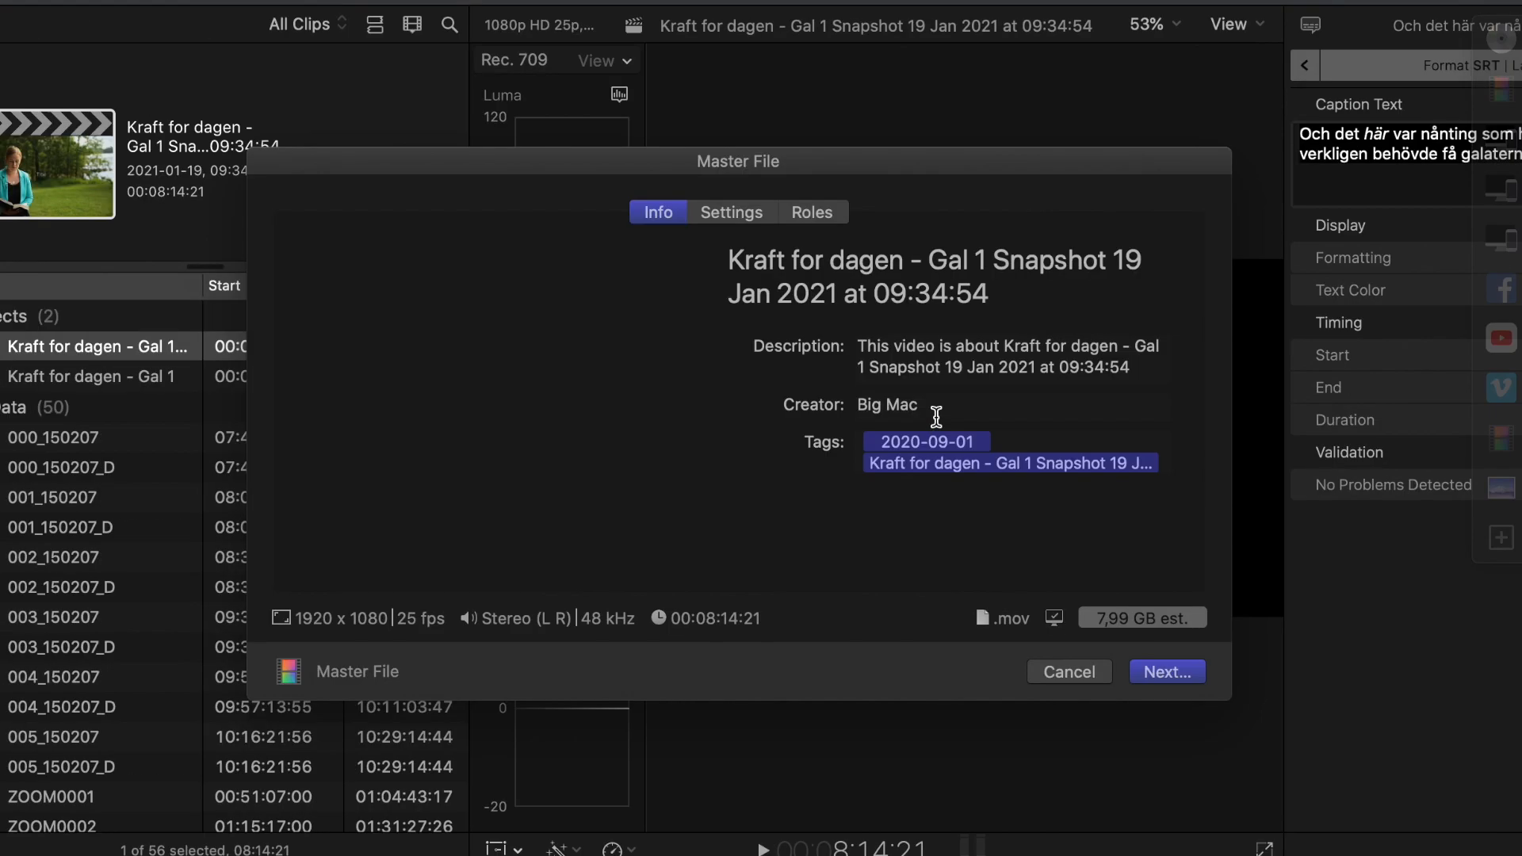
# Review the Master File video codec settings and the roles export layout
pyautogui.click(731, 213)
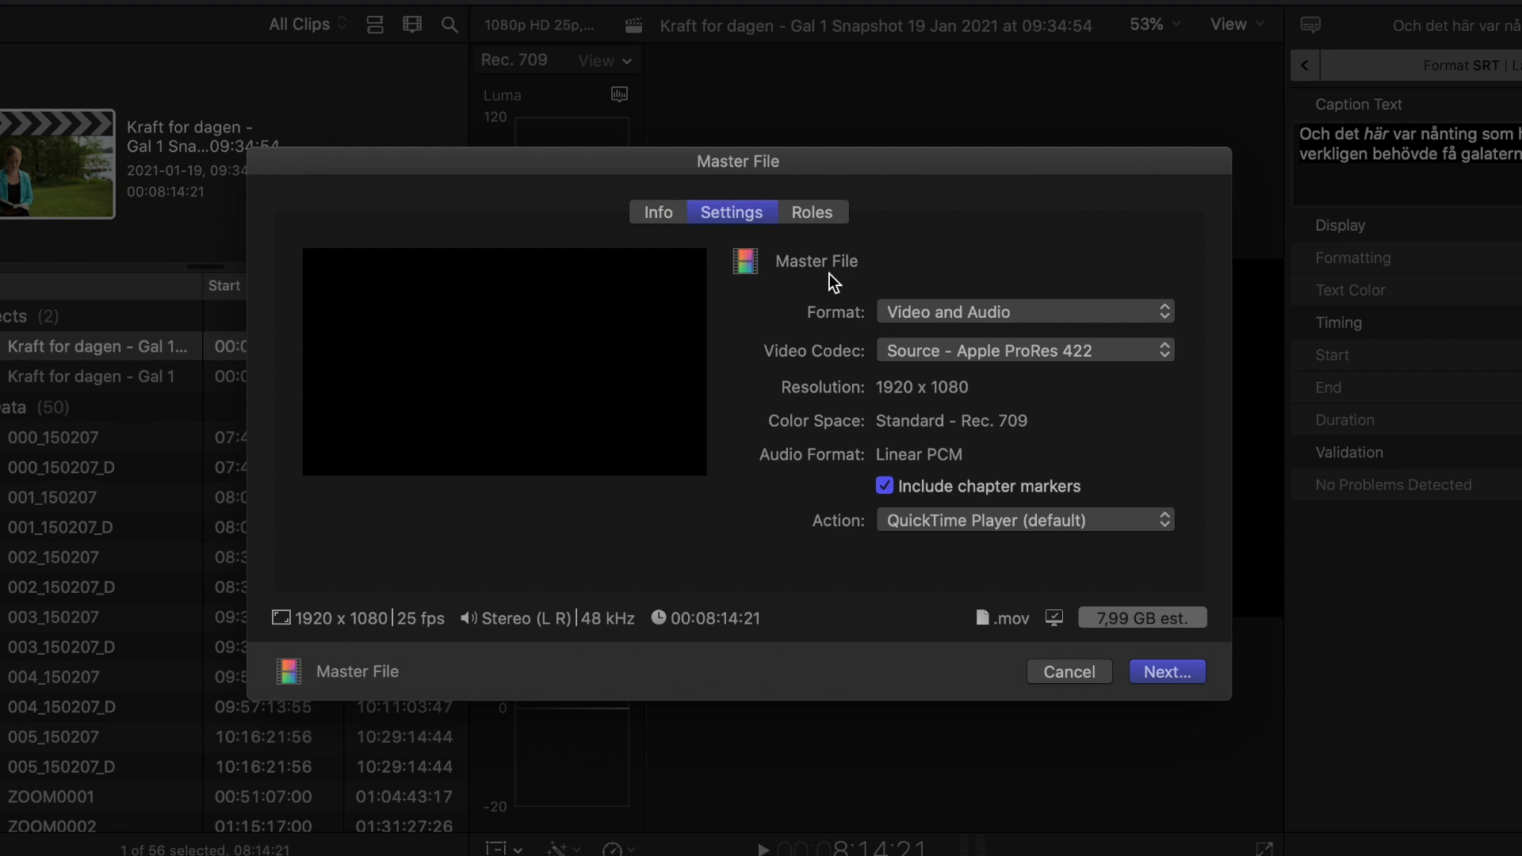
pyautogui.click(1024, 351)
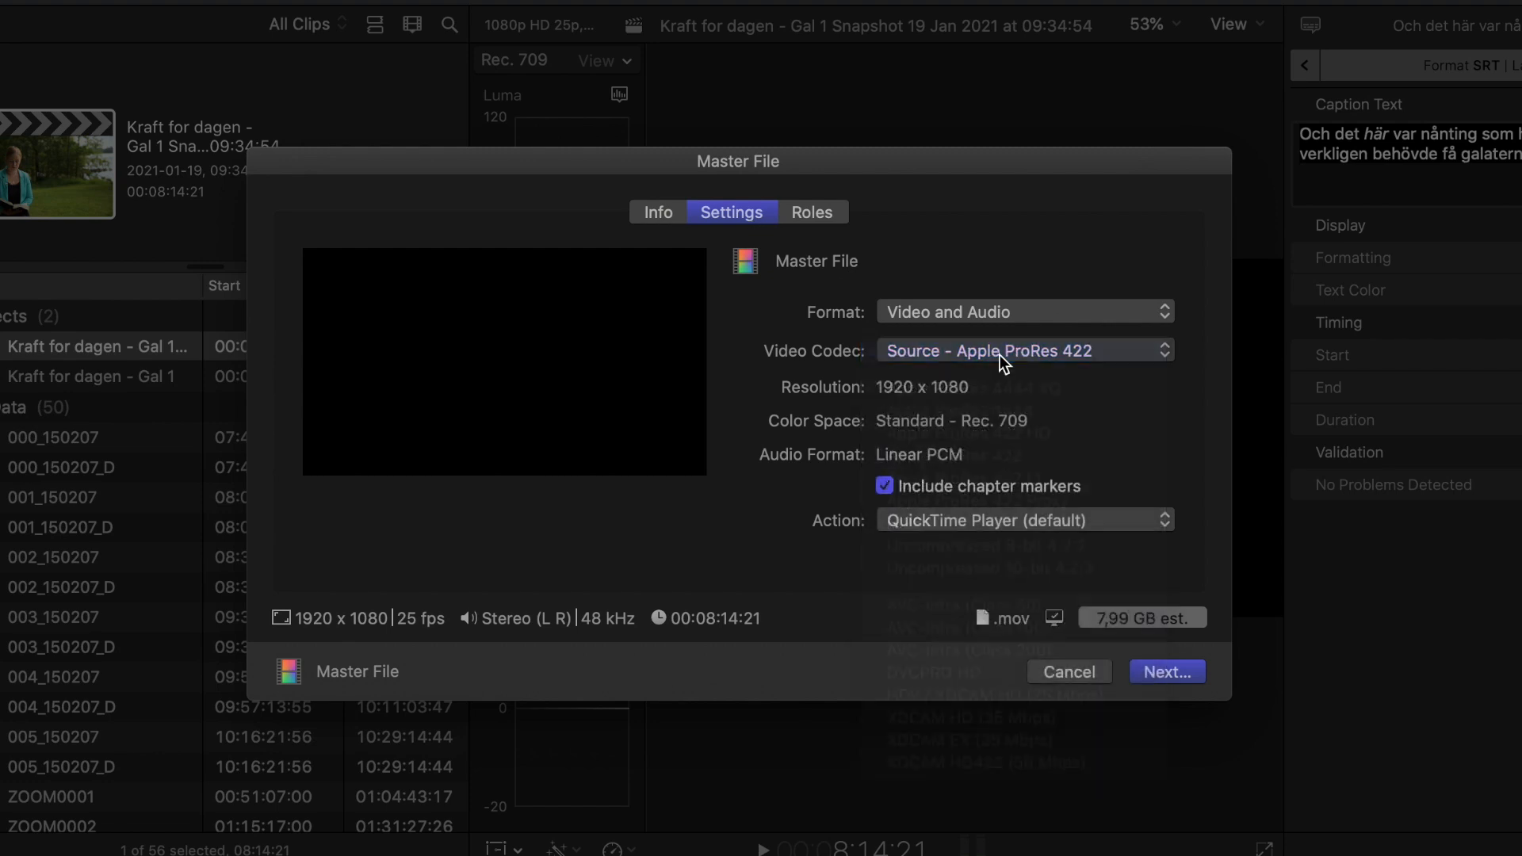
pyautogui.click(811, 212)
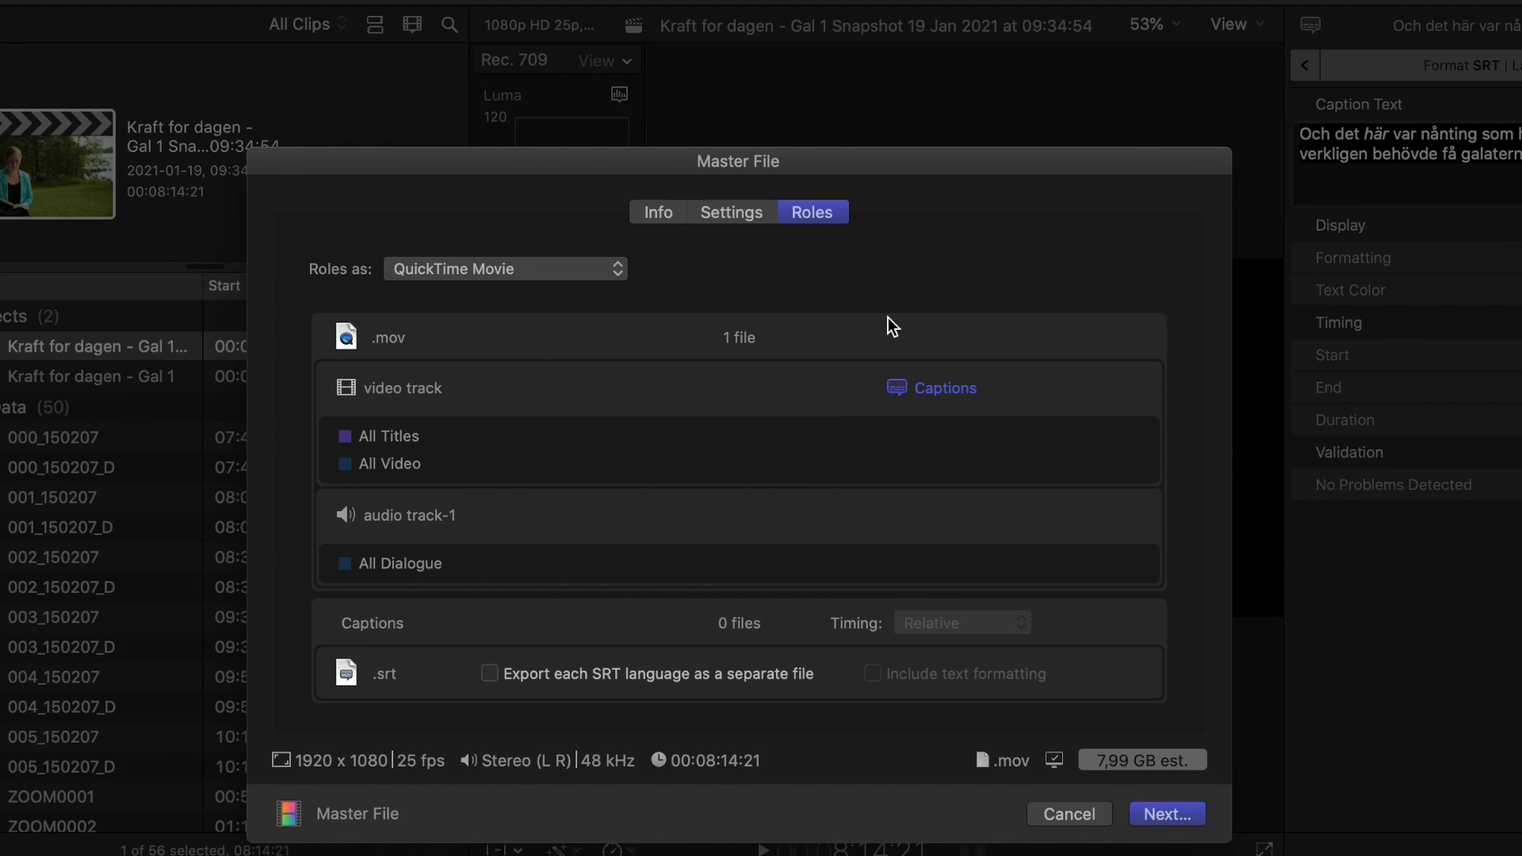
pyautogui.moveTo(976, 384)
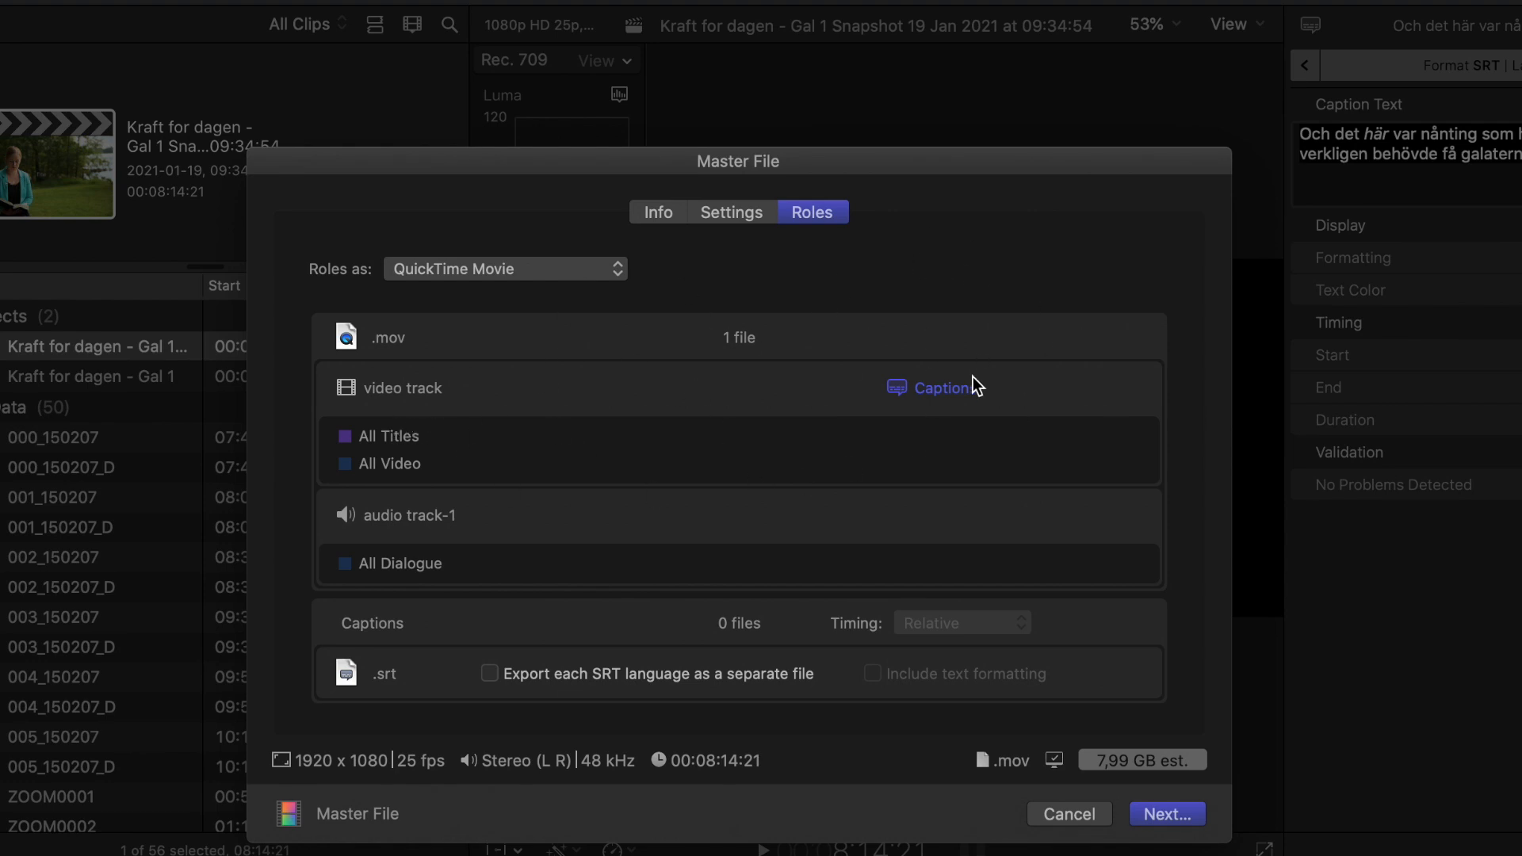
# Try burning in the Swedish SRT captions, then cancel and abandon the export
pyautogui.click(936, 388)
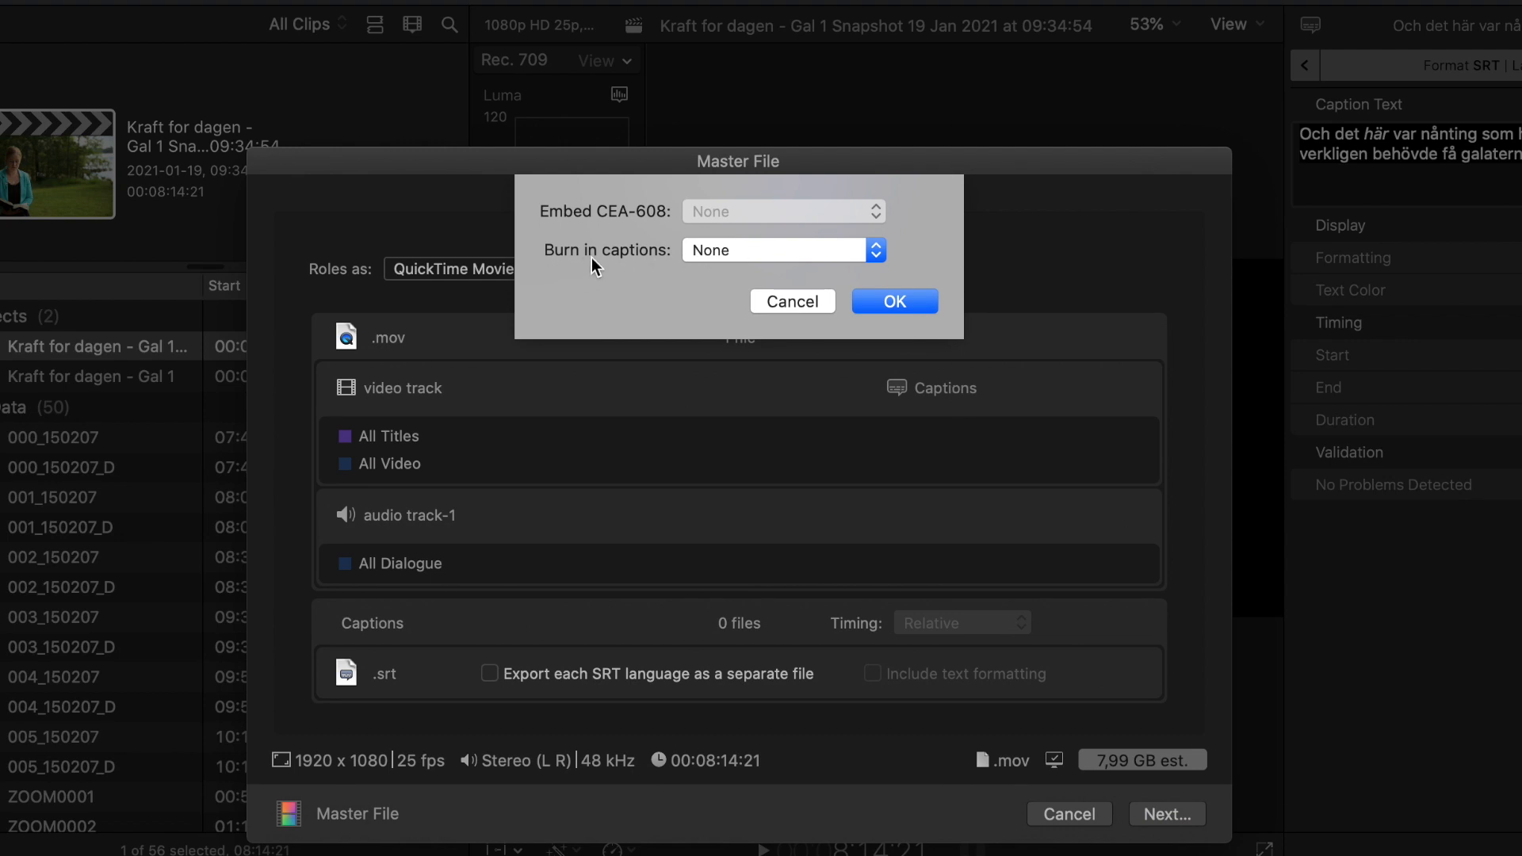
pyautogui.moveTo(748, 273)
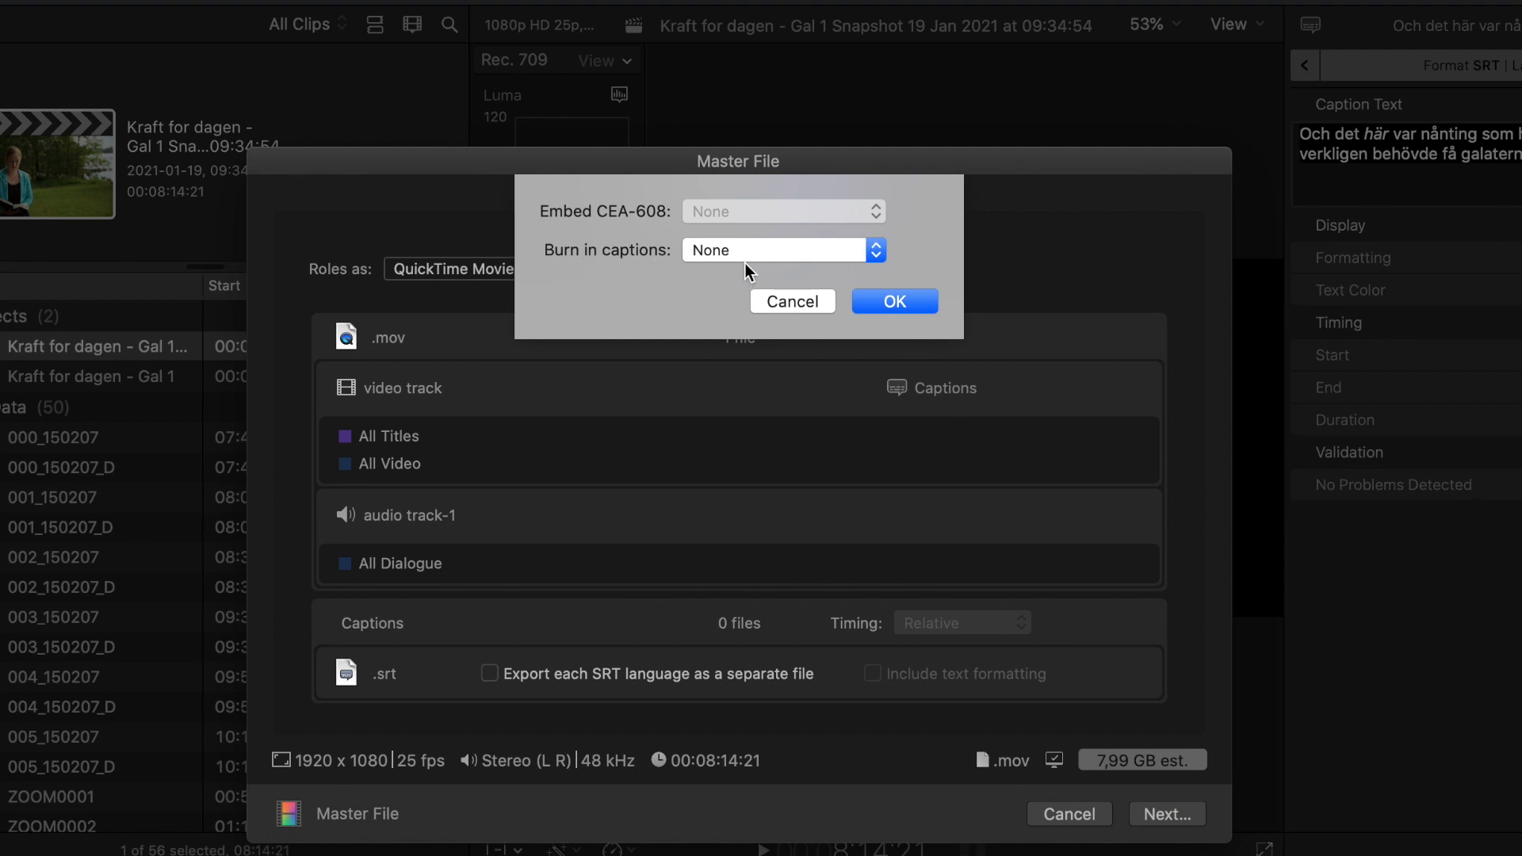
pyautogui.click(783, 250)
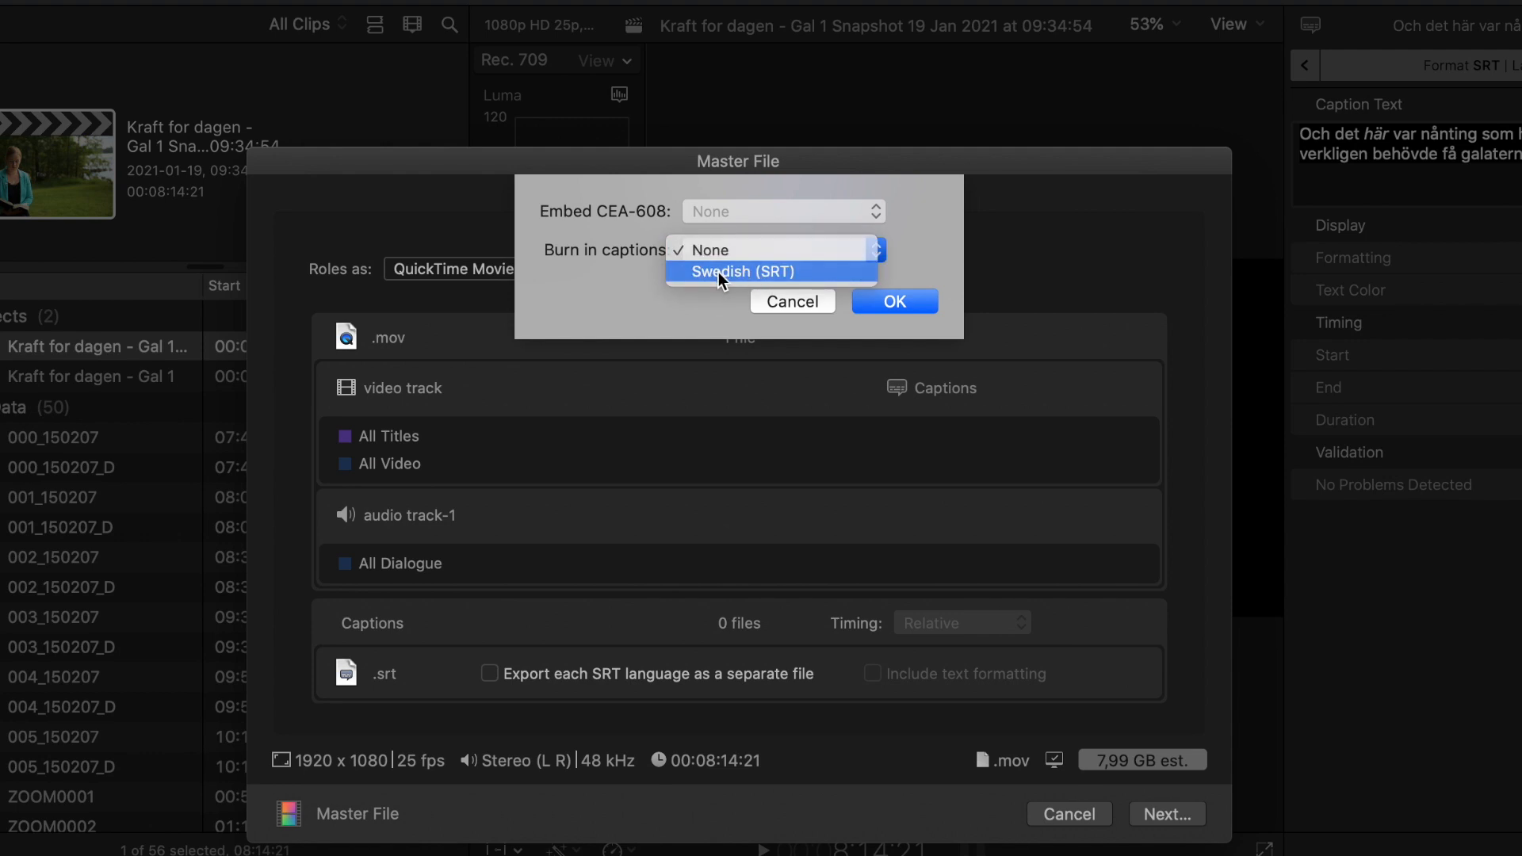
pyautogui.click(727, 273)
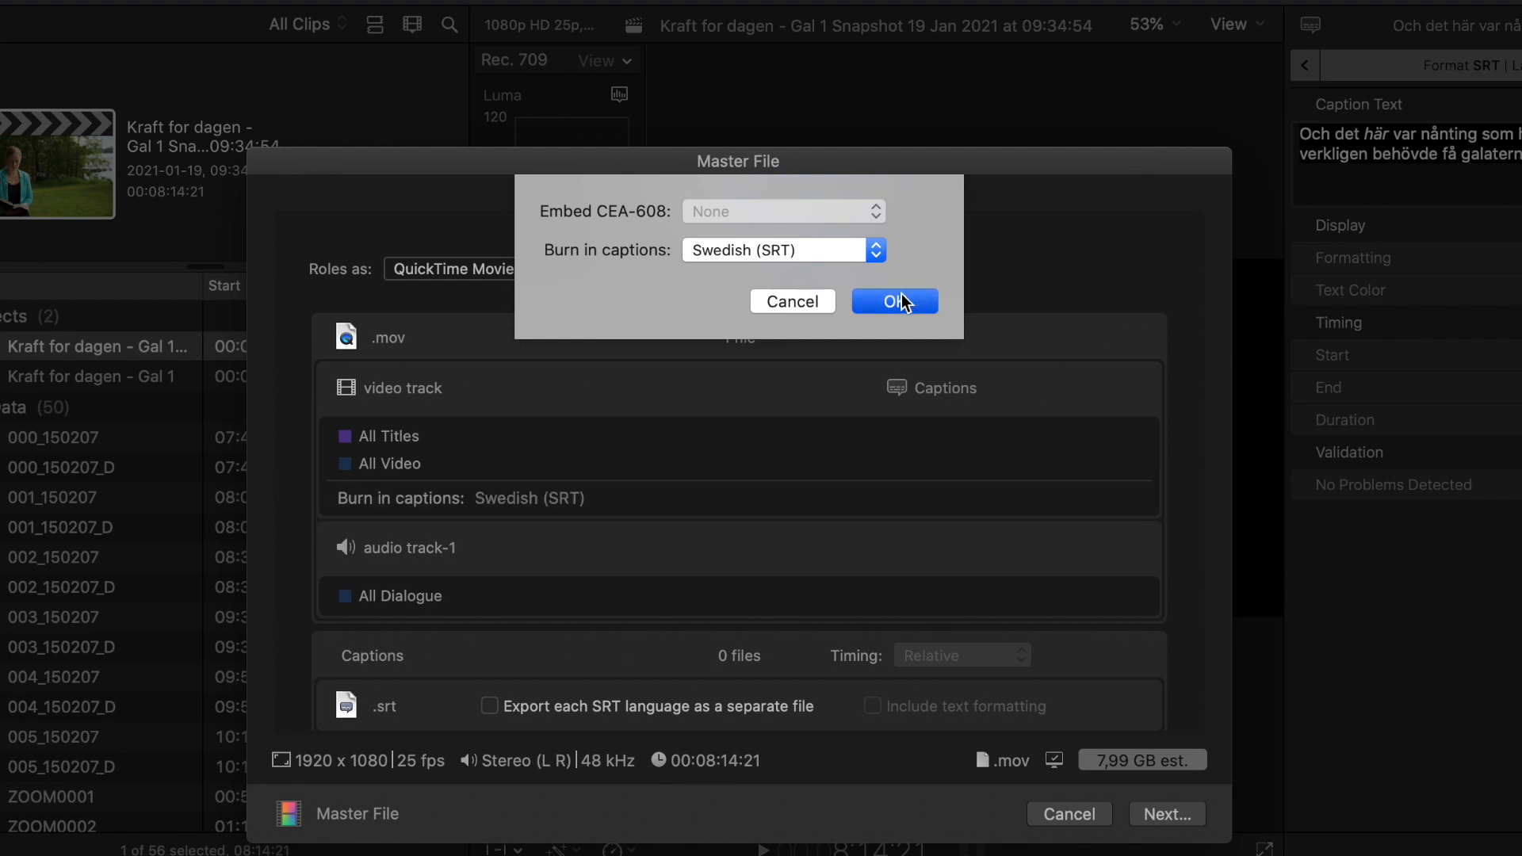
pyautogui.click(894, 301)
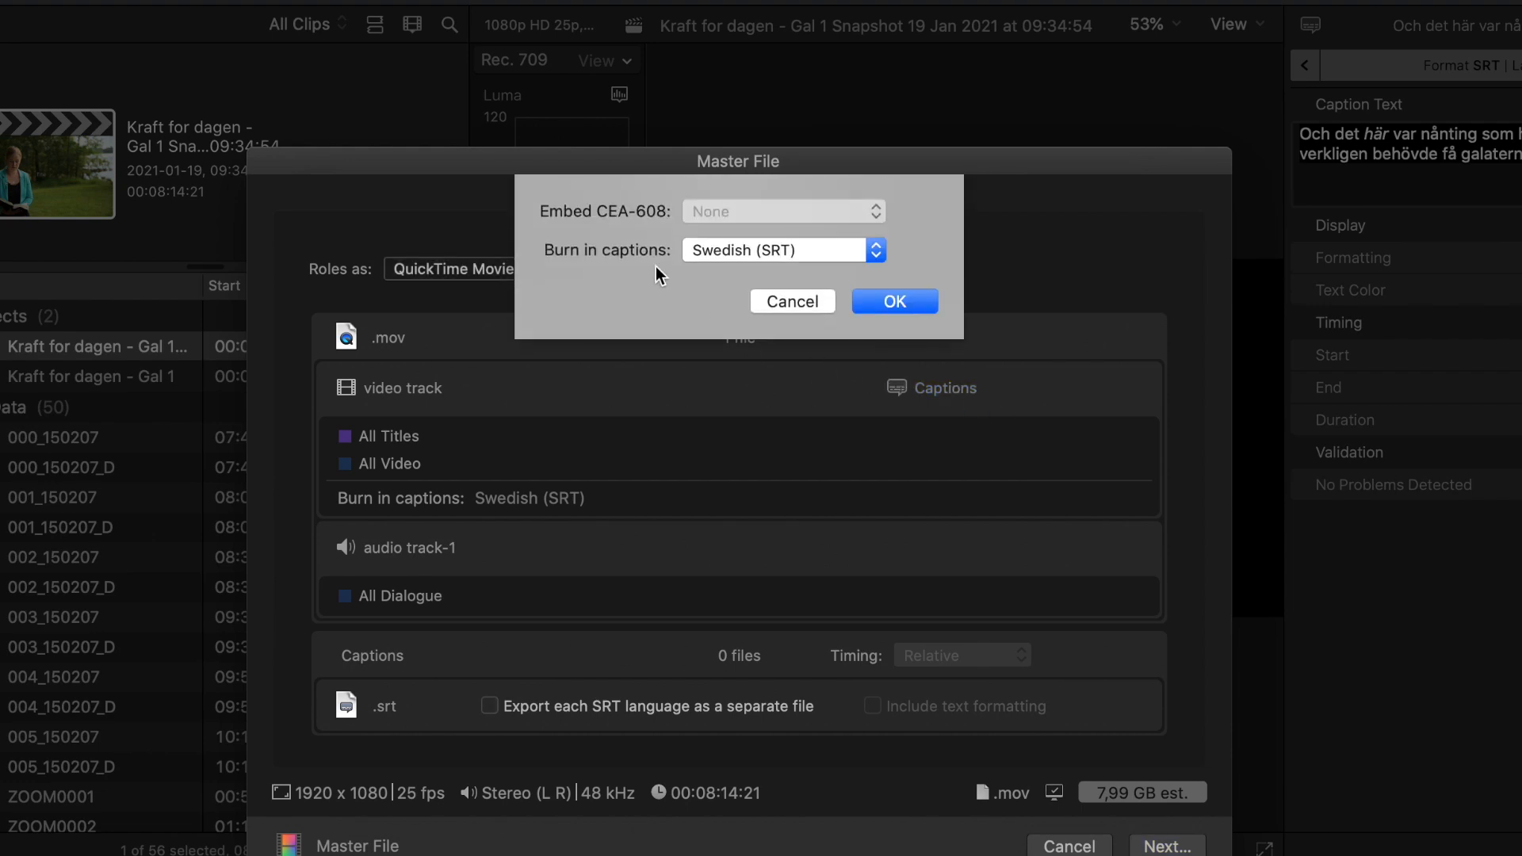
pyautogui.moveTo(674, 224)
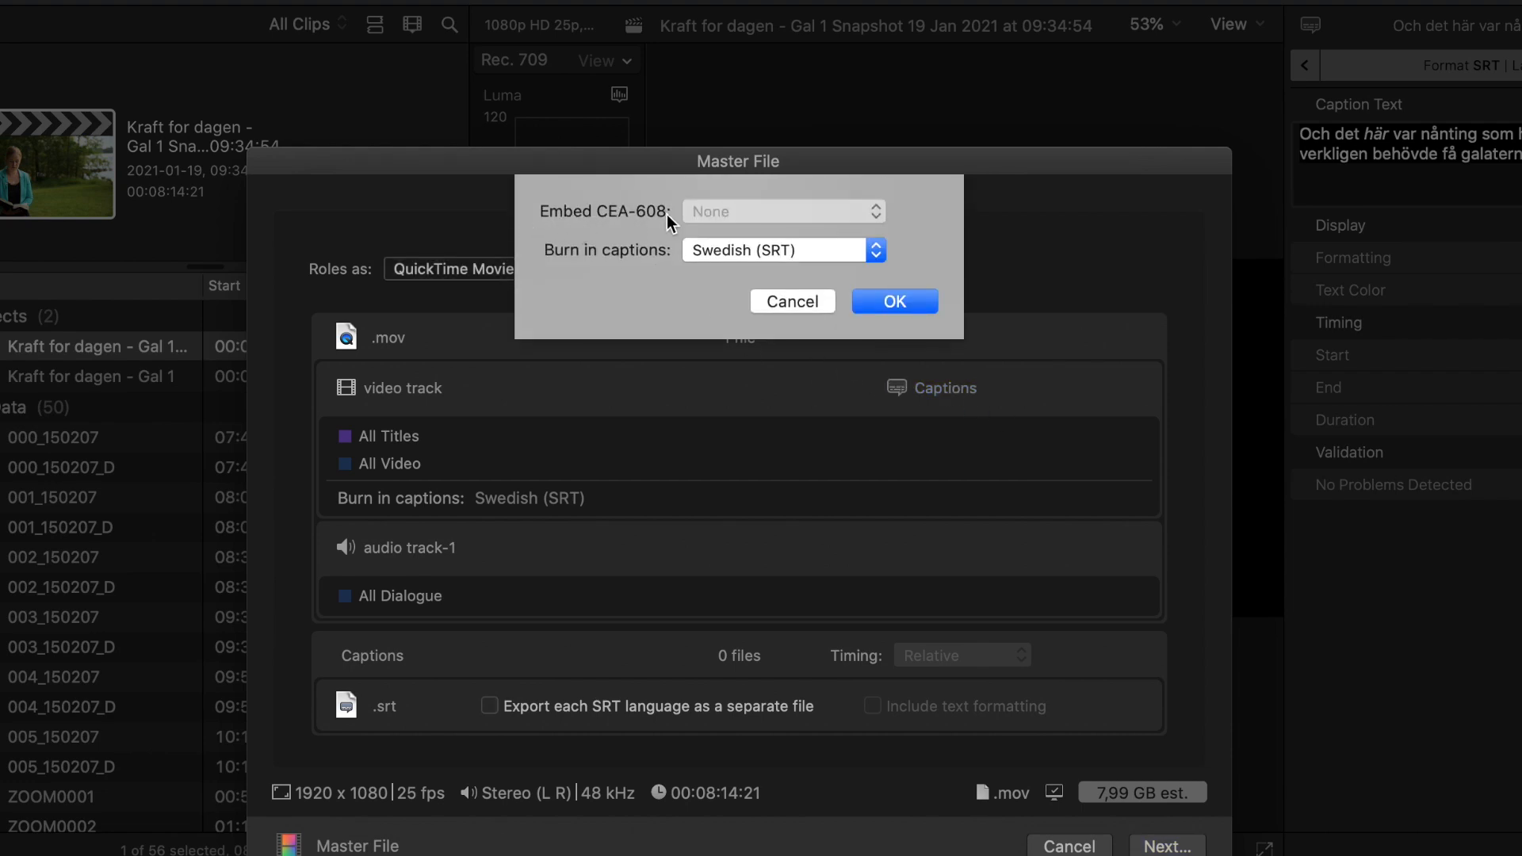
pyautogui.moveTo(739, 206)
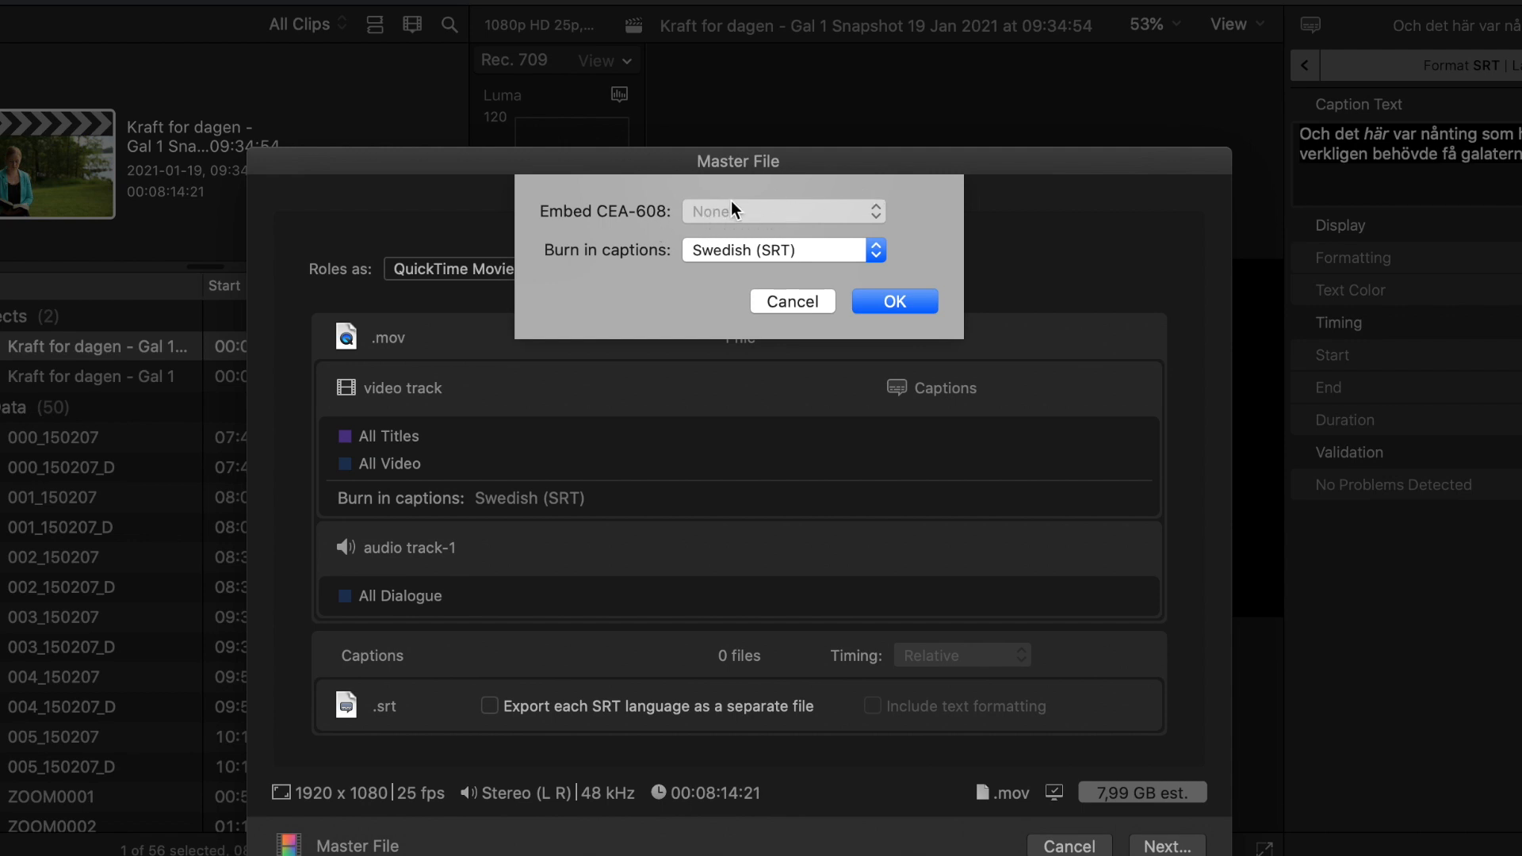
pyautogui.moveTo(800, 216)
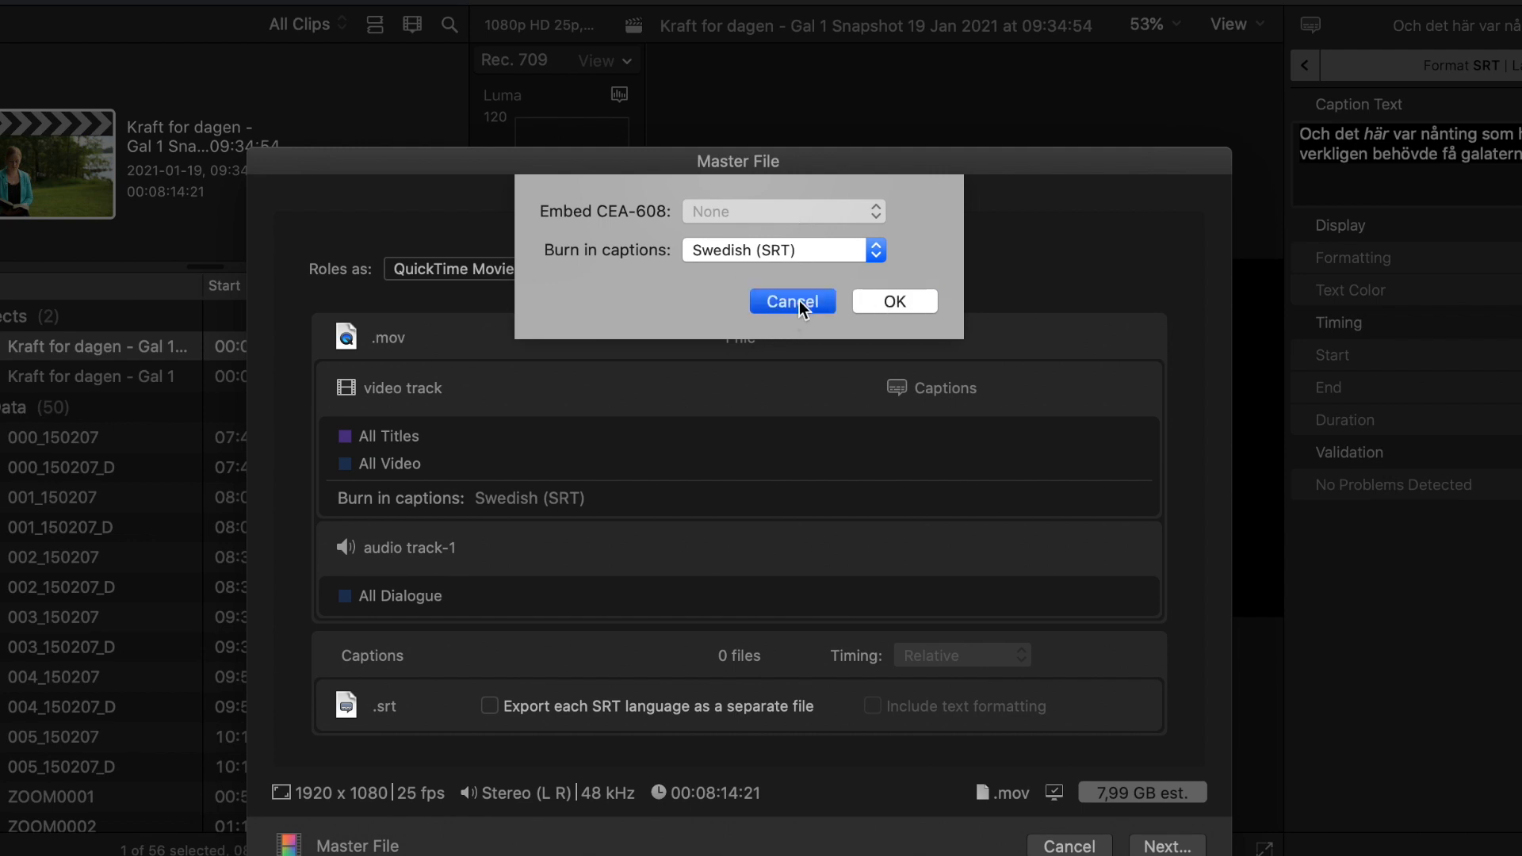
pyautogui.click(793, 302)
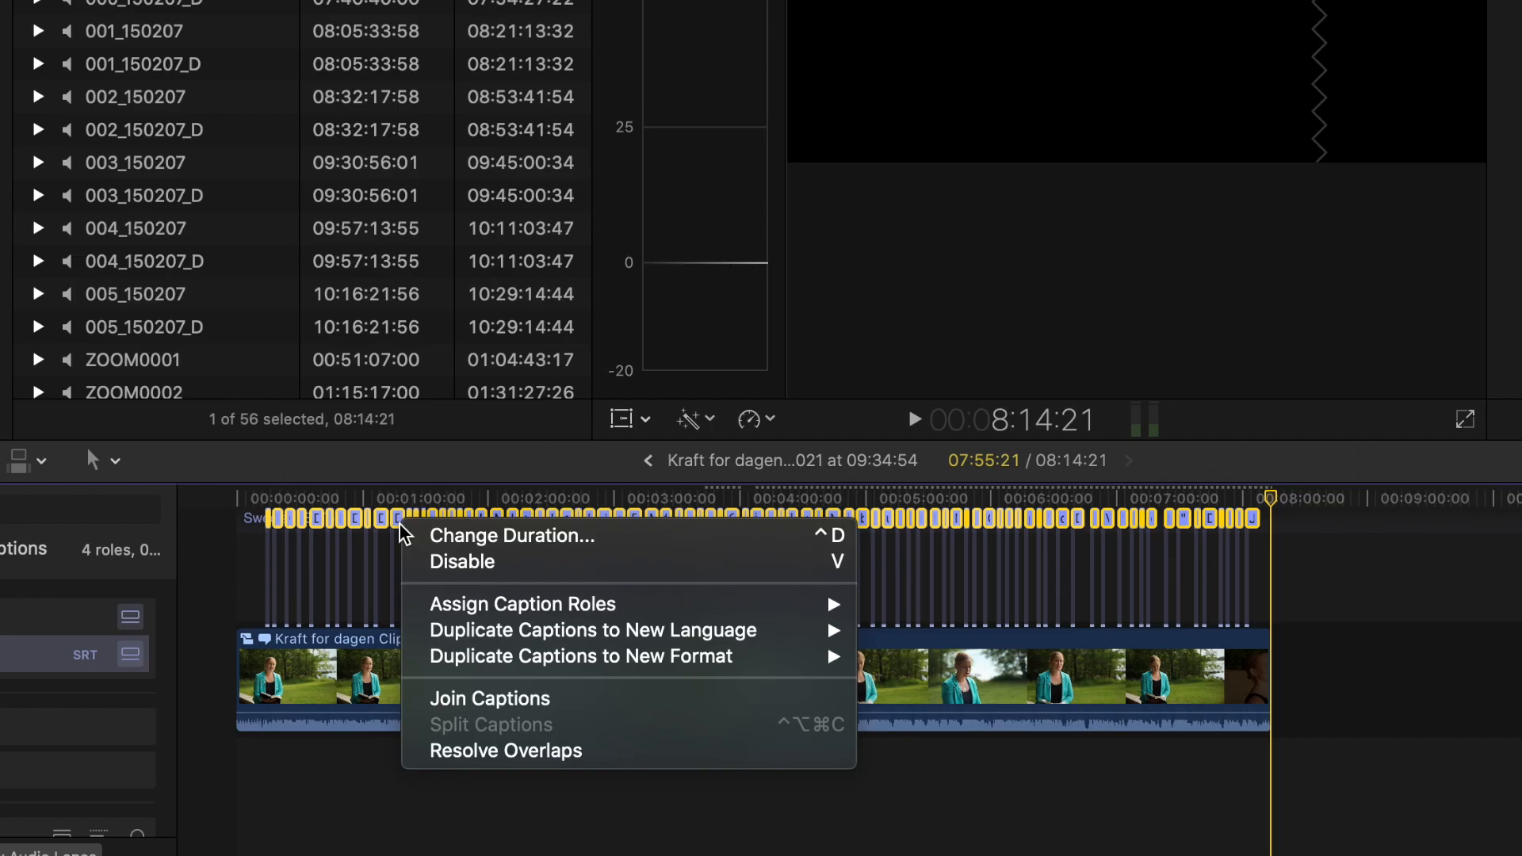
pyautogui.moveTo(764, 656)
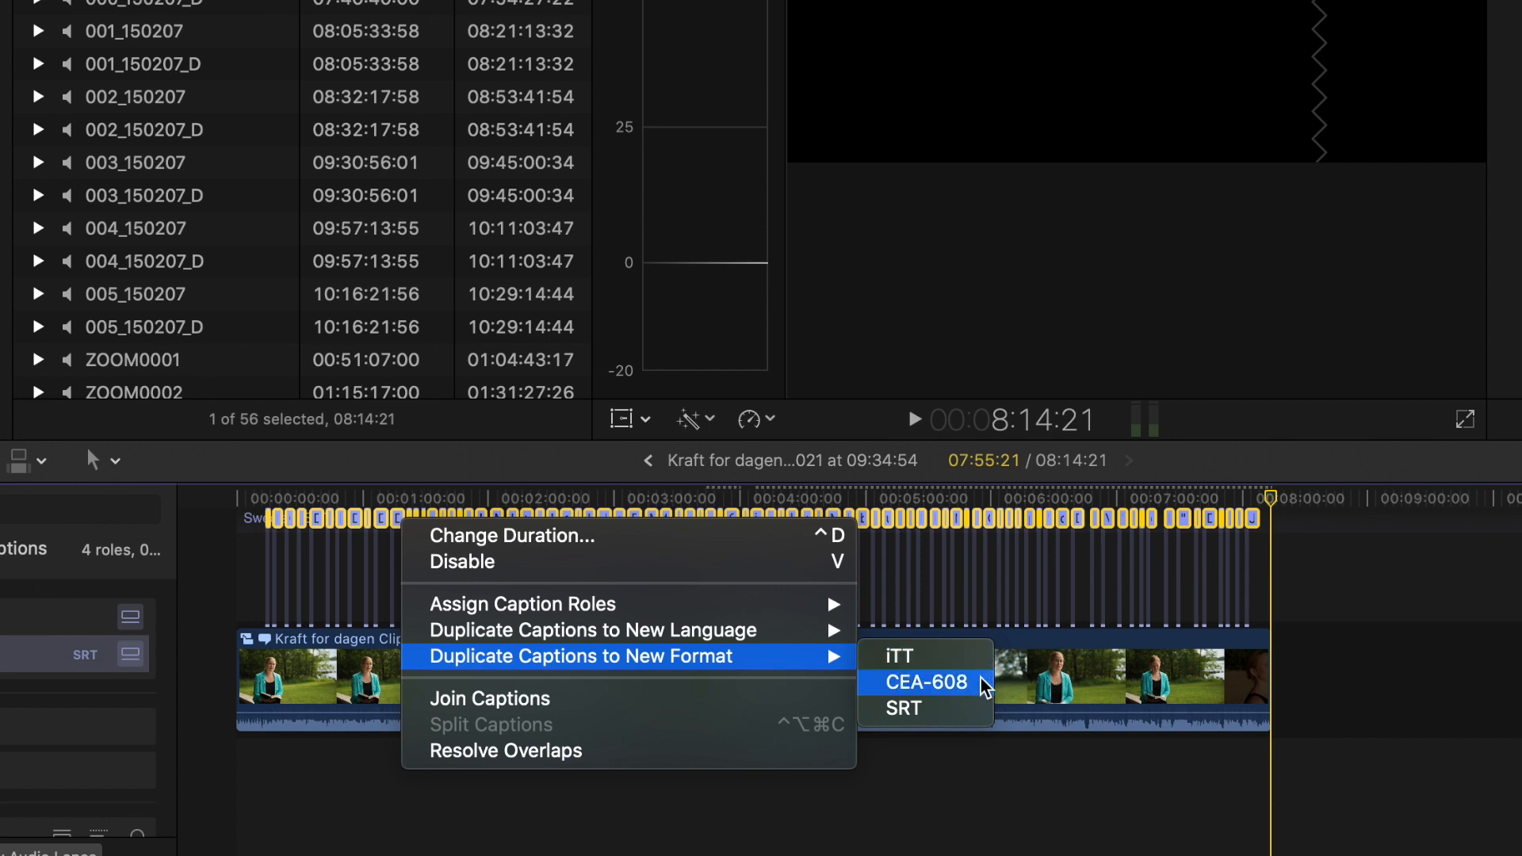
pyautogui.moveTo(953, 687)
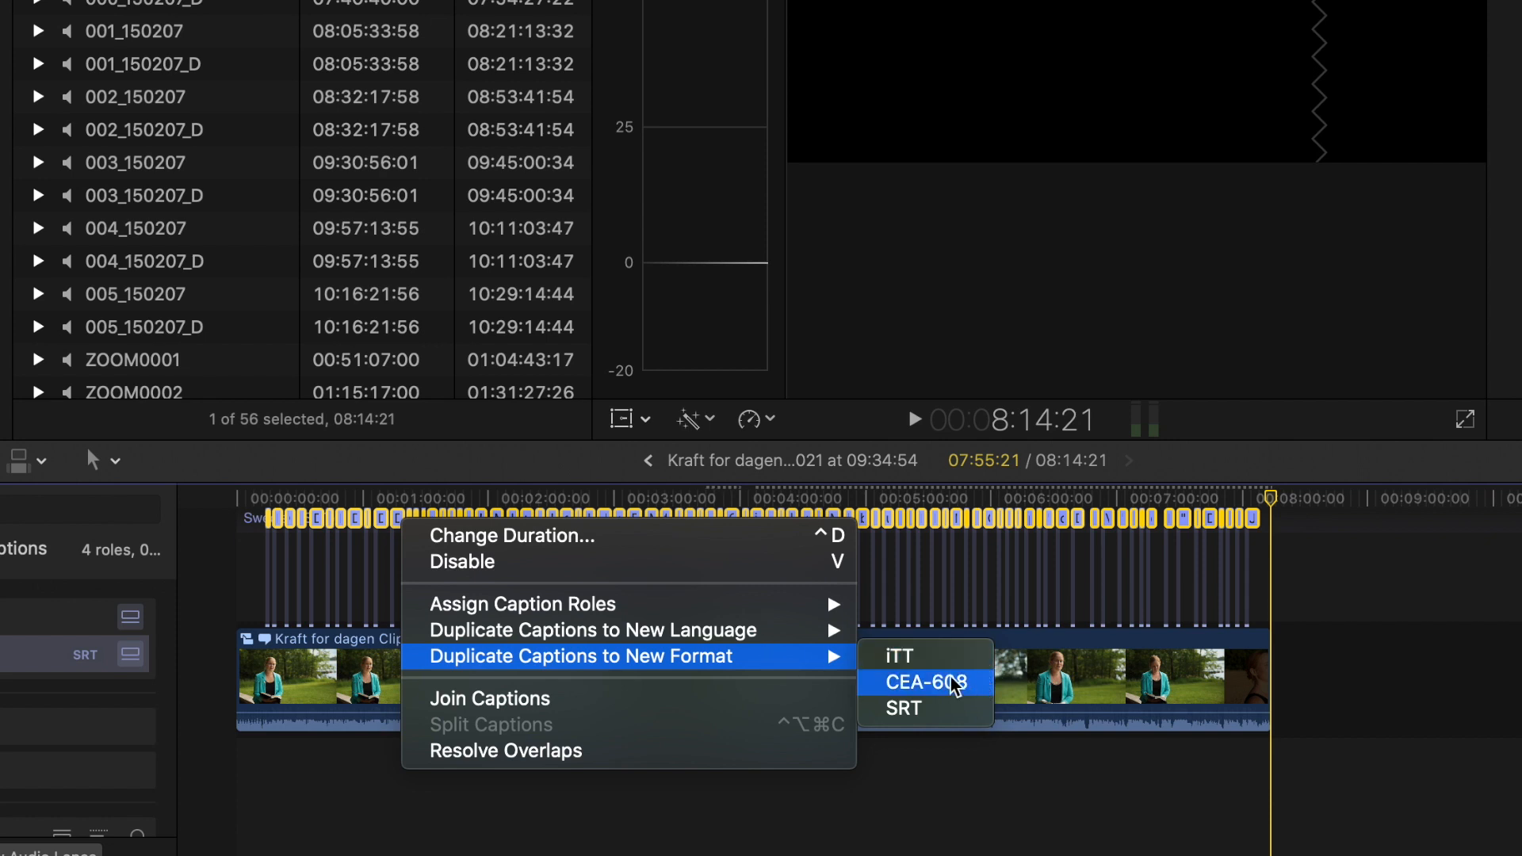
# Duplicate the Swedish SRT captions to a new CEA-608 format copy
pyautogui.click(916, 681)
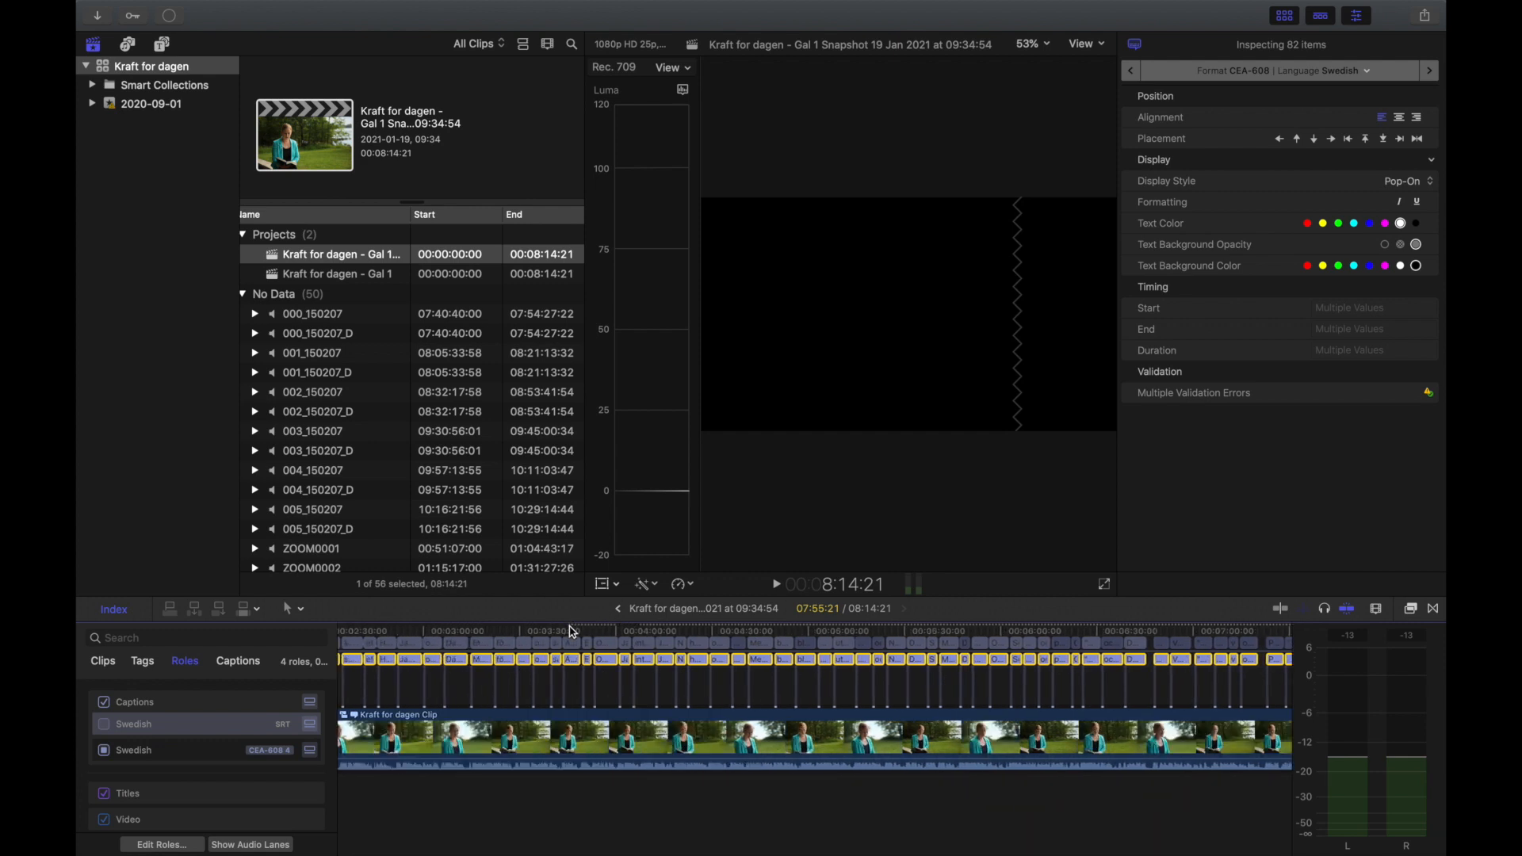
# Compare a CEA-608 caption against the SRT version, leaving CEA-608 shown in the viewer
pyautogui.click(562, 631)
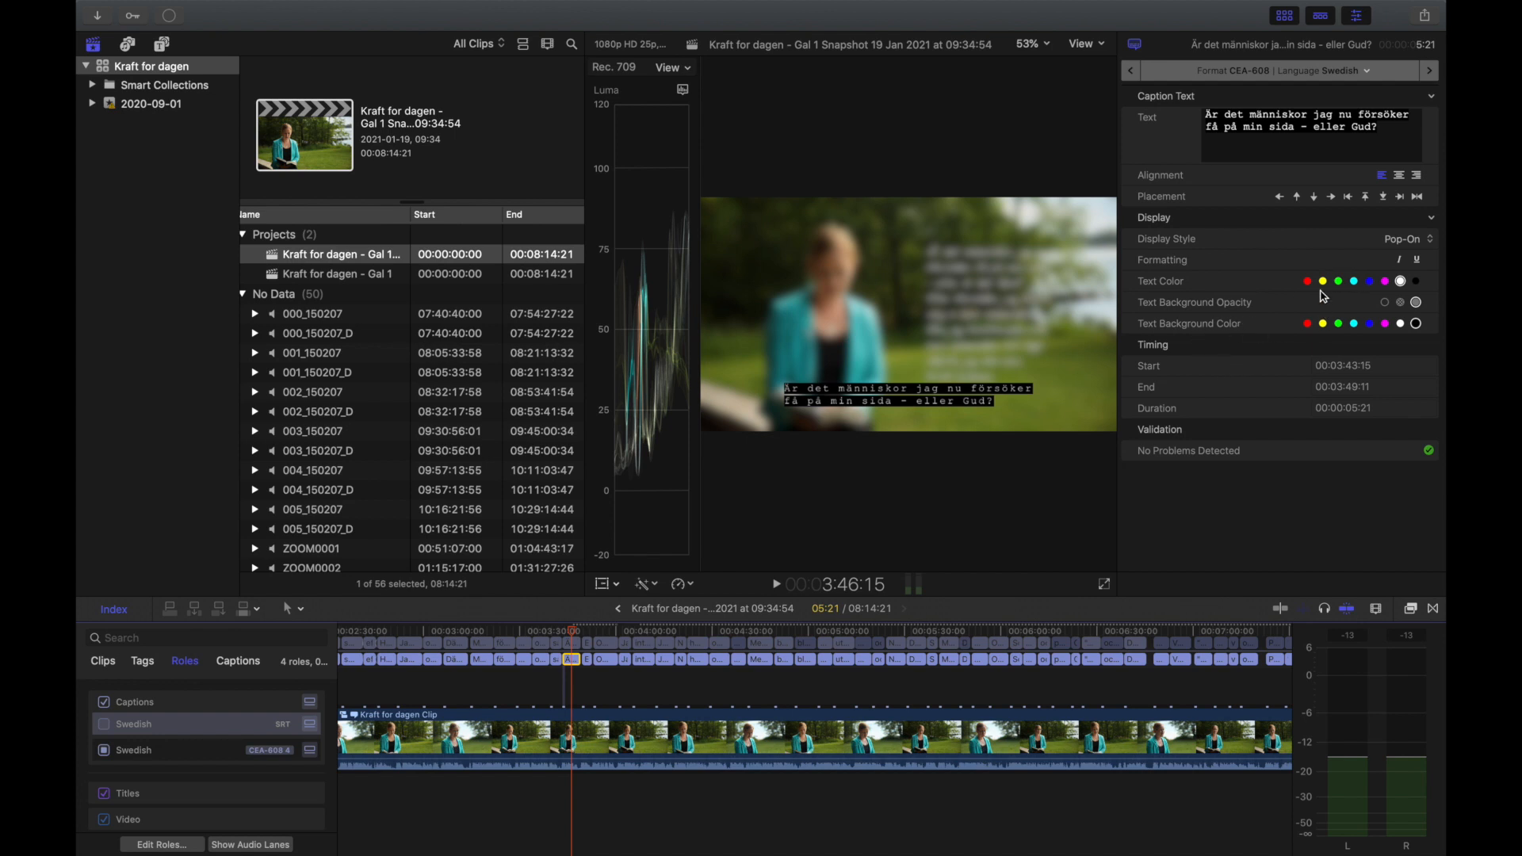
pyautogui.moveTo(980, 406)
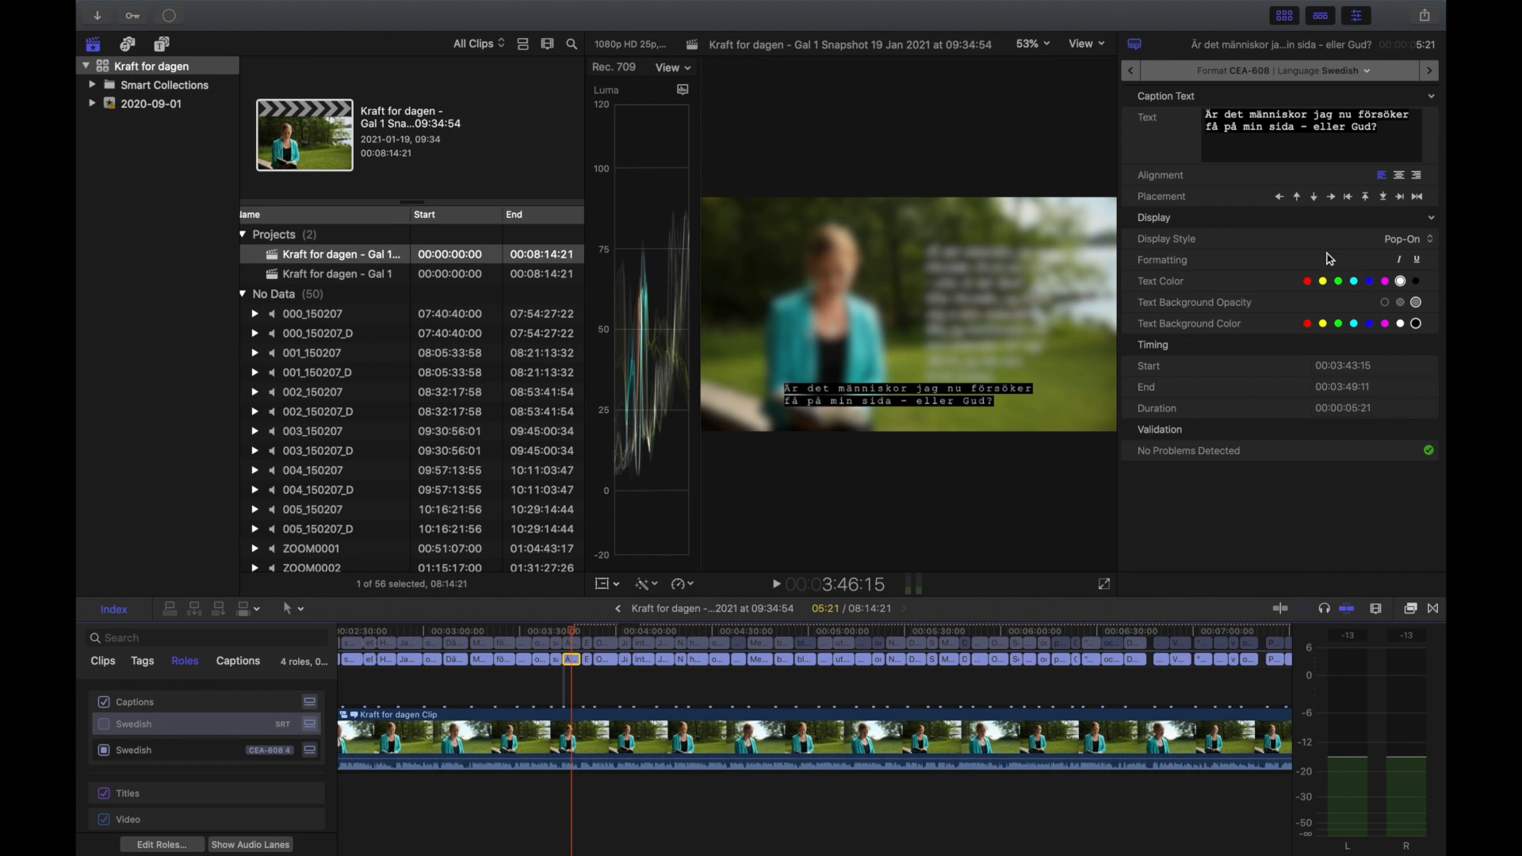
pyautogui.moveTo(1252, 212)
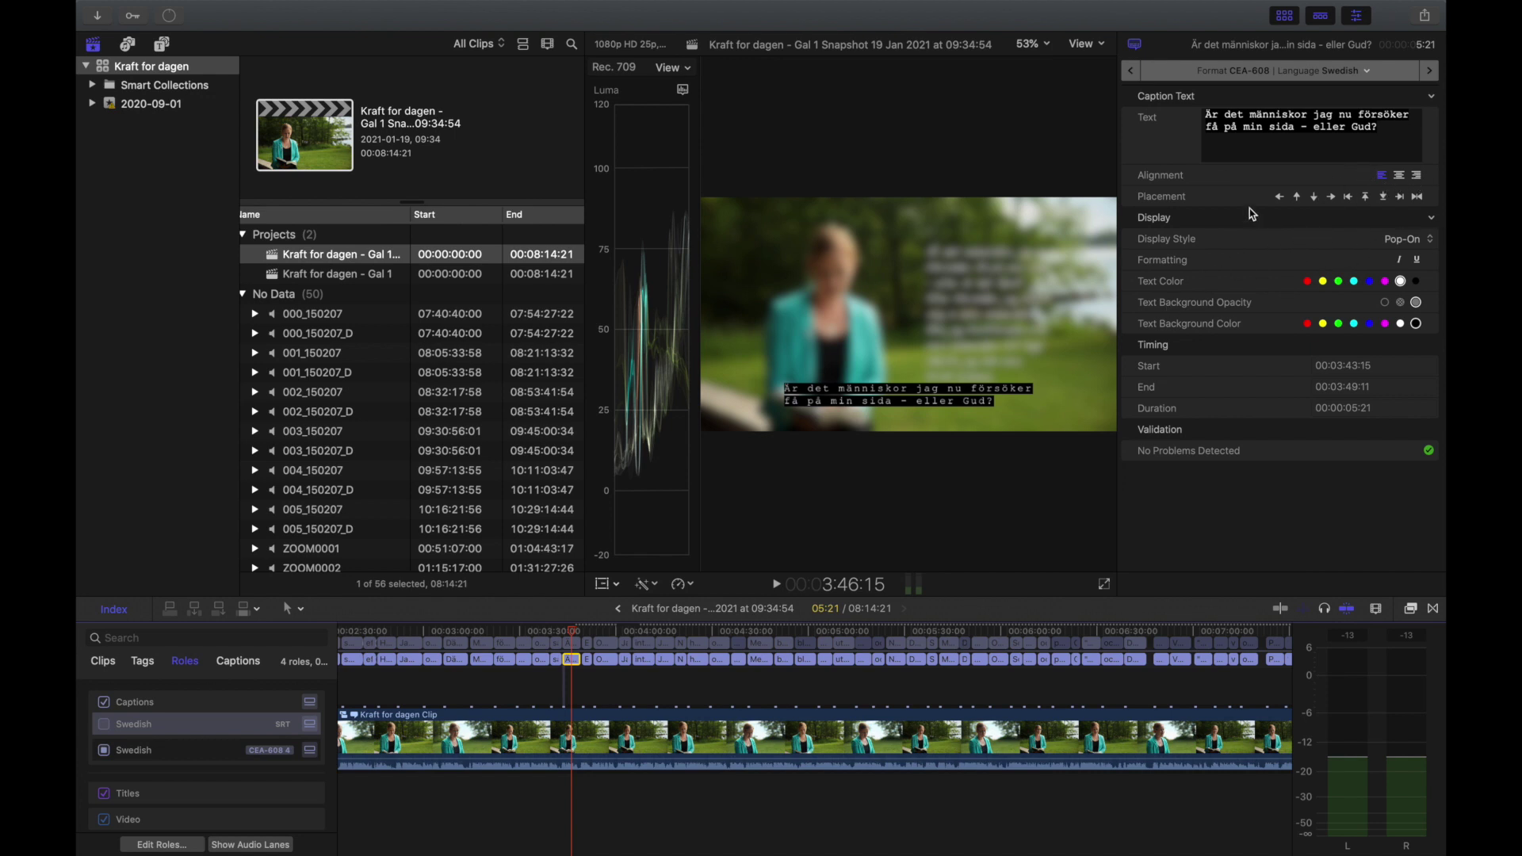
pyautogui.moveTo(1293, 213)
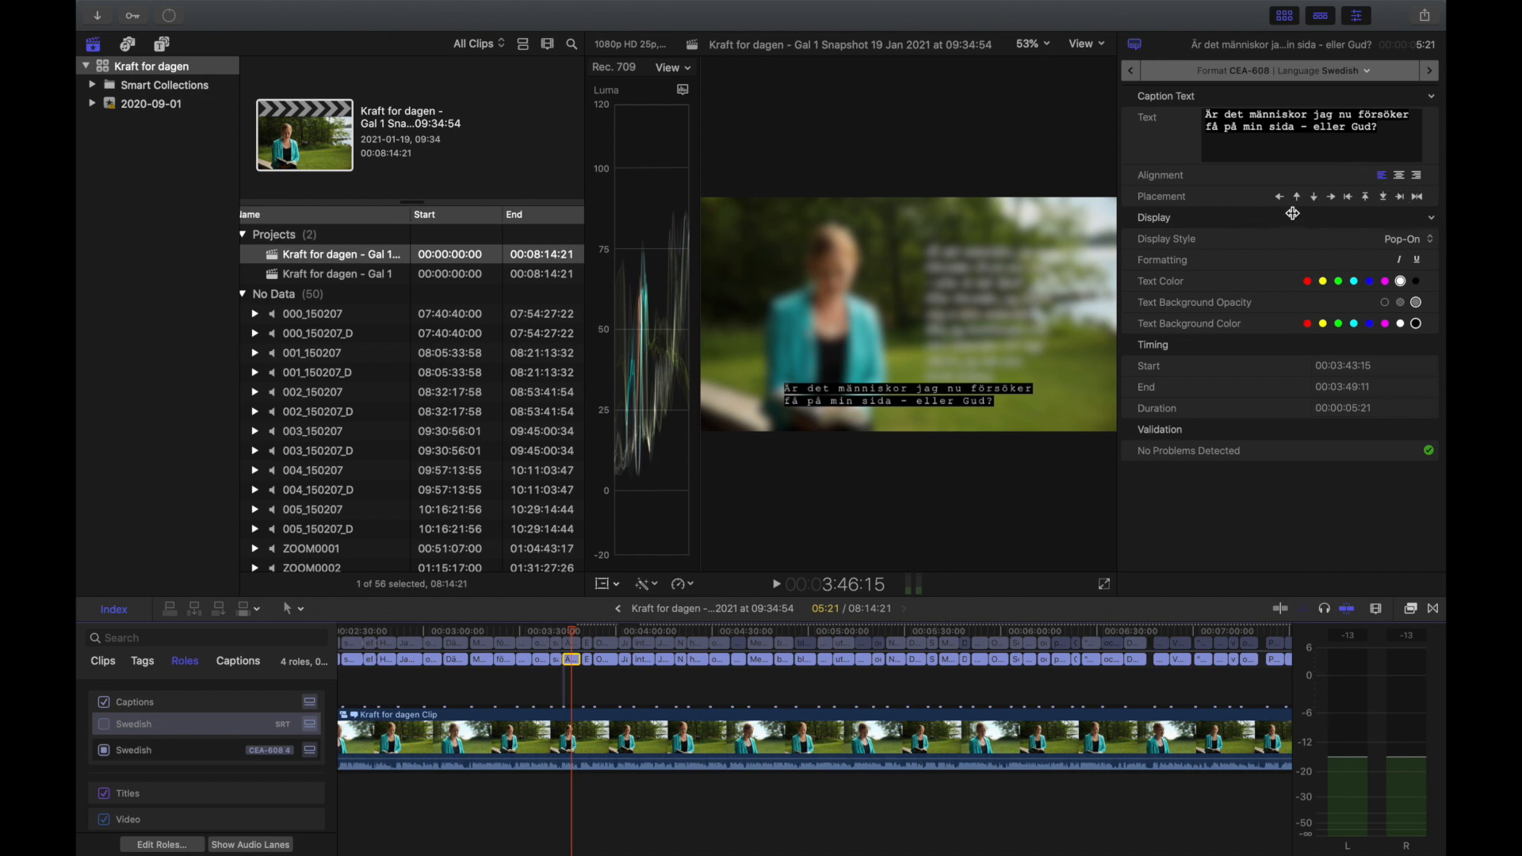
pyautogui.moveTo(1251, 241)
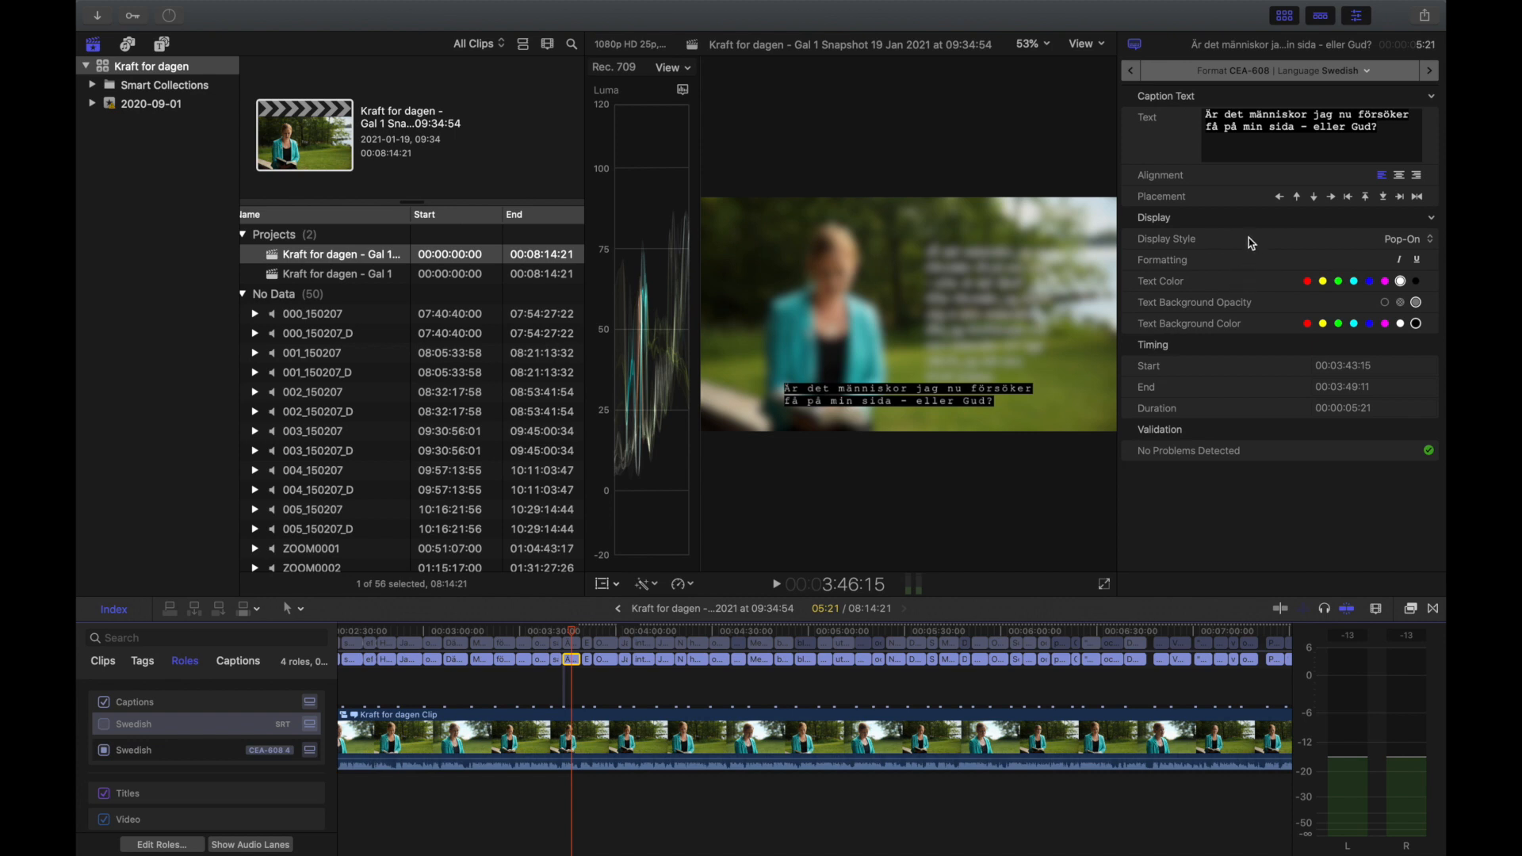
pyautogui.moveTo(446, 692)
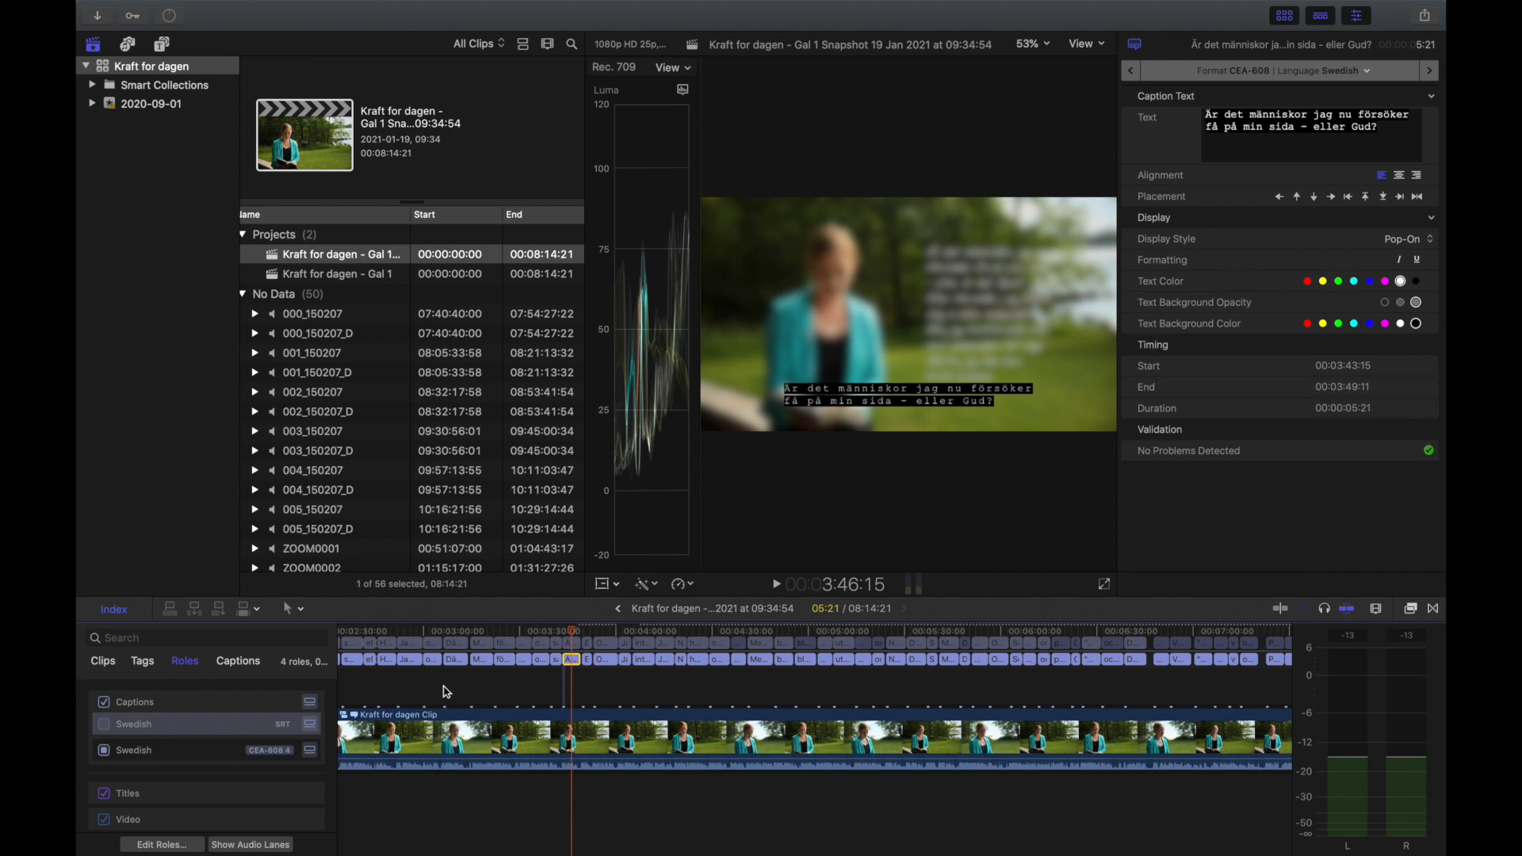
pyautogui.click(103, 723)
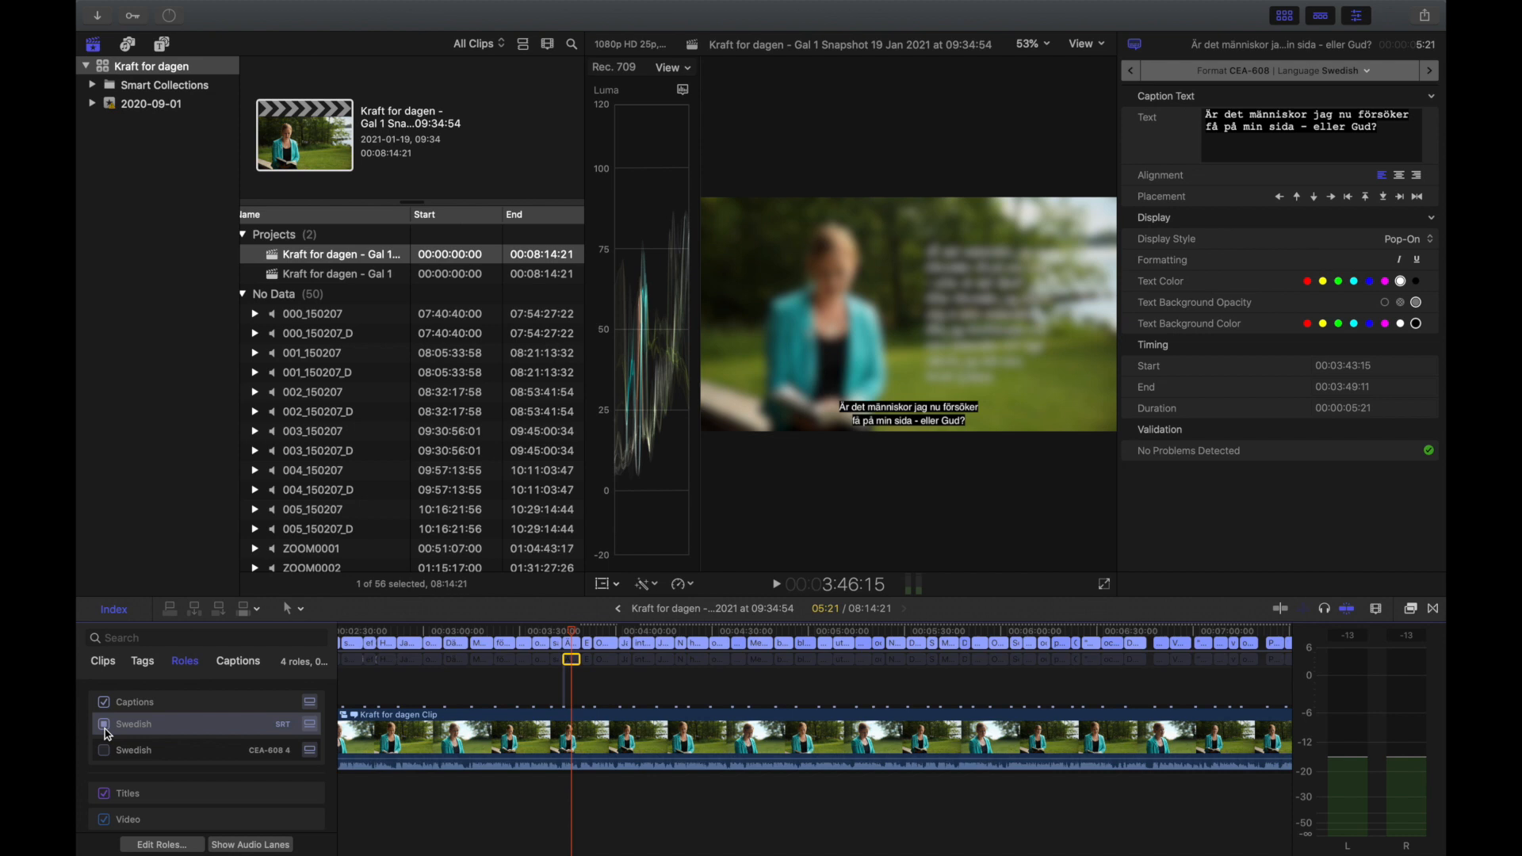
pyautogui.click(101, 723)
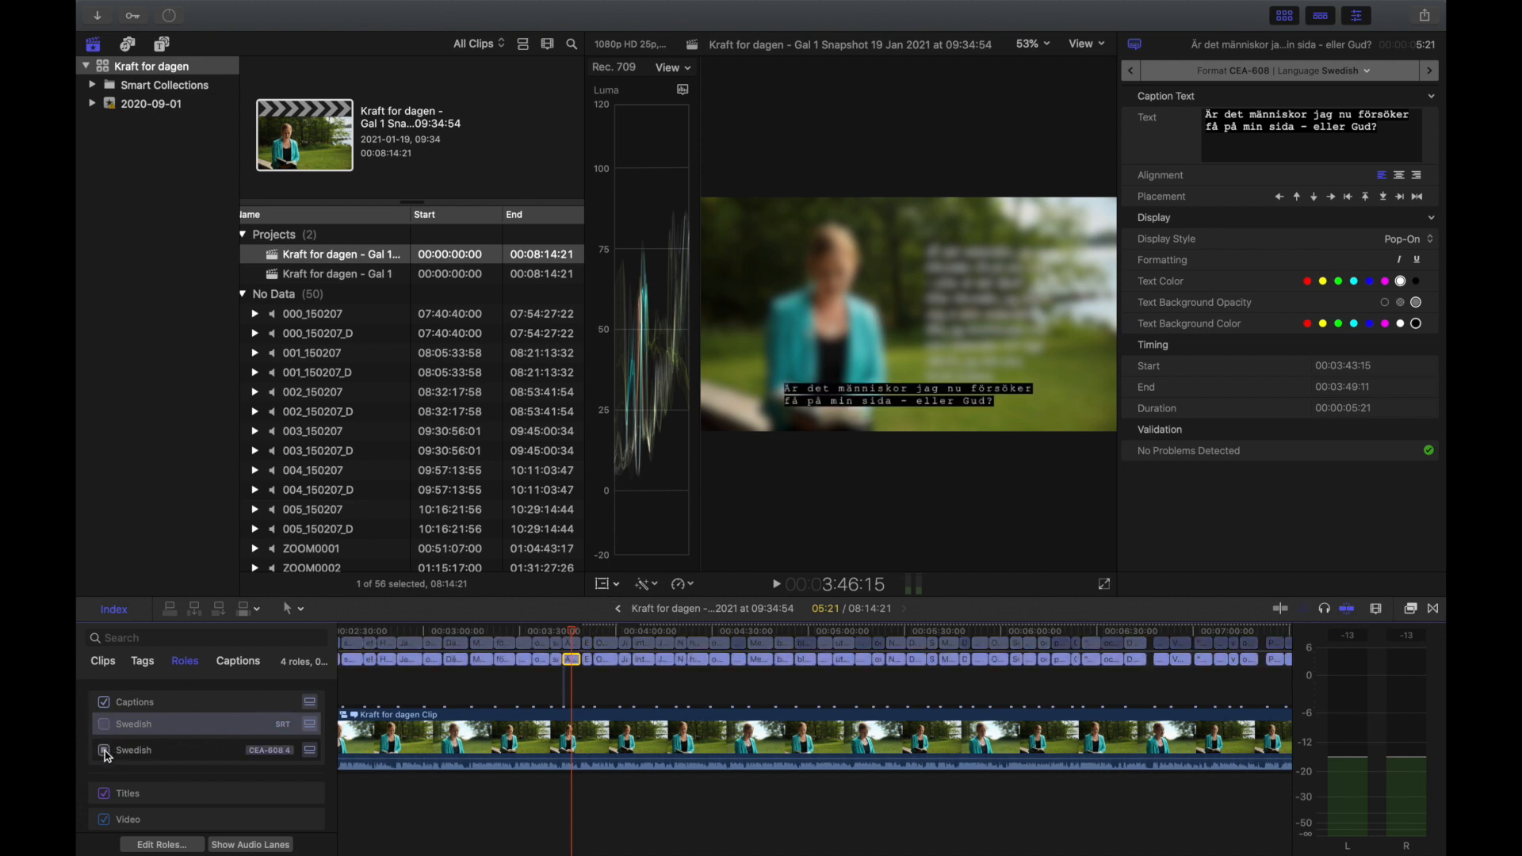
pyautogui.click(102, 750)
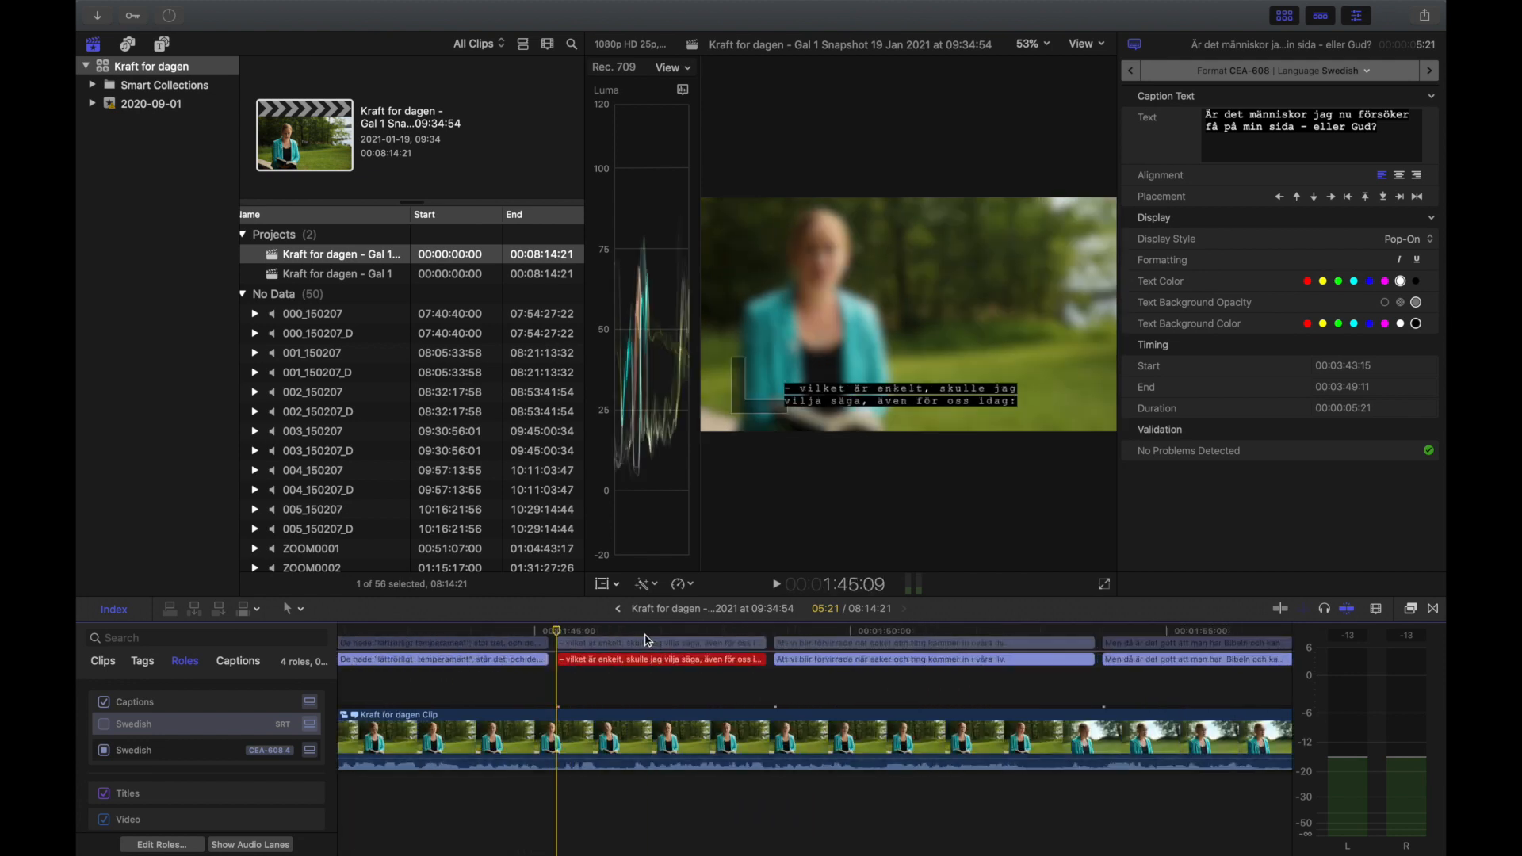
# Fix the flagged 'vilket är enkelt' caption by removing its invalid leading dash
pyautogui.click(660, 659)
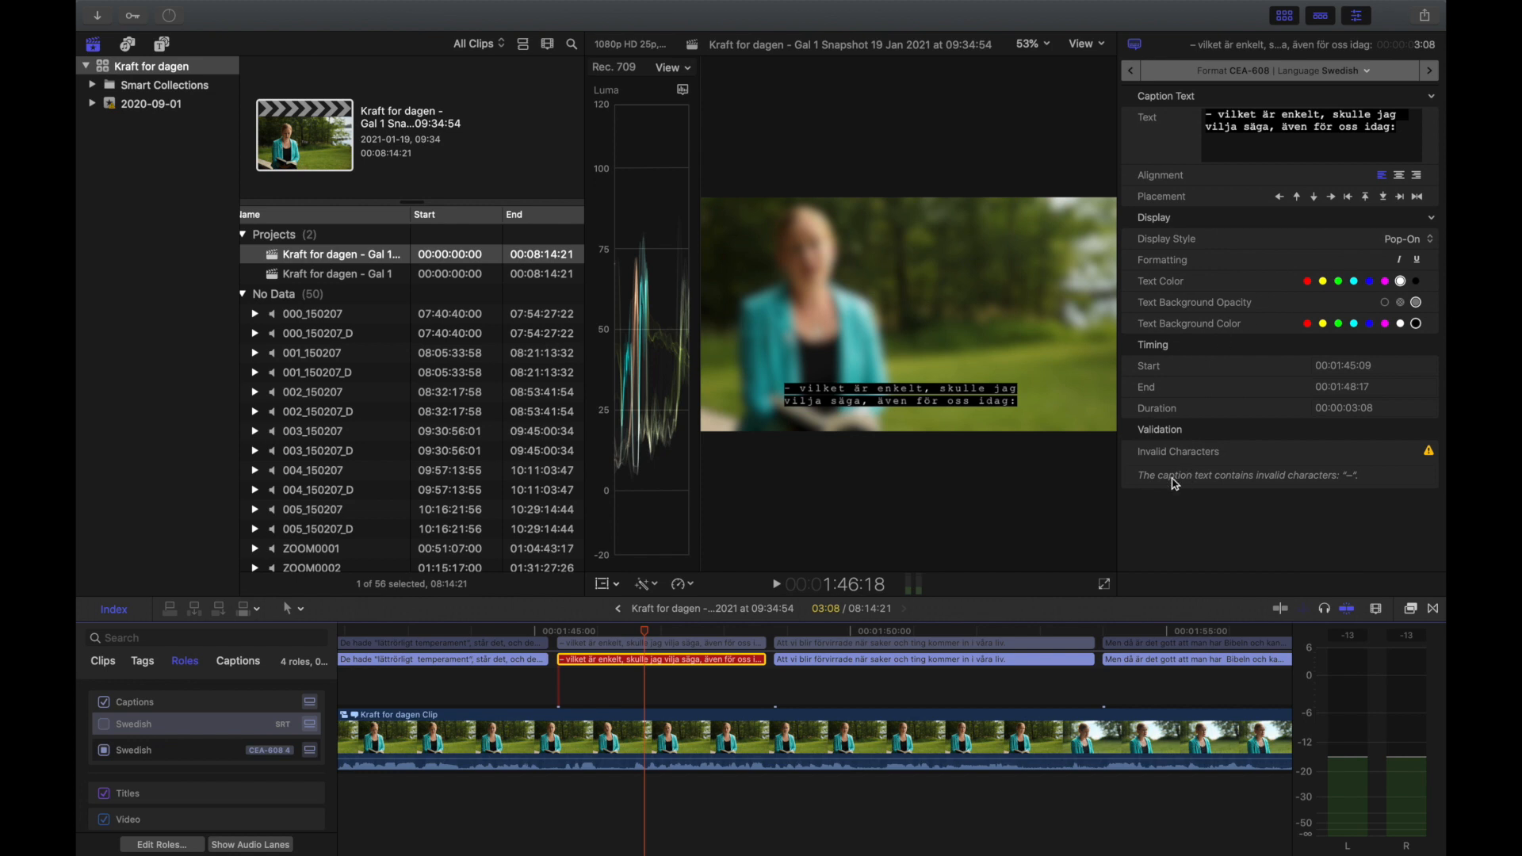
pyautogui.moveTo(1348, 485)
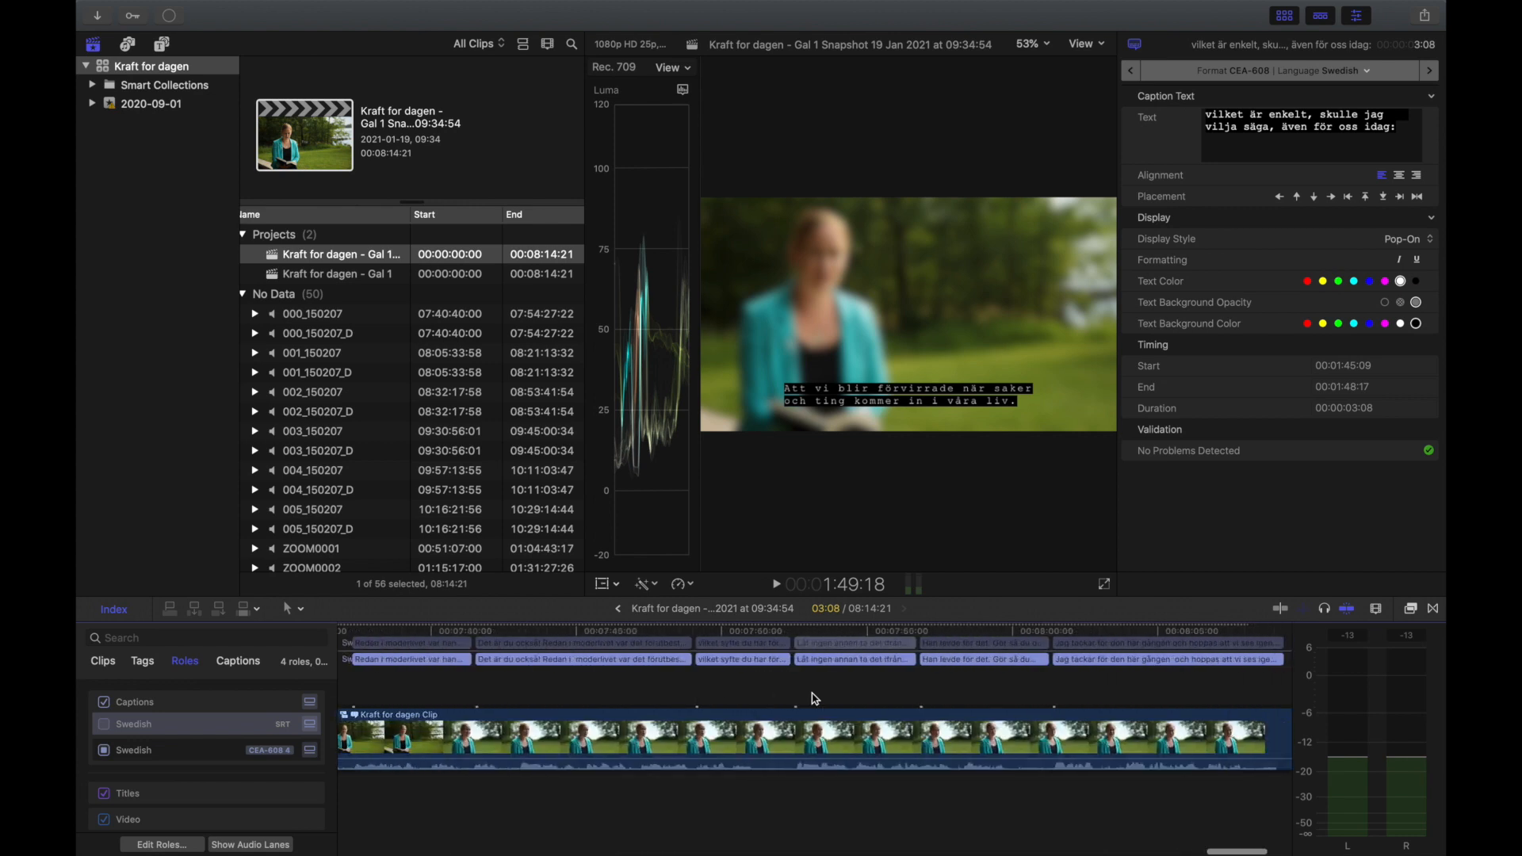
pyautogui.click(793, 636)
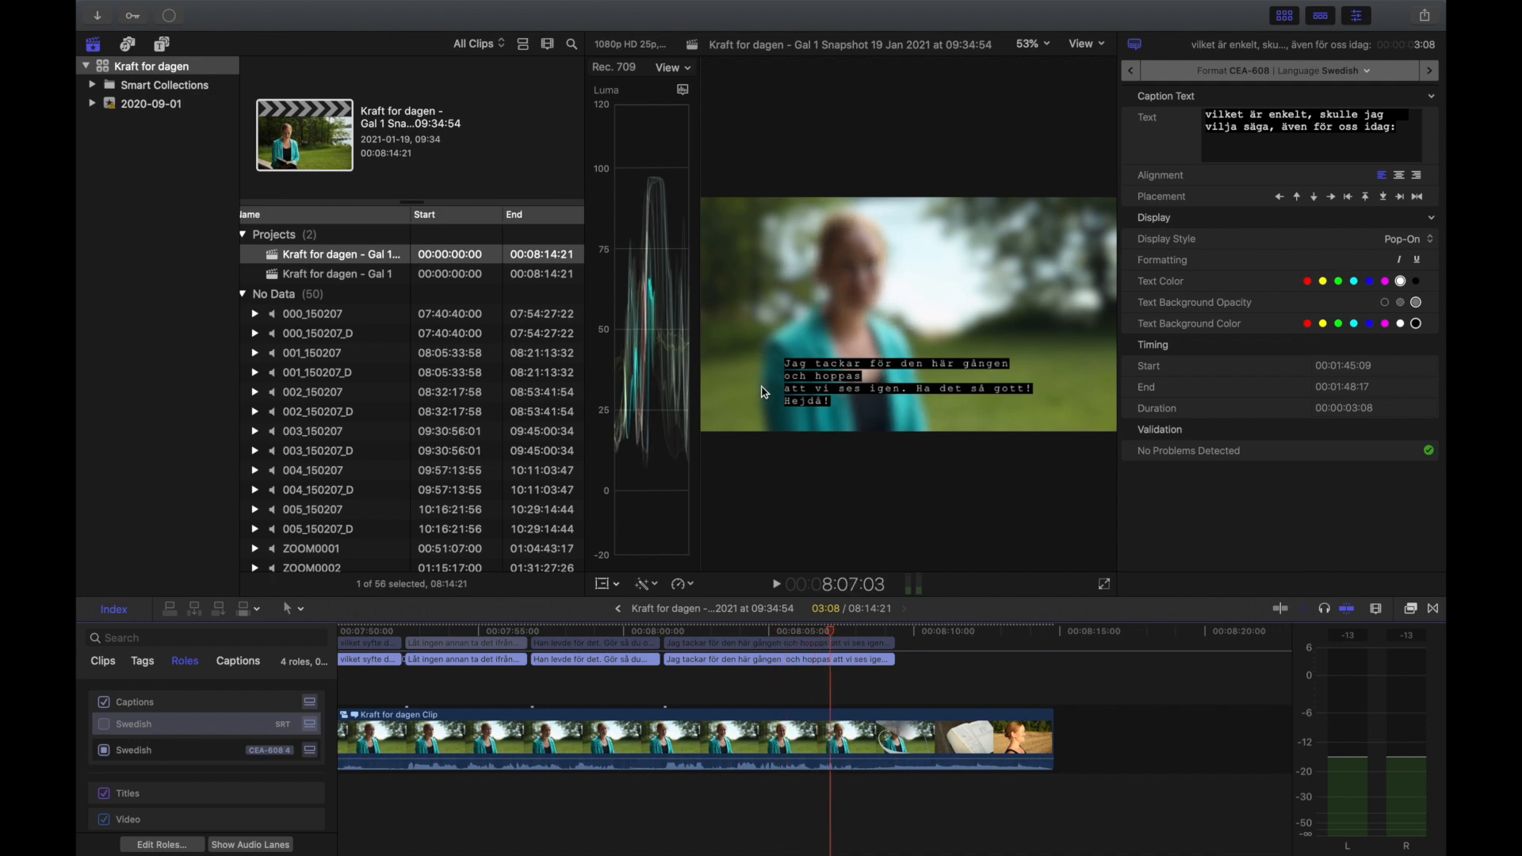
pyautogui.moveTo(806, 406)
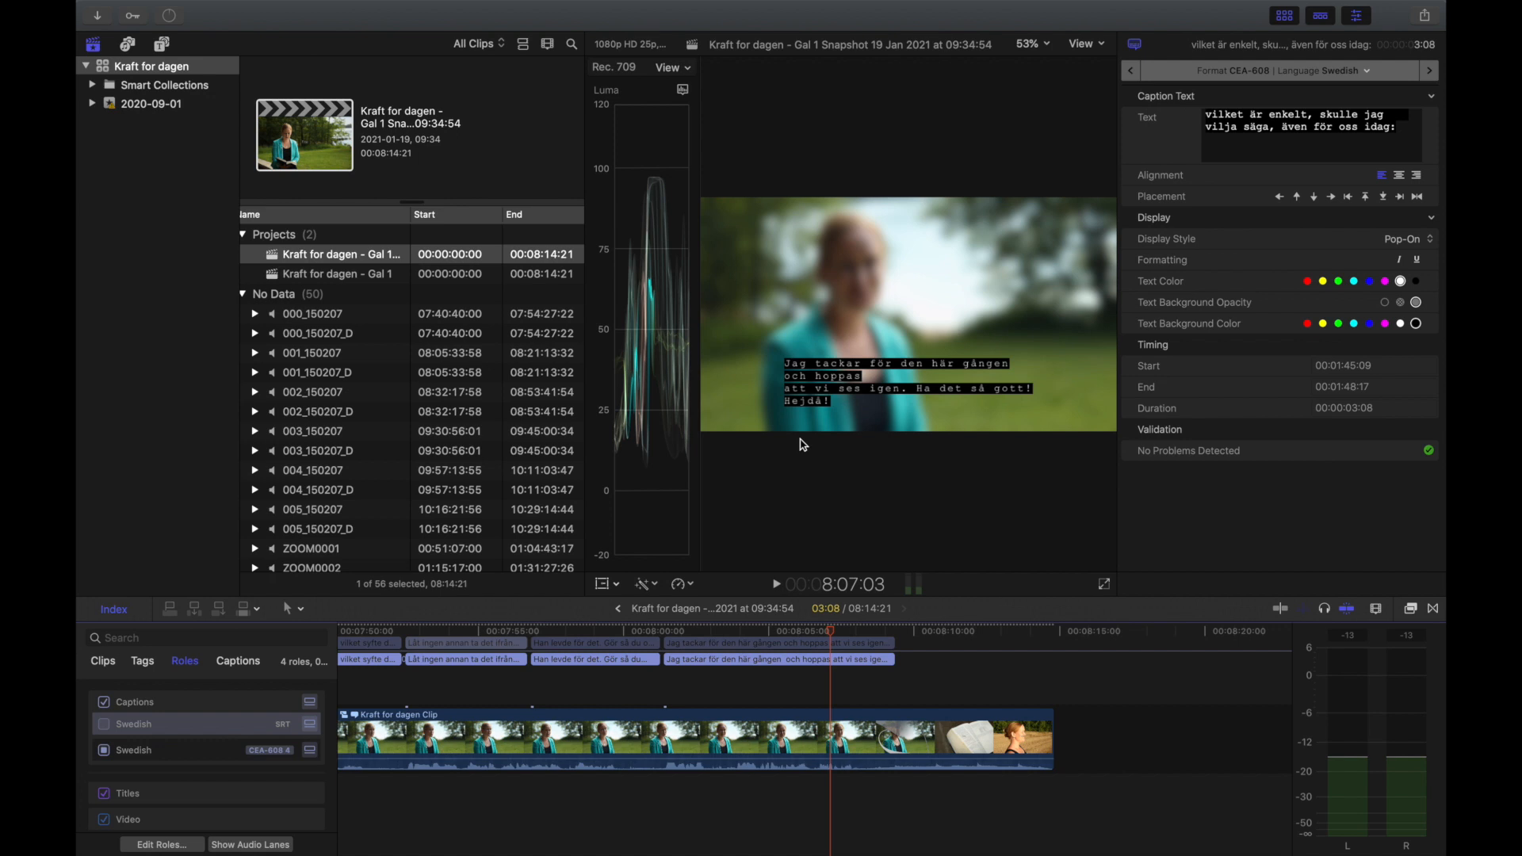
pyautogui.moveTo(751, 571)
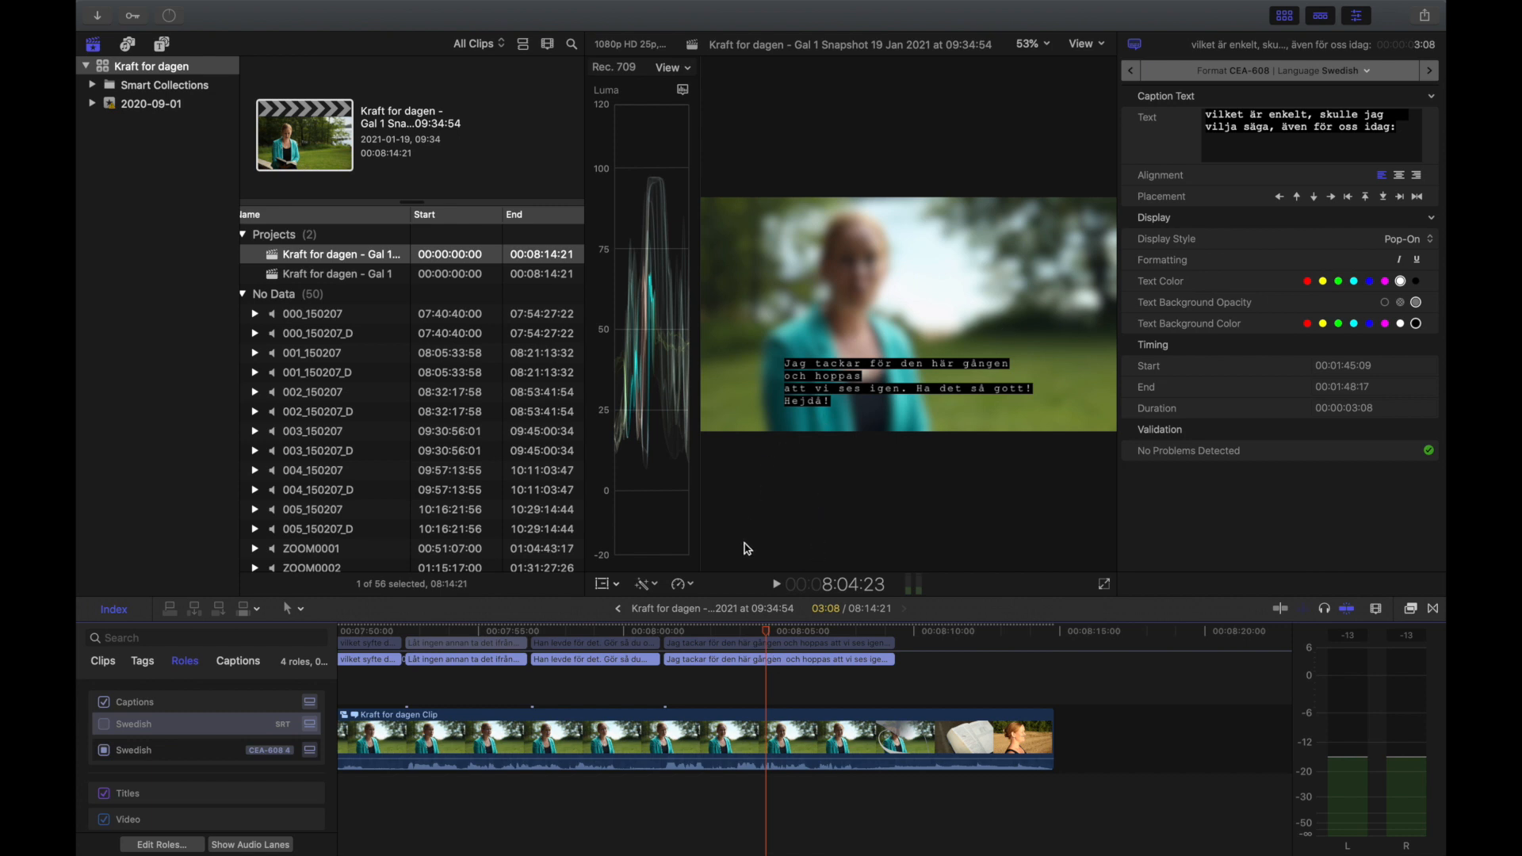
pyautogui.moveTo(760, 637)
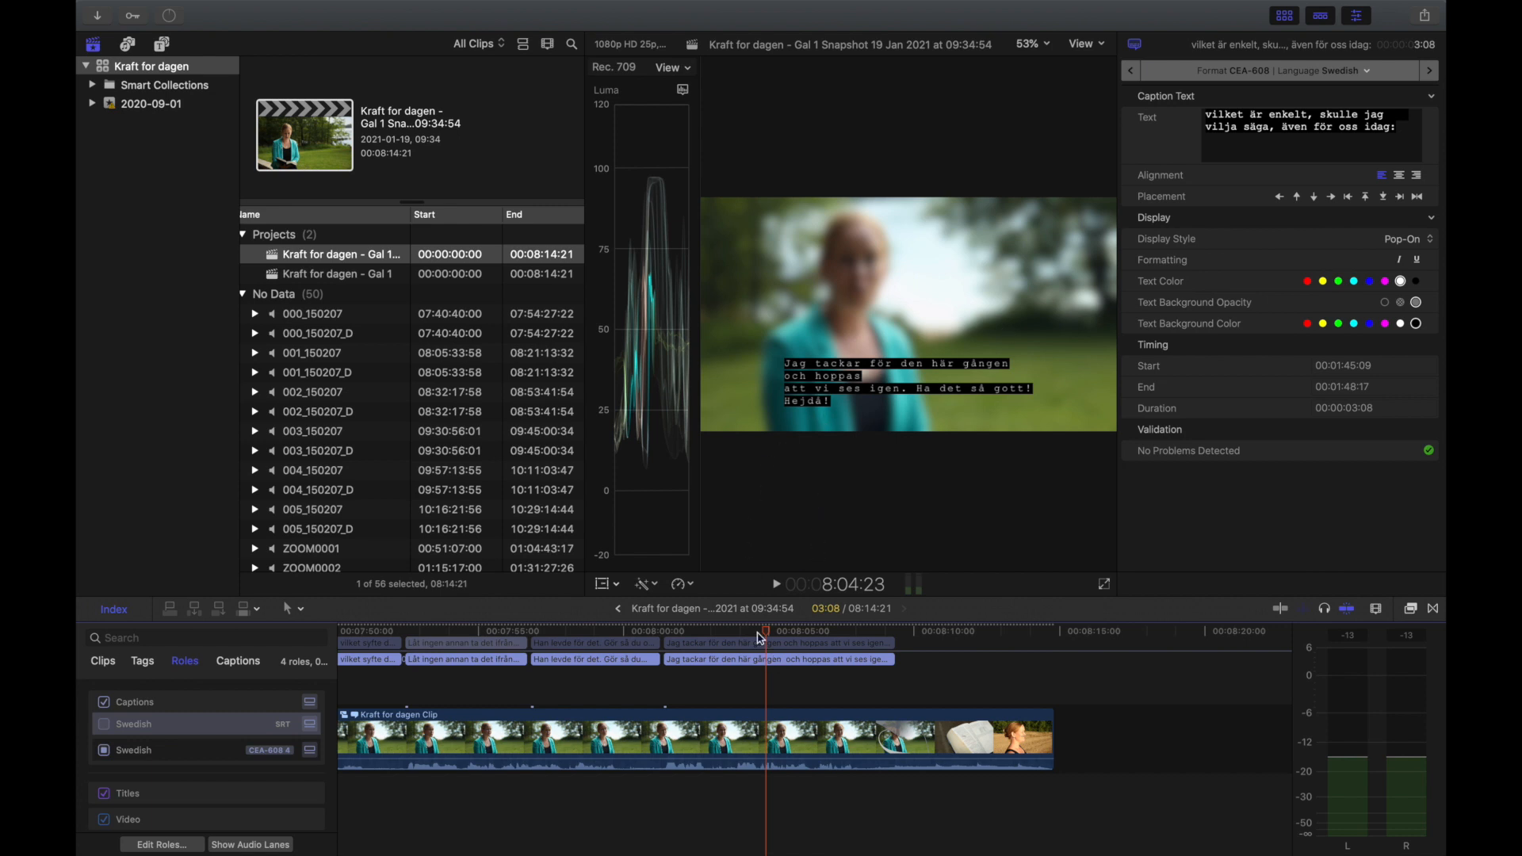
# Split the closing caption so the second part reads 'att vi ses igen. Ha det så gott! Hejdå!'
pyautogui.click(777, 659)
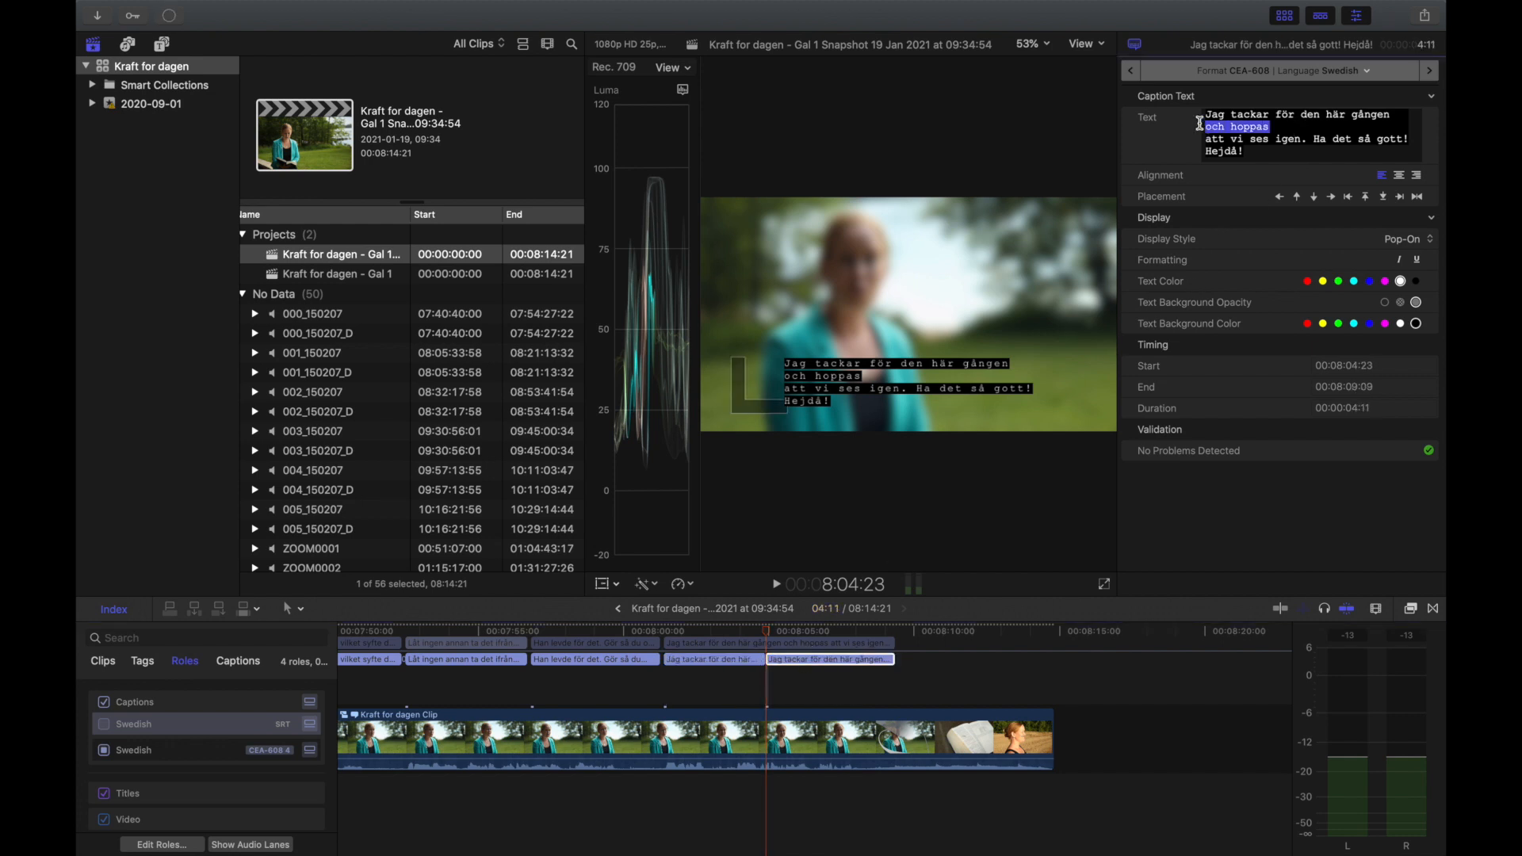
pyautogui.click(831, 660)
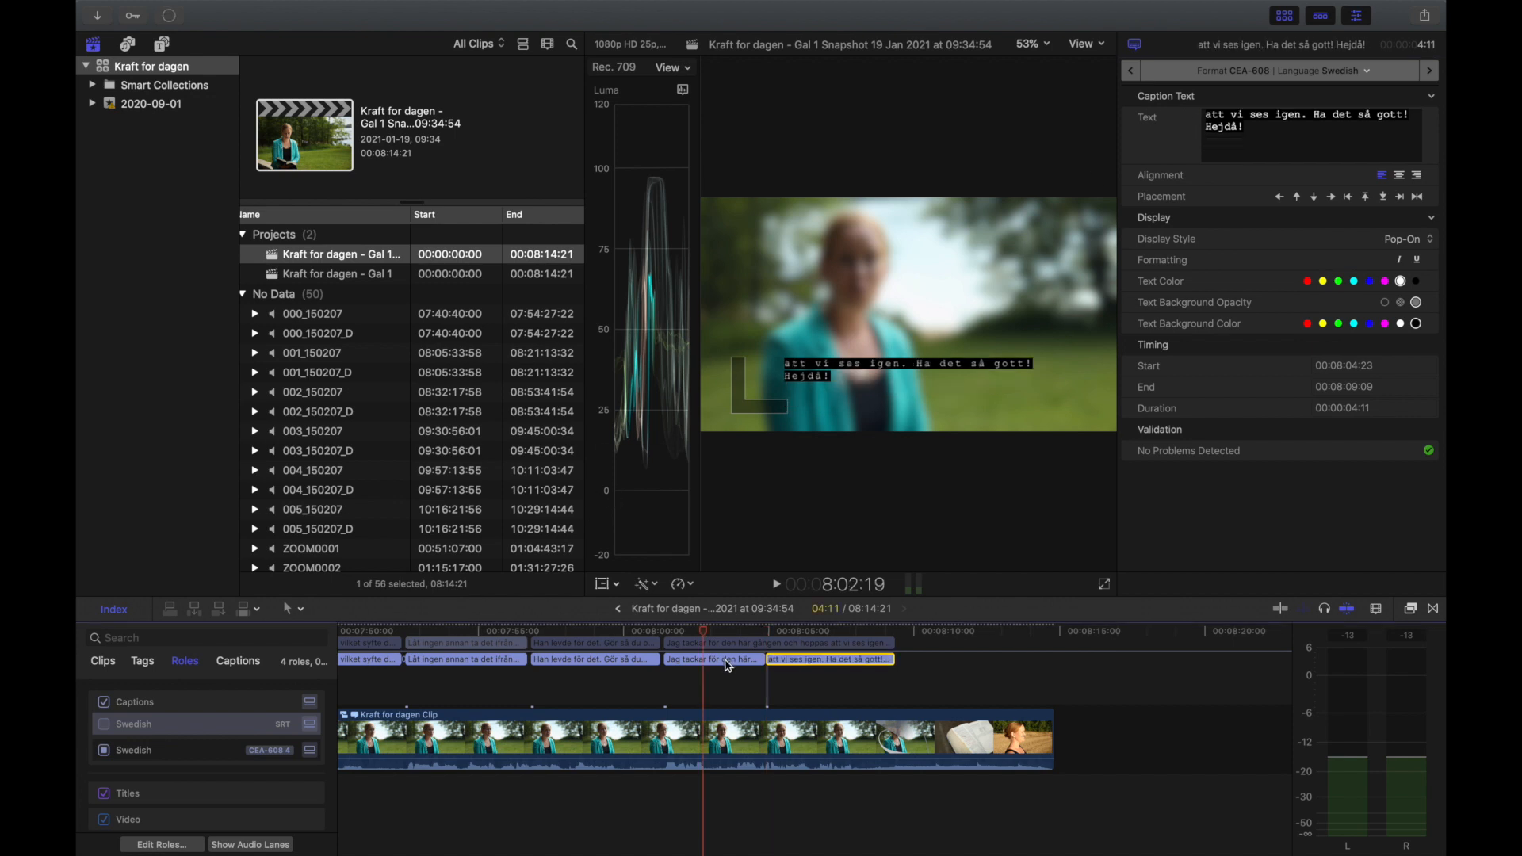
pyautogui.click(710, 660)
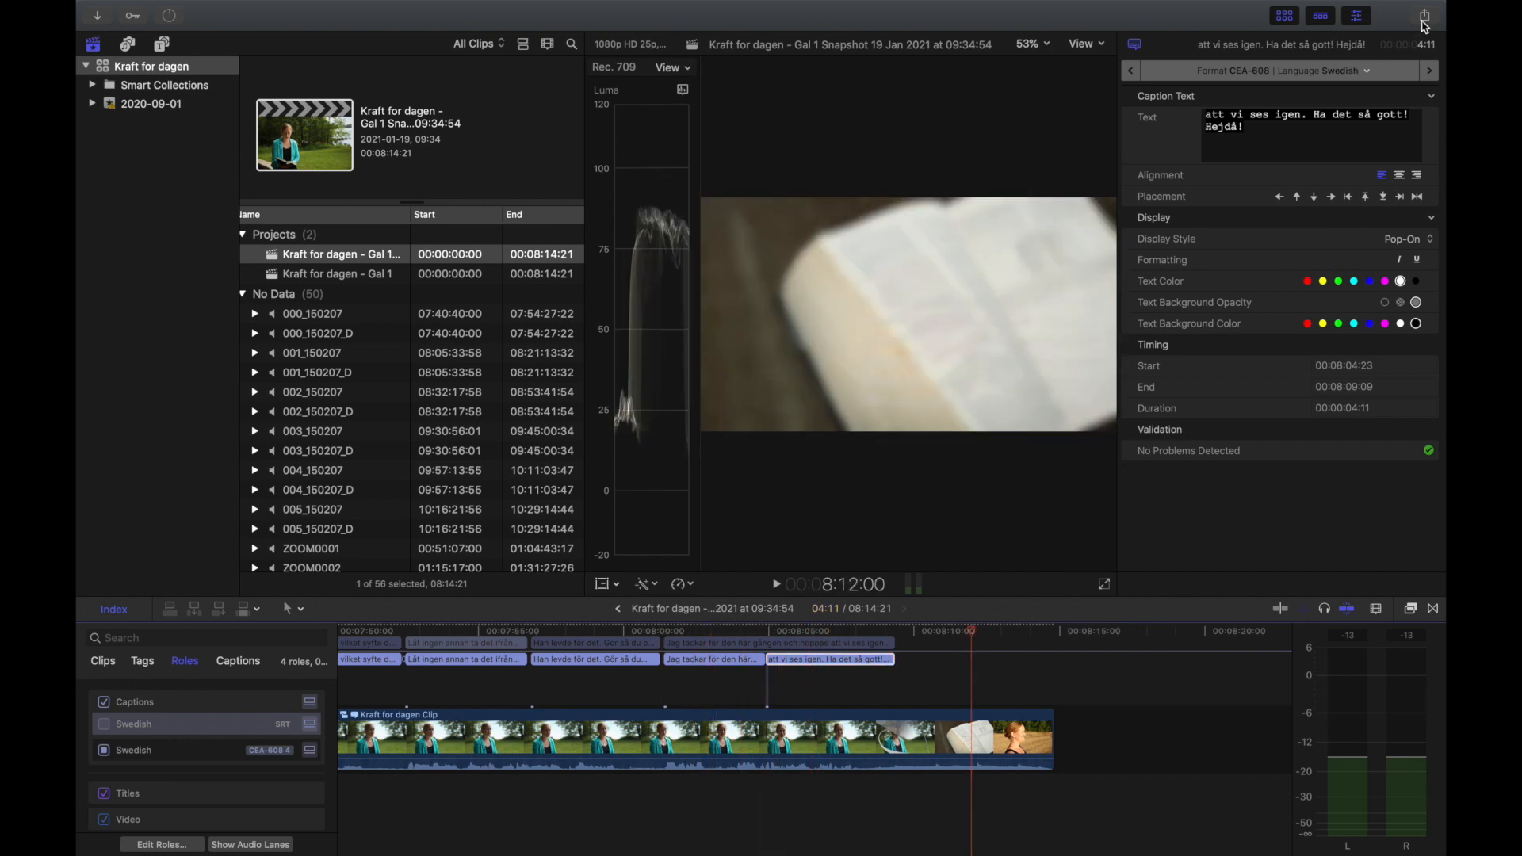
# Start a Master File export and review its settings and roles
pyautogui.click(1412, 16)
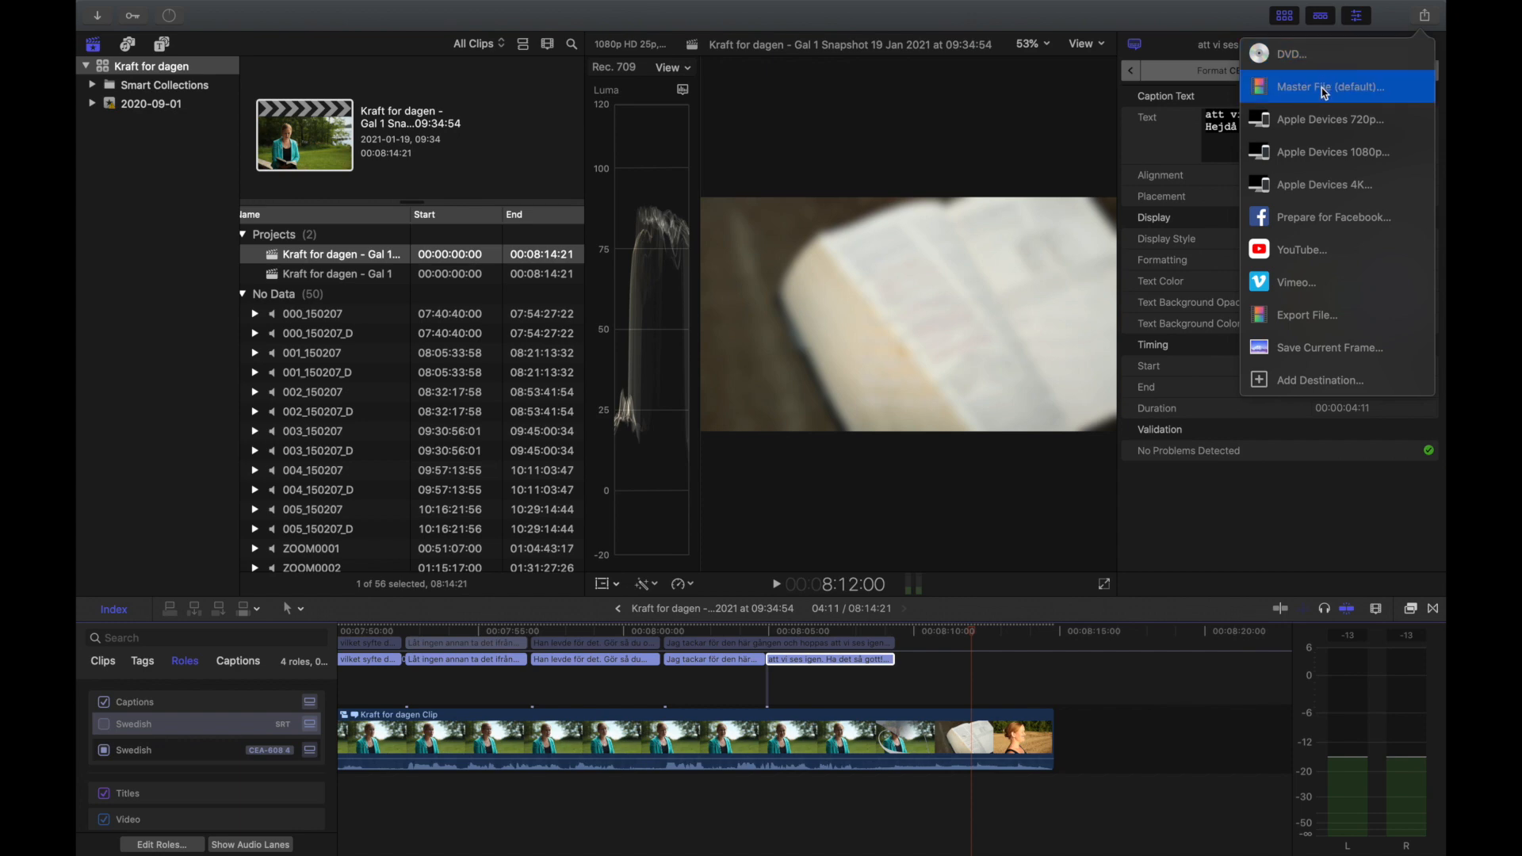
pyautogui.click(1335, 87)
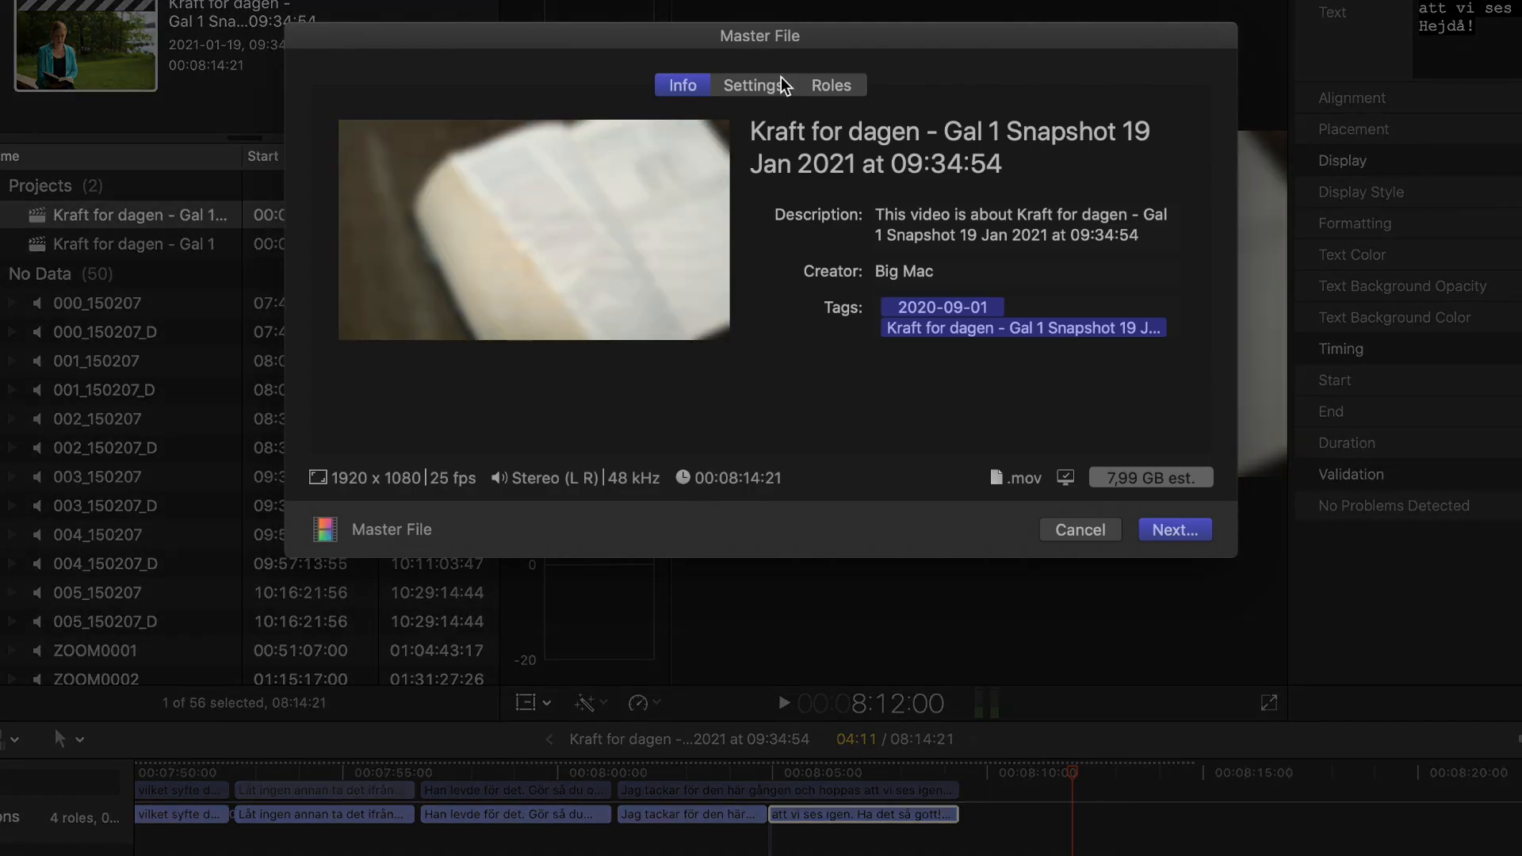
pyautogui.click(753, 84)
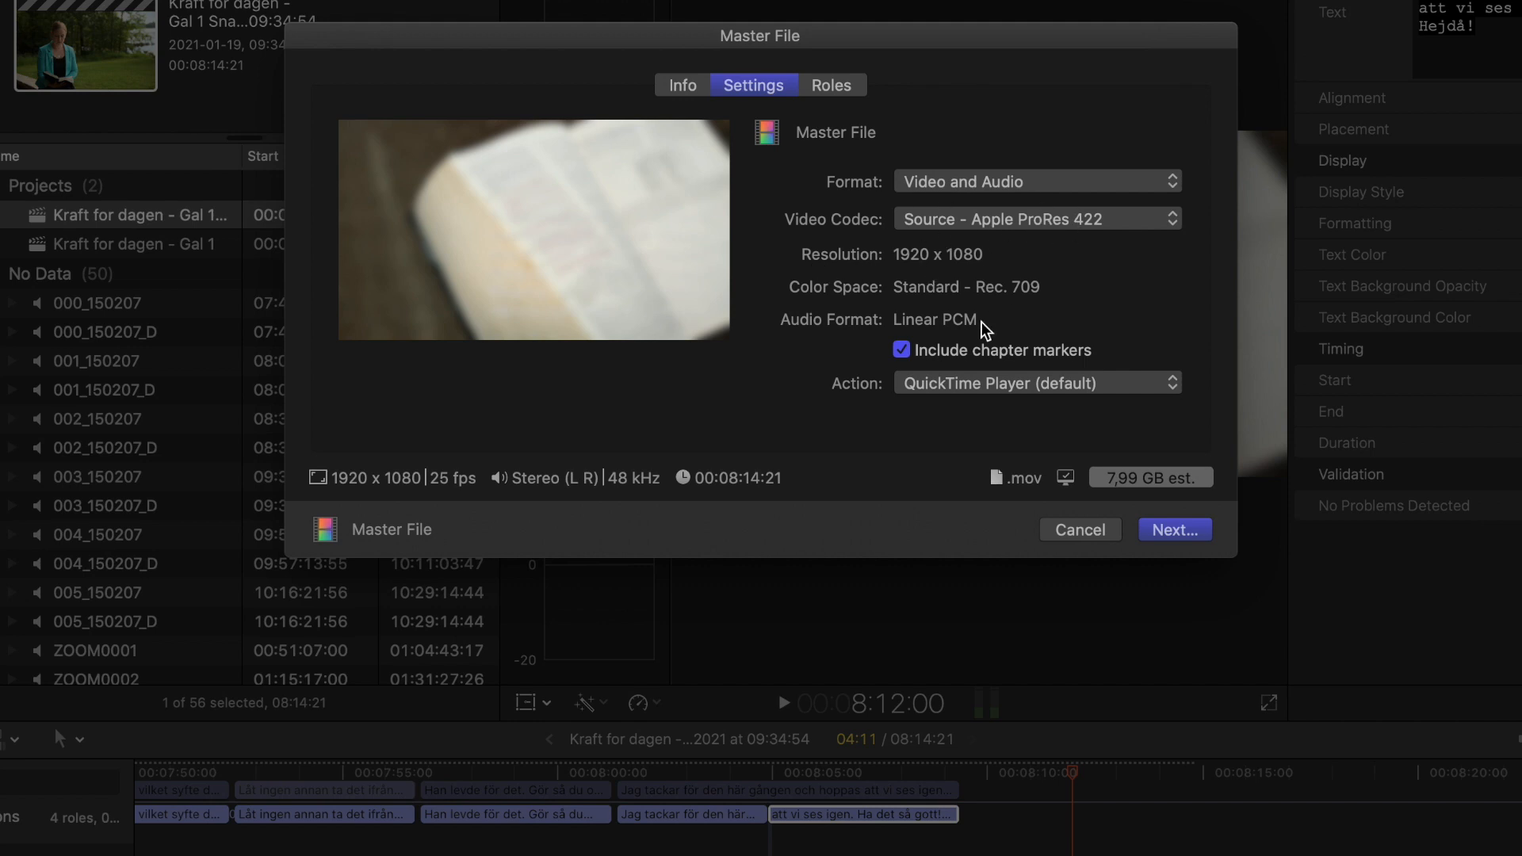
pyautogui.click(831, 84)
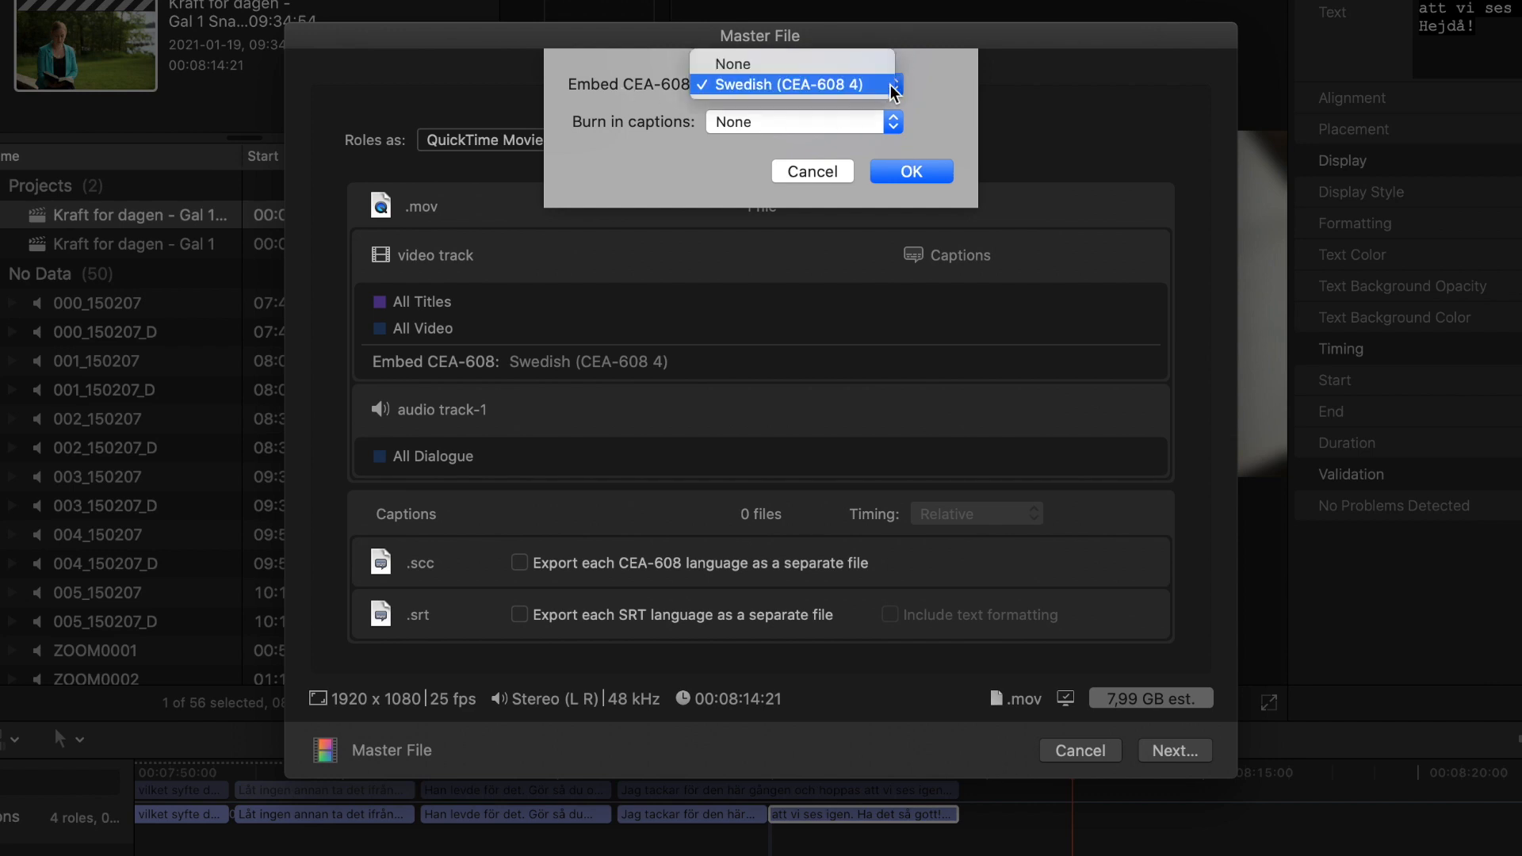
# Embed the Swedish (CEA-608 4) captions in the exported movie
pyautogui.click(787, 85)
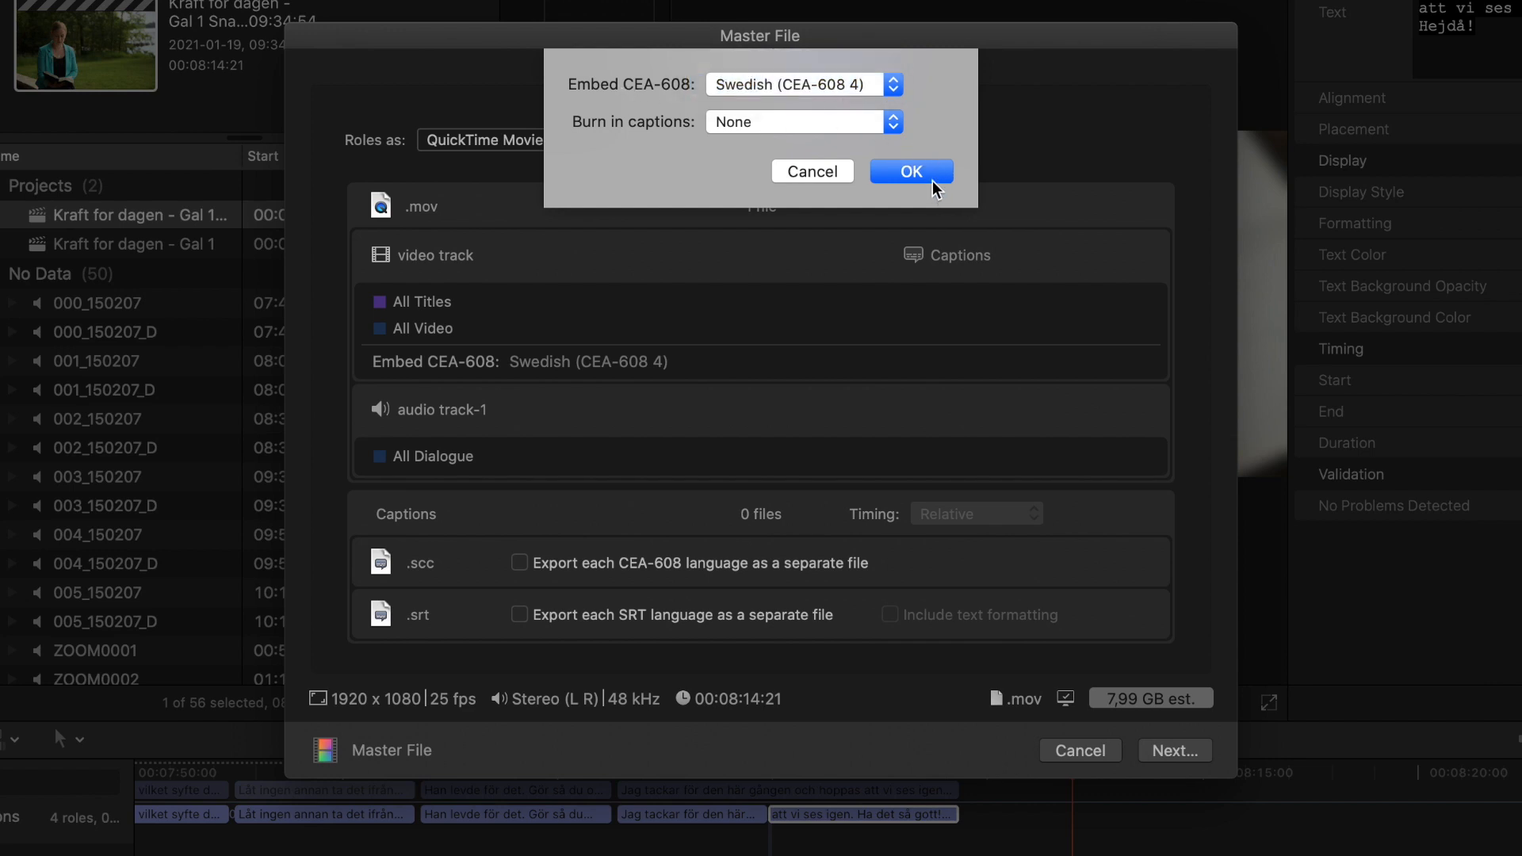
pyautogui.click(912, 171)
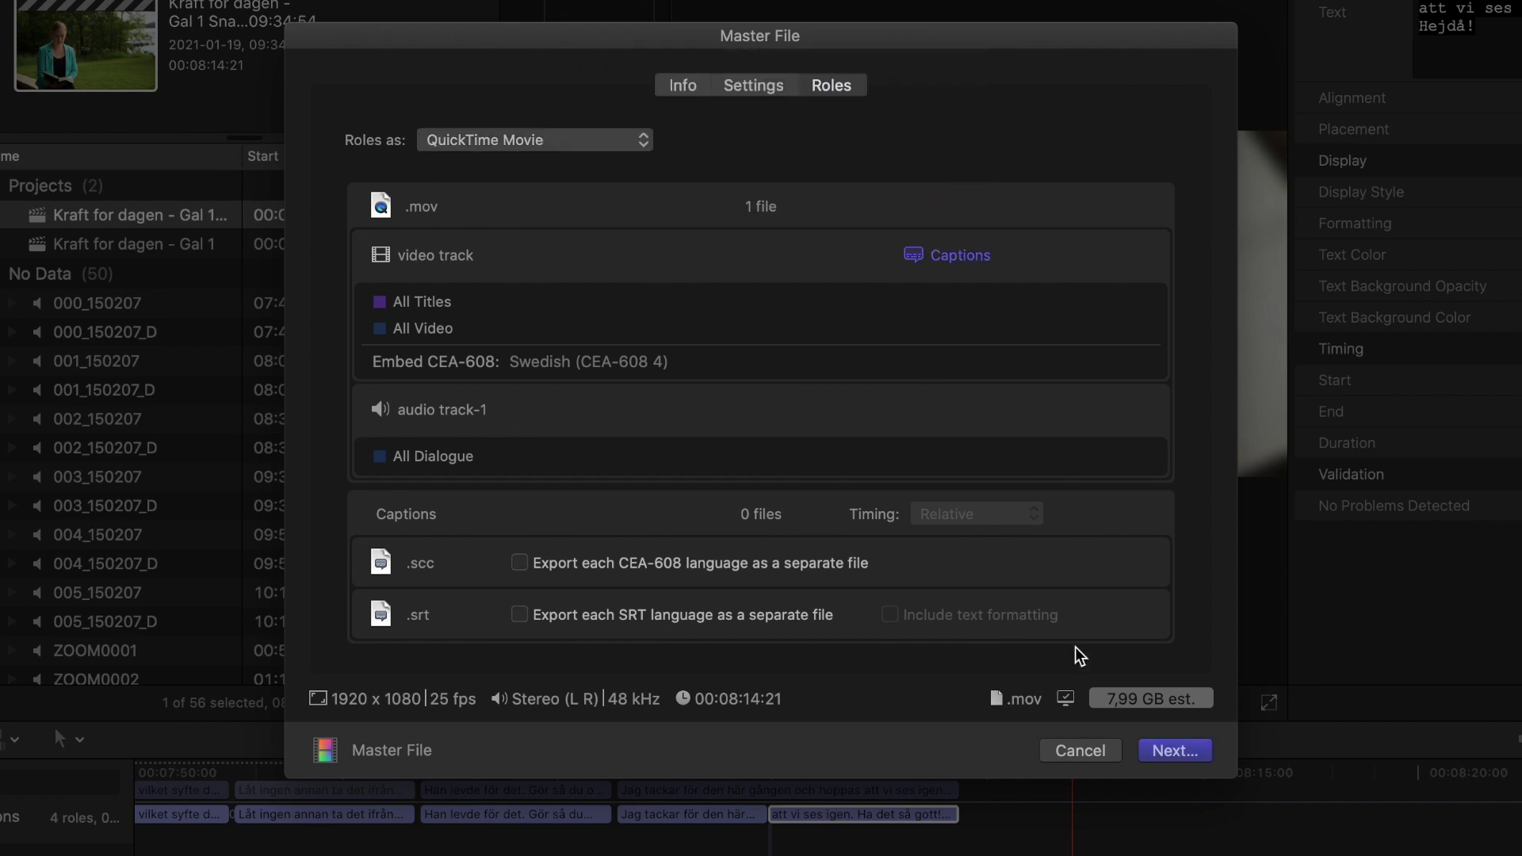